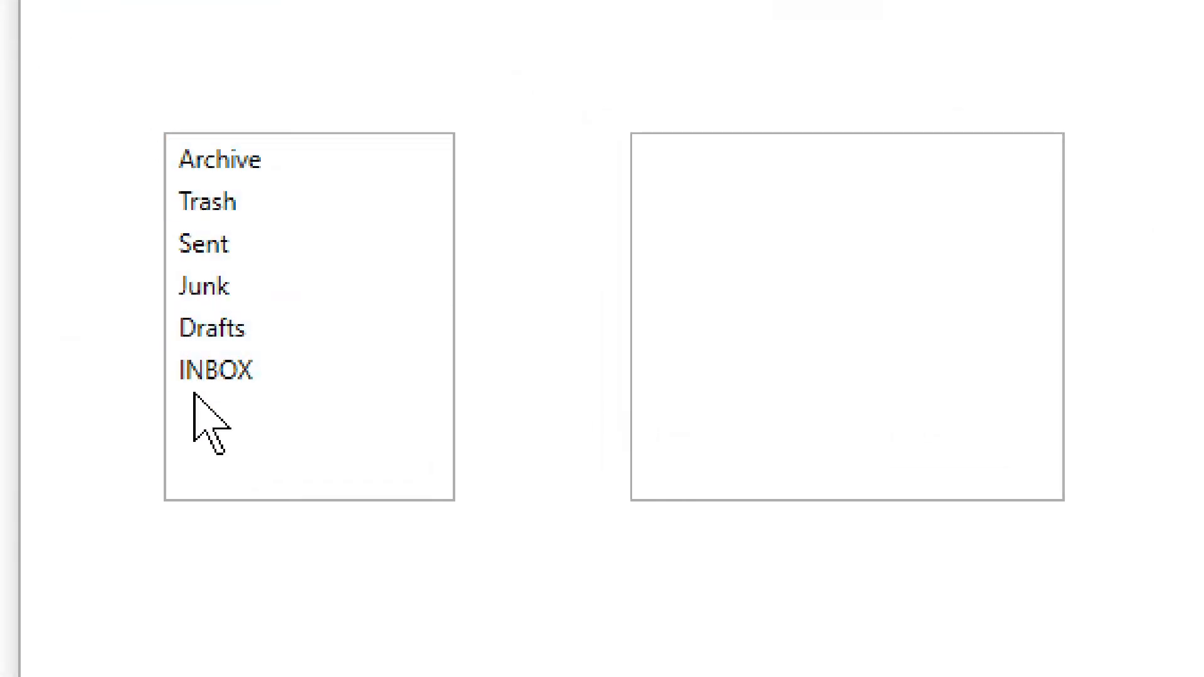
Step: Select INBOX to list its messages, then open the 'Re: Confirm your email' message
{"action": "left_click", "coordinate": [215, 370]}
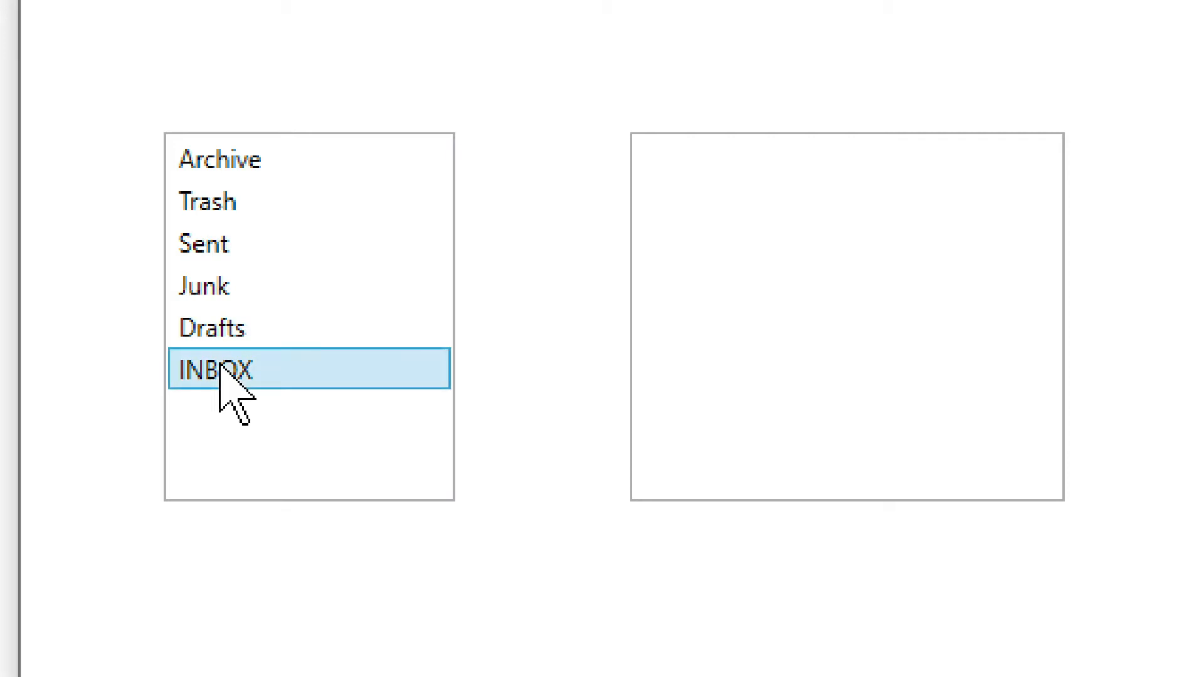
{"action": "left_click", "coordinate": [215, 369]}
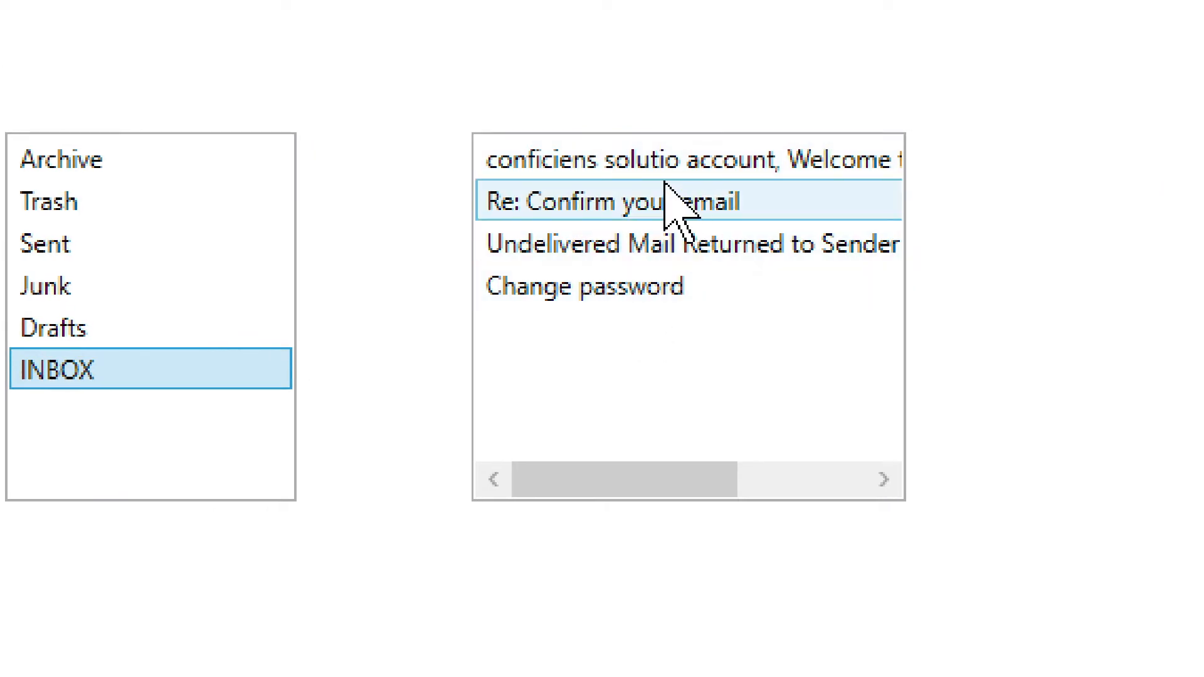
{"action": "left_click", "coordinate": [684, 159]}
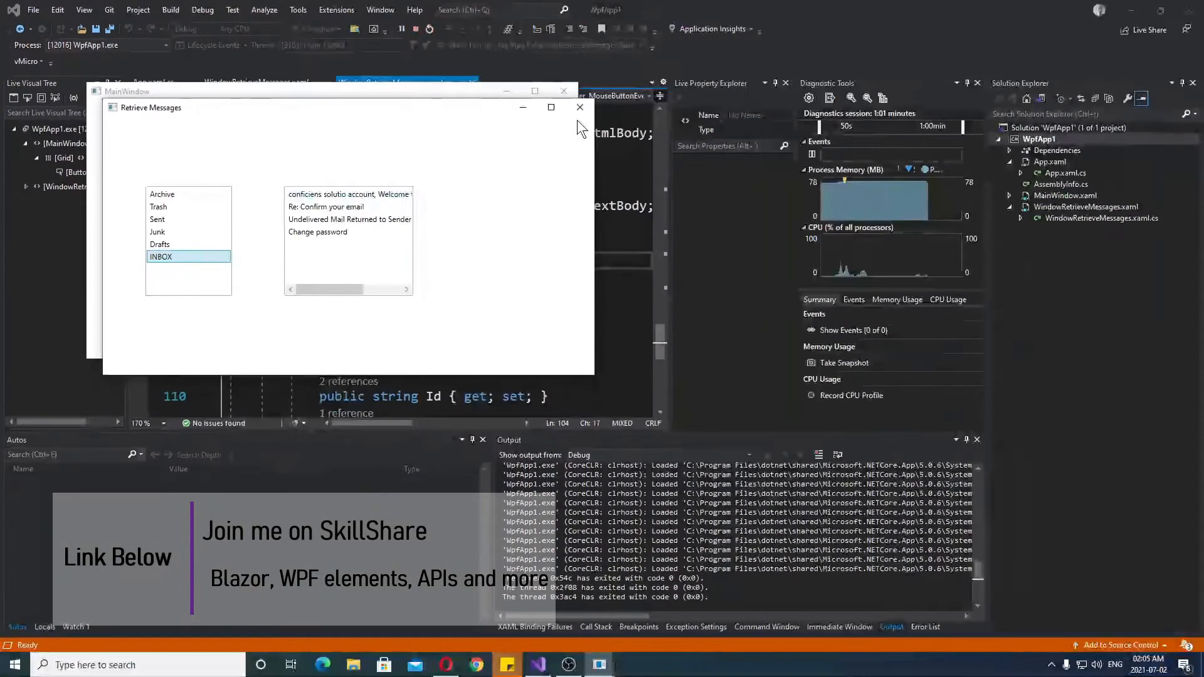
Step: Close the mail app and highlight the MailKit and MailKit.Net.Imap using directives
{"action": "left_click", "coordinate": [579, 106]}
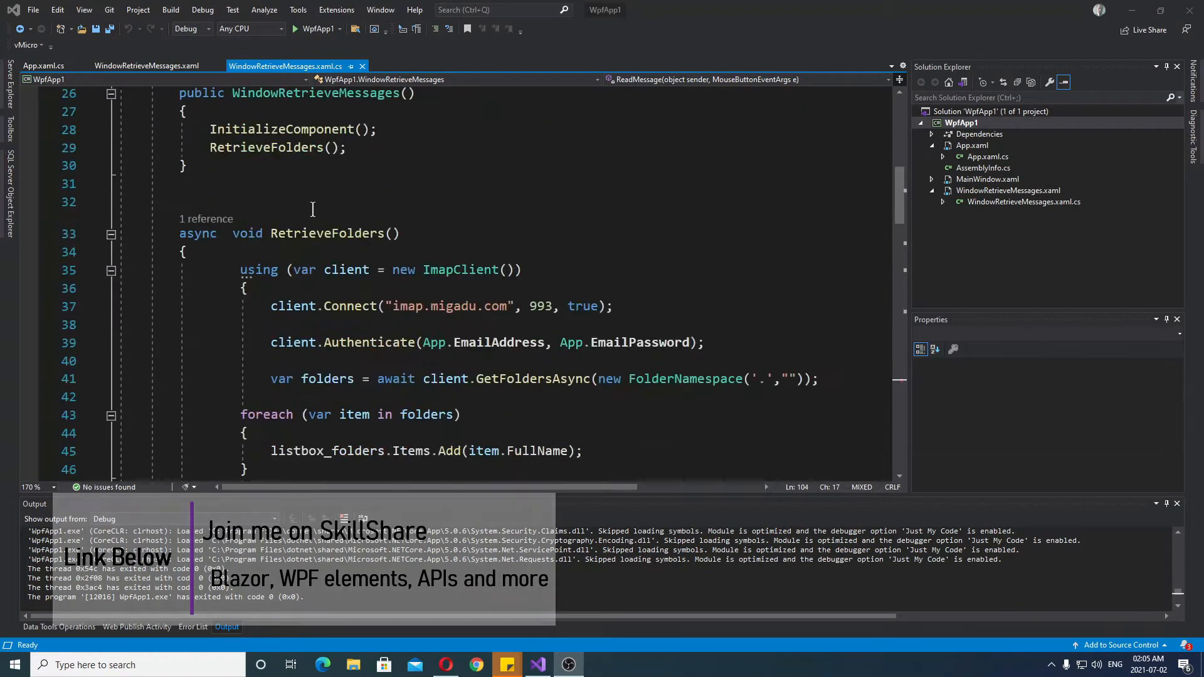
{"action": "scroll", "scroll_direction": "down", "scroll_amount": 3}
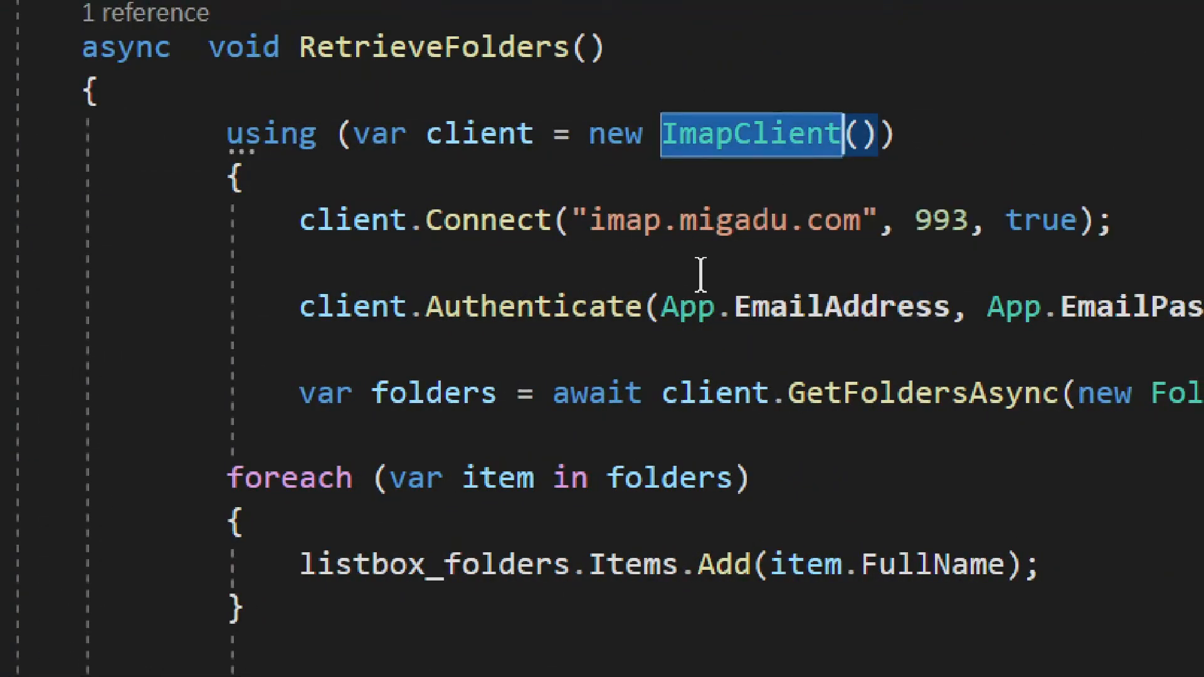
{"action": "mouse_move", "coordinate": [776, 146]}
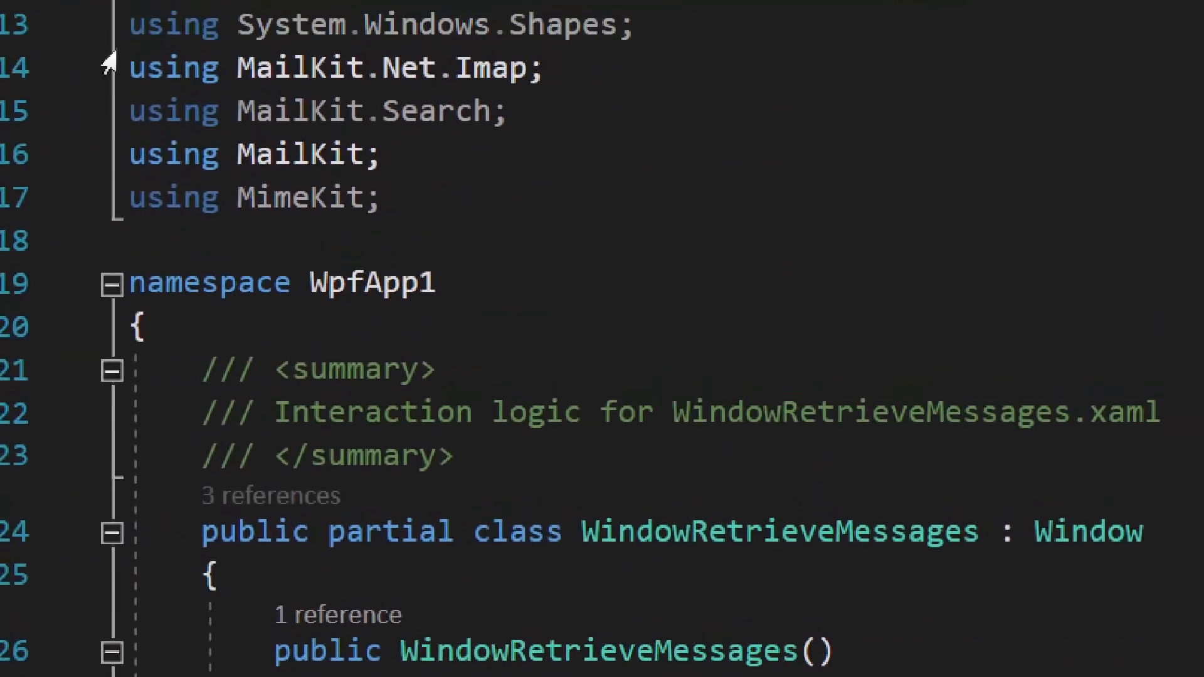
{"action": "double_click", "coordinate": [253, 160]}
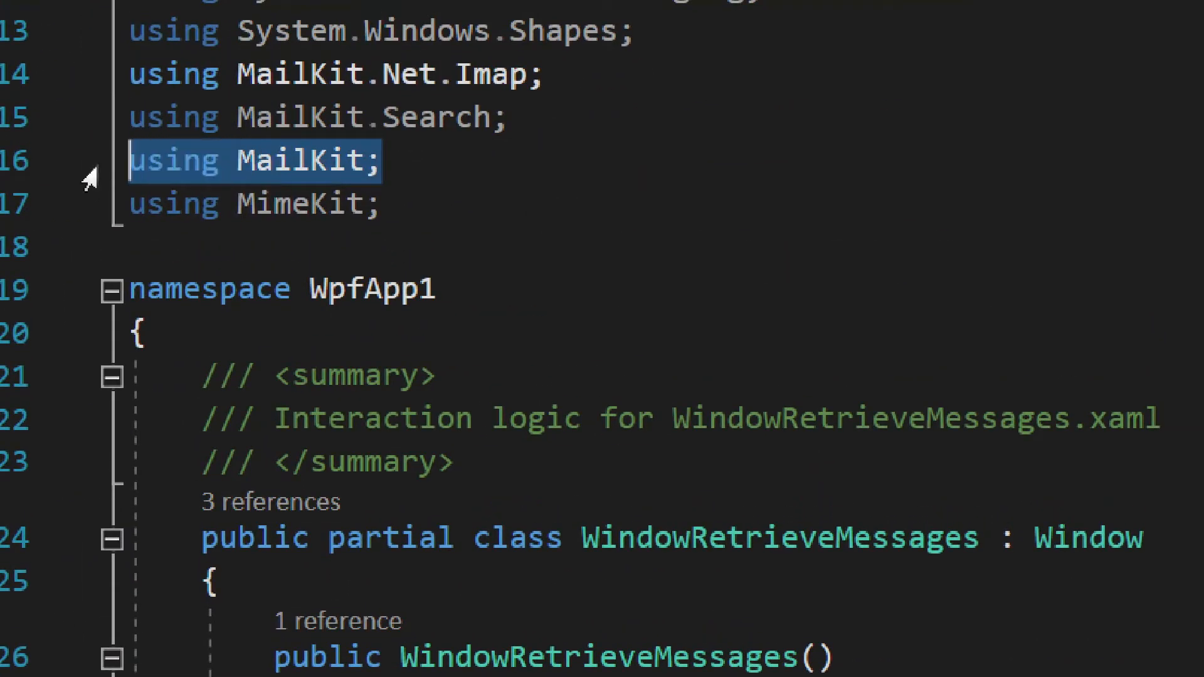
{"action": "left_click", "coordinate": [537, 74]}
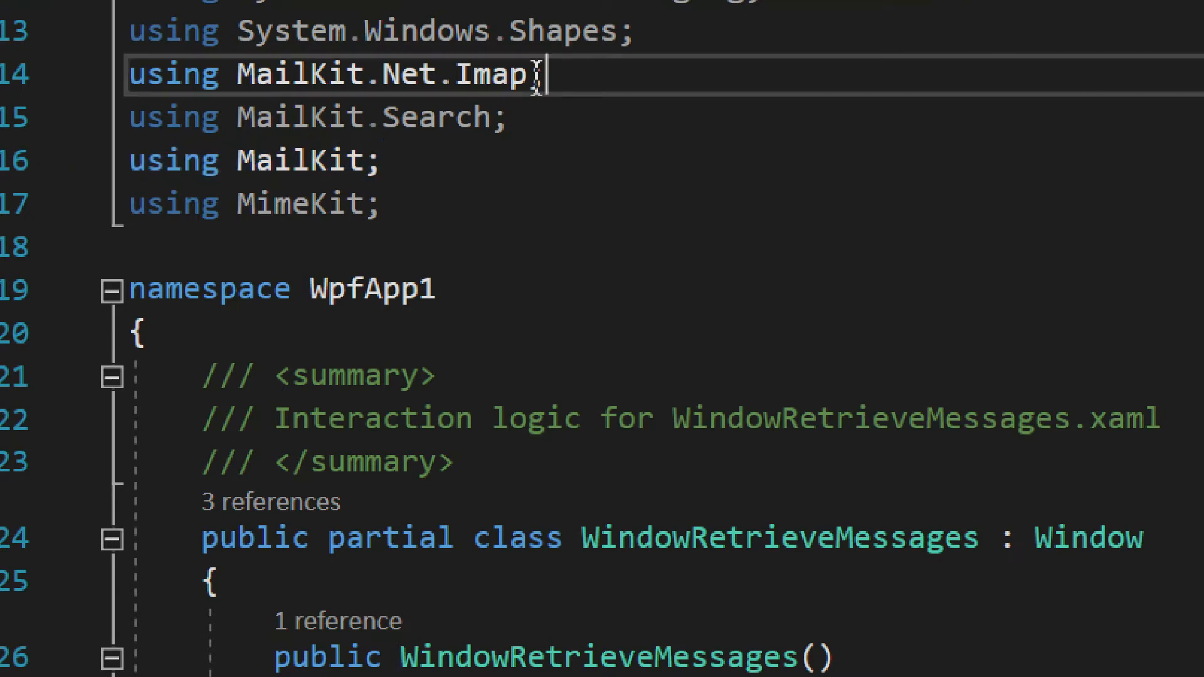
{"action": "triple_click", "coordinate": [331, 74]}
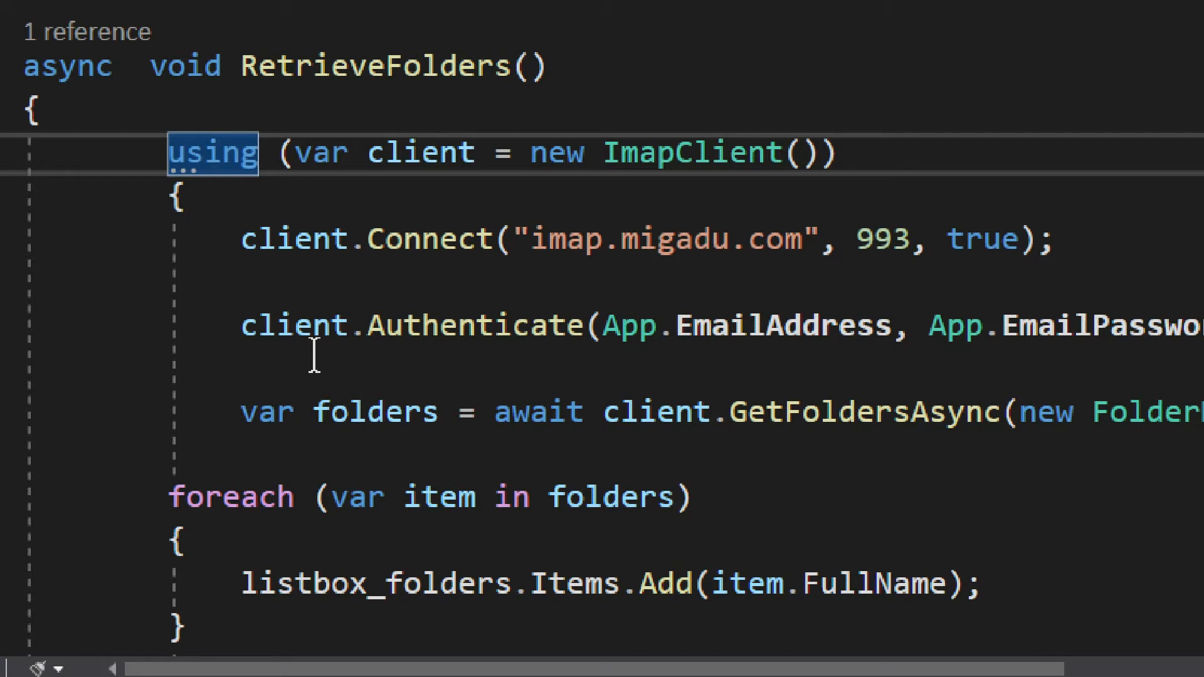
{"action": "mouse_move", "coordinate": [428, 142]}
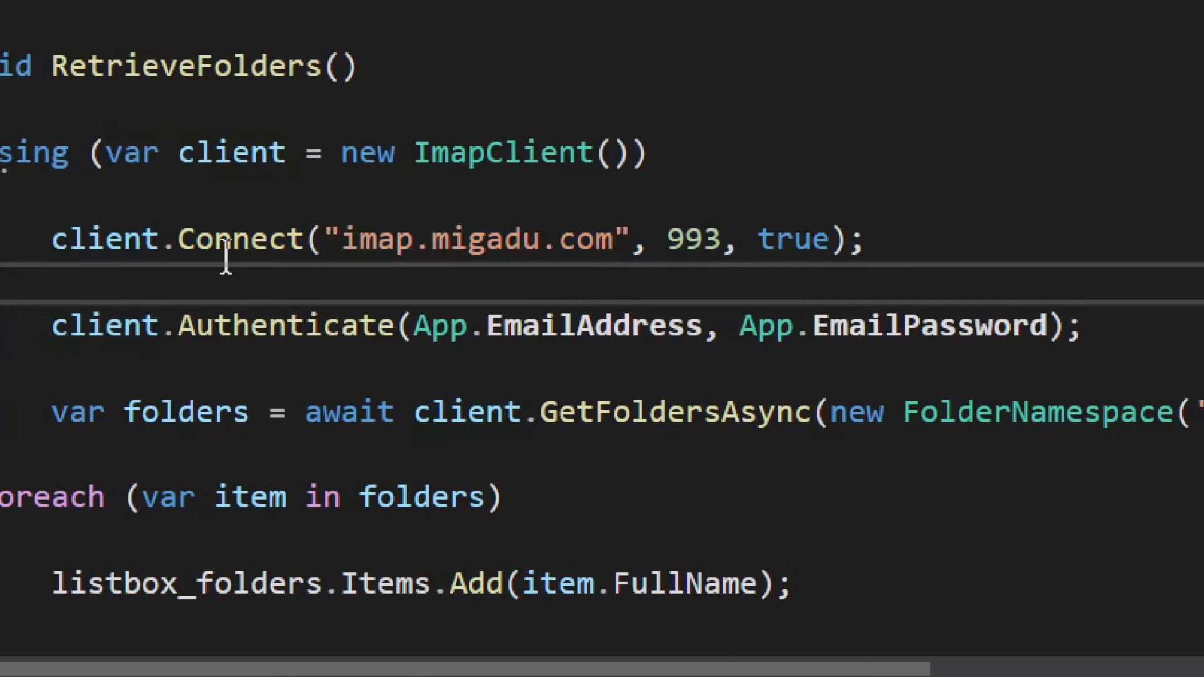
{"action": "double_click", "coordinate": [476, 238]}
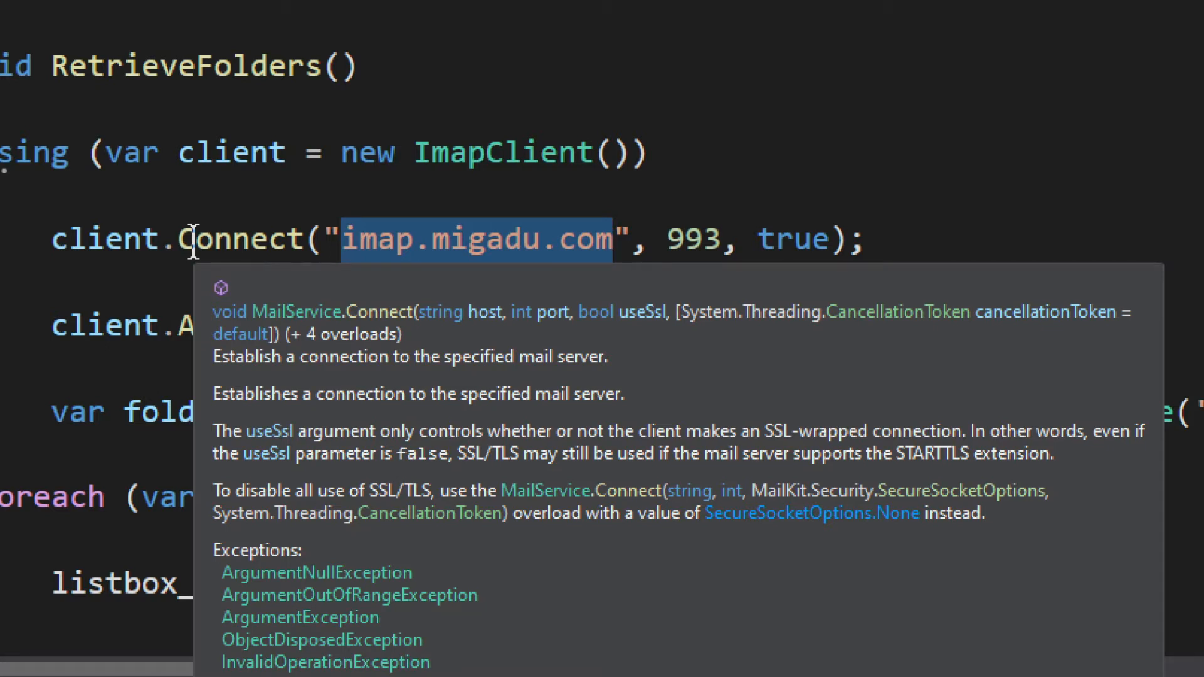
{"action": "mouse_move", "coordinate": [705, 239]}
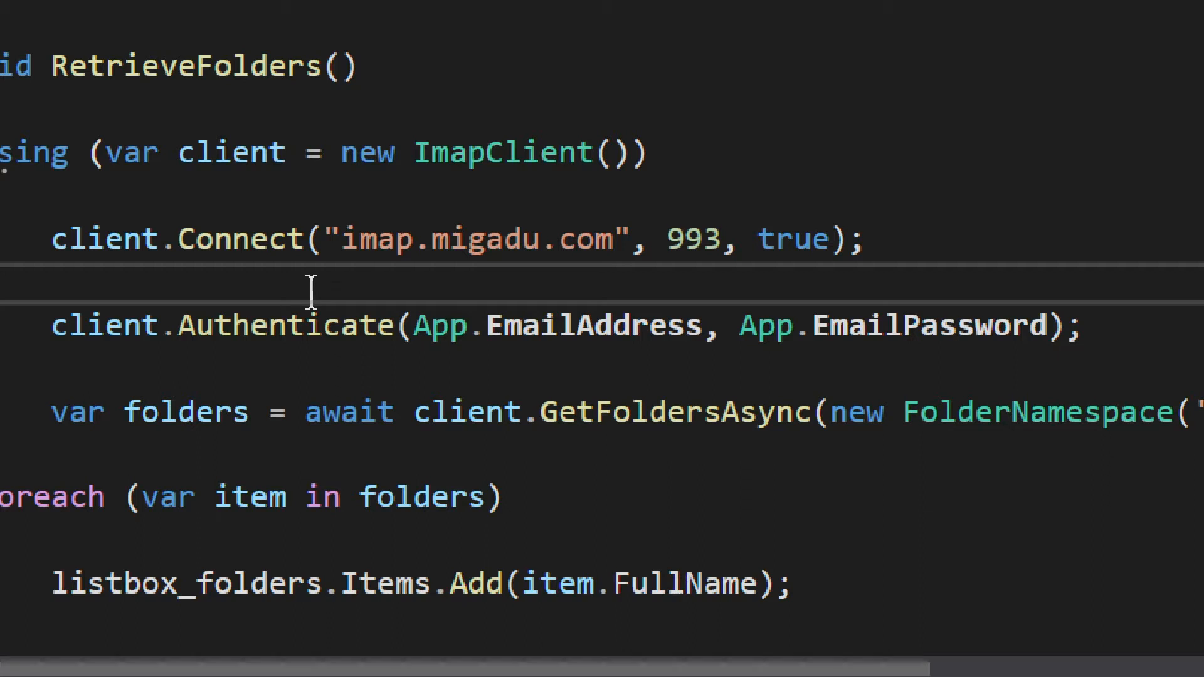
{"action": "mouse_move", "coordinate": [496, 322]}
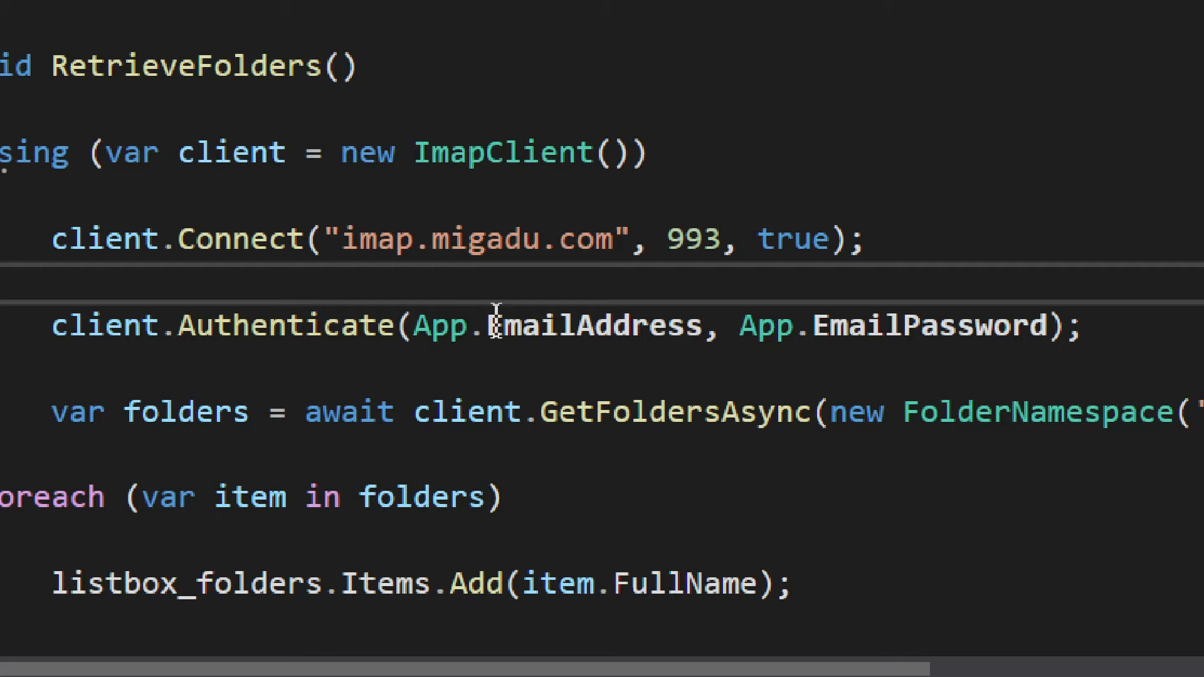
{"action": "mouse_move", "coordinate": [699, 240]}
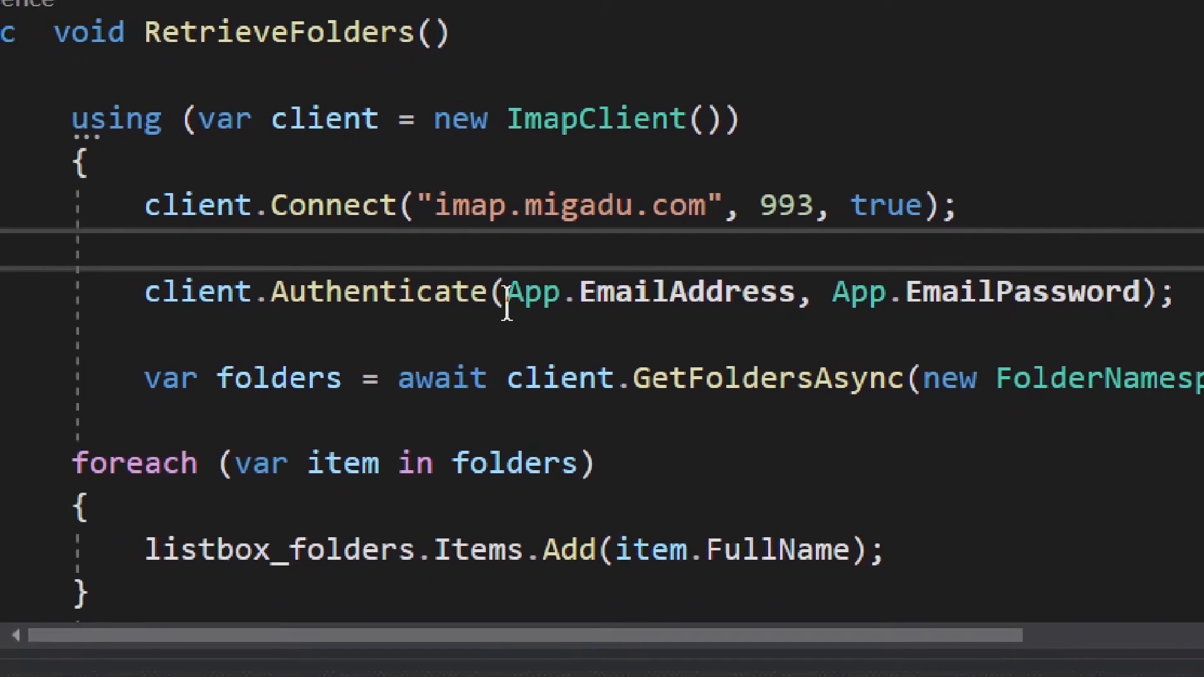
{"action": "double_click", "coordinate": [376, 291]}
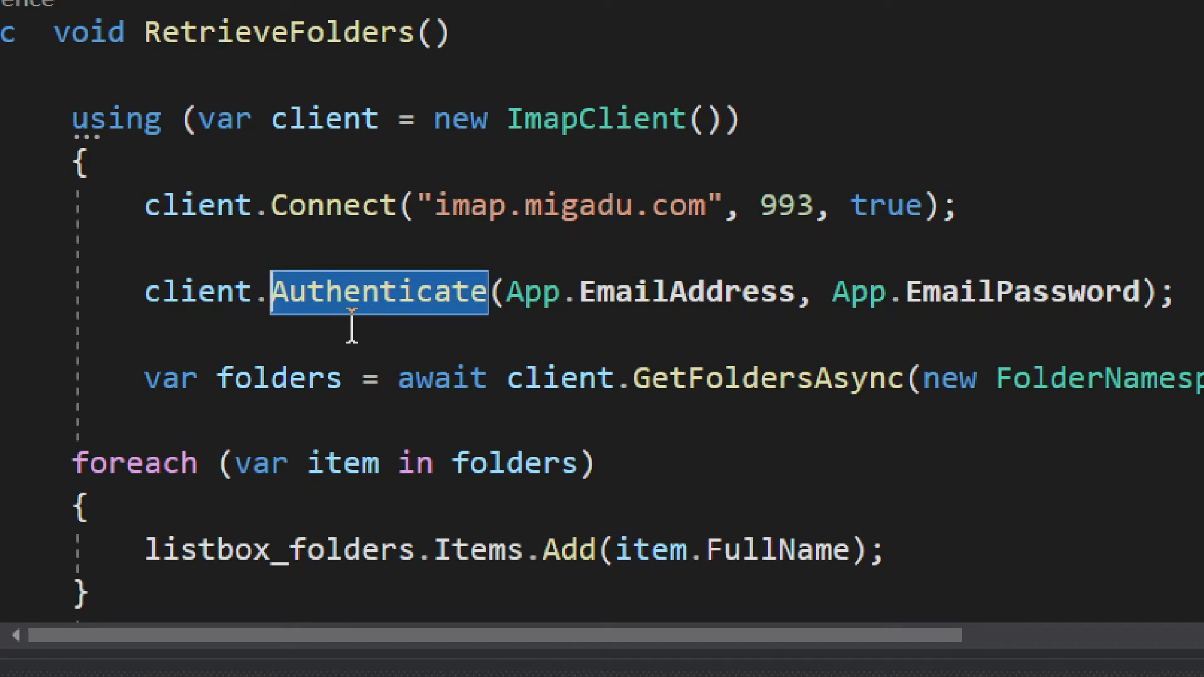
{"action": "double_click", "coordinate": [709, 291]}
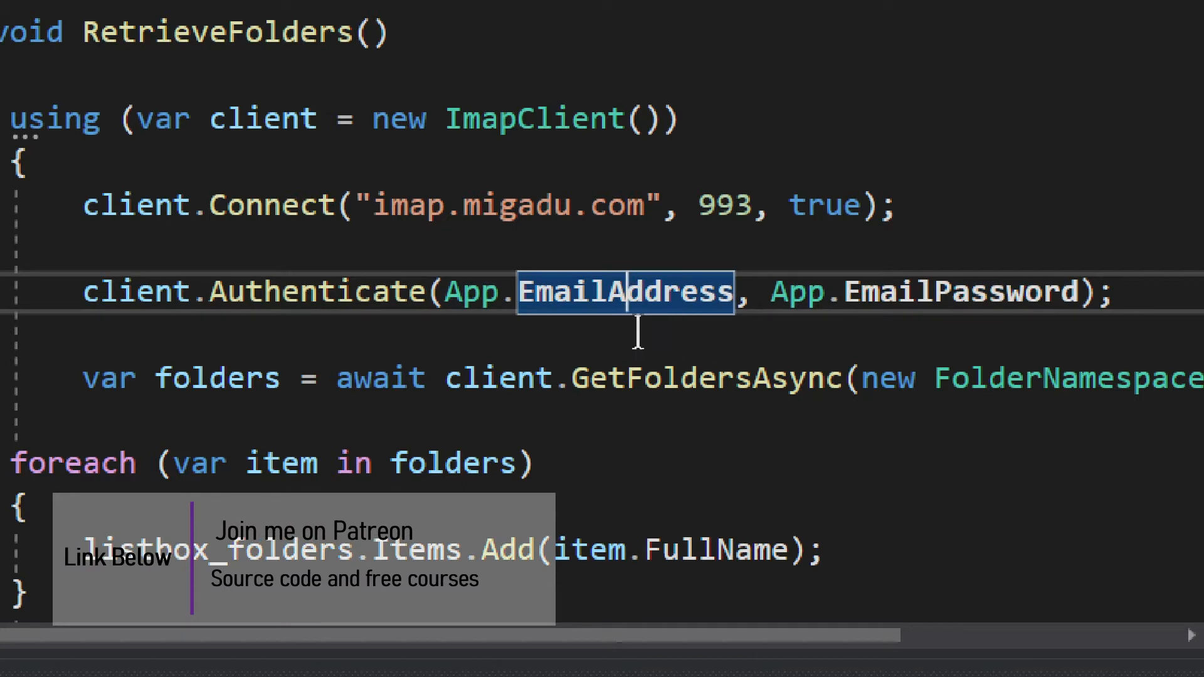
{"action": "mouse_move", "coordinate": [649, 345]}
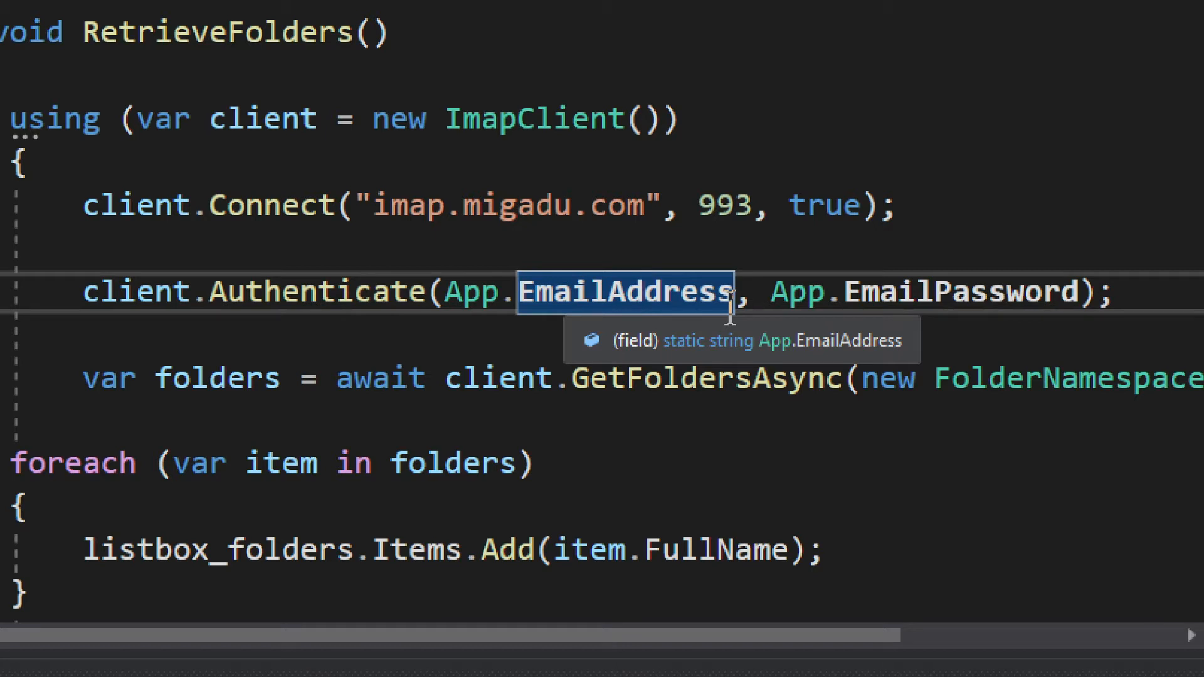
{"action": "mouse_move", "coordinate": [929, 291]}
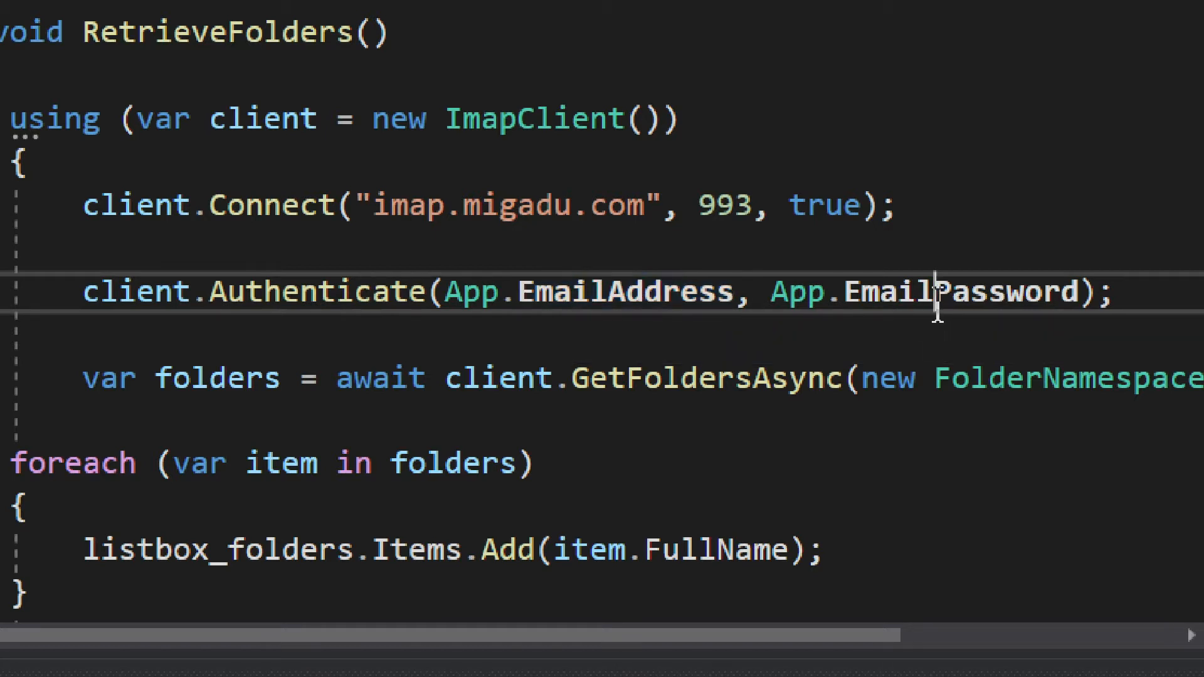
{"action": "double_click", "coordinate": [956, 291]}
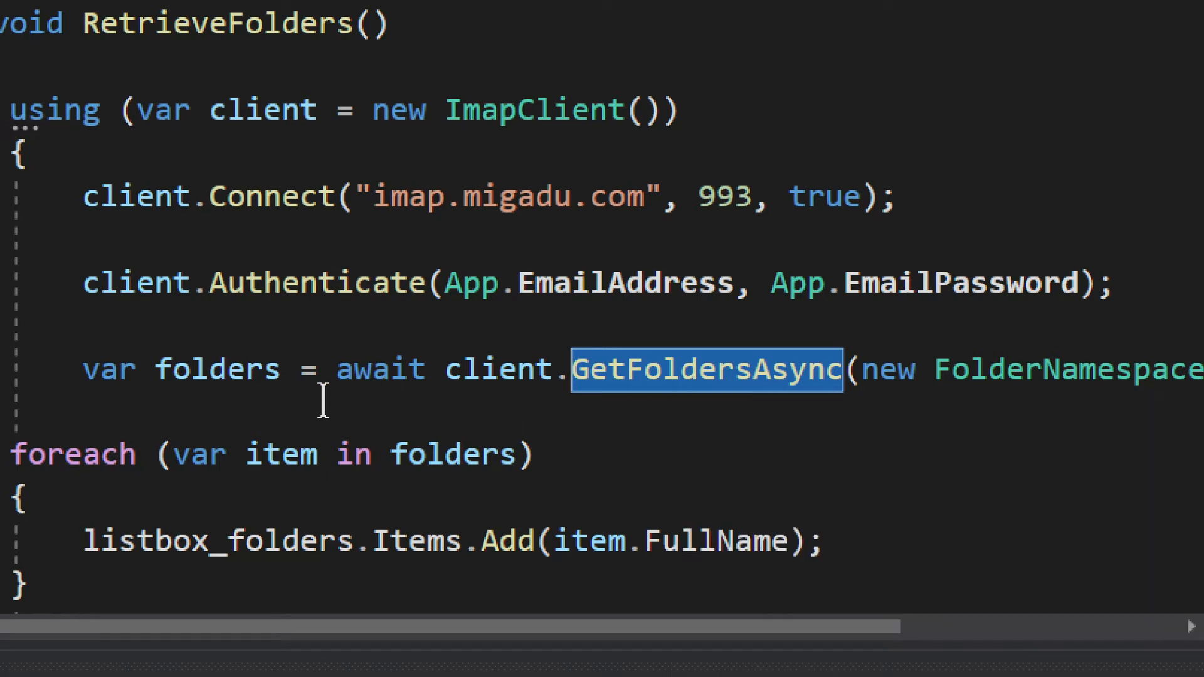
{"action": "mouse_move", "coordinate": [219, 369]}
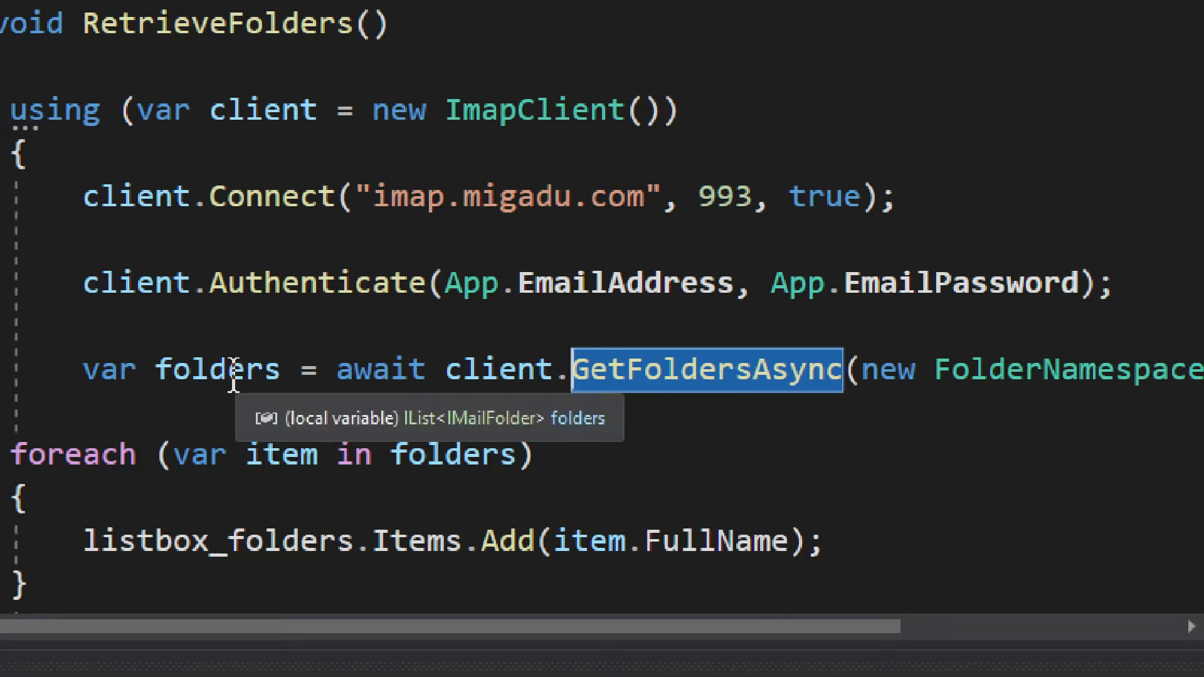
{"action": "mouse_move", "coordinate": [525, 449]}
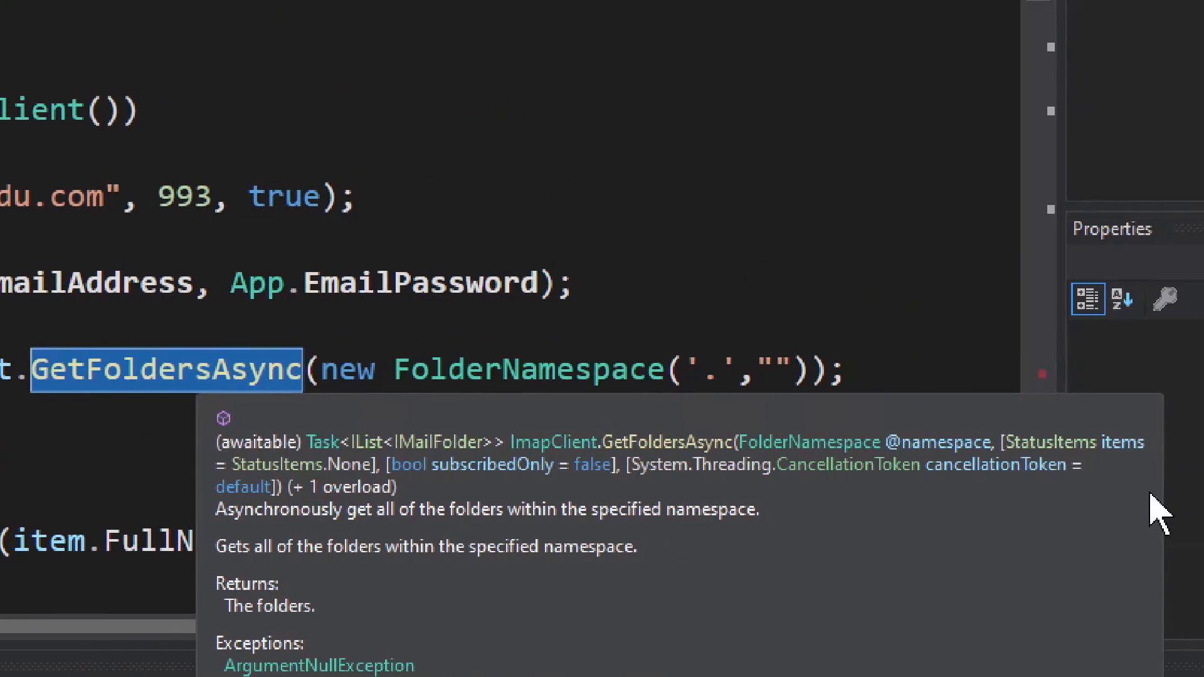
{"action": "mouse_move", "coordinate": [890, 511]}
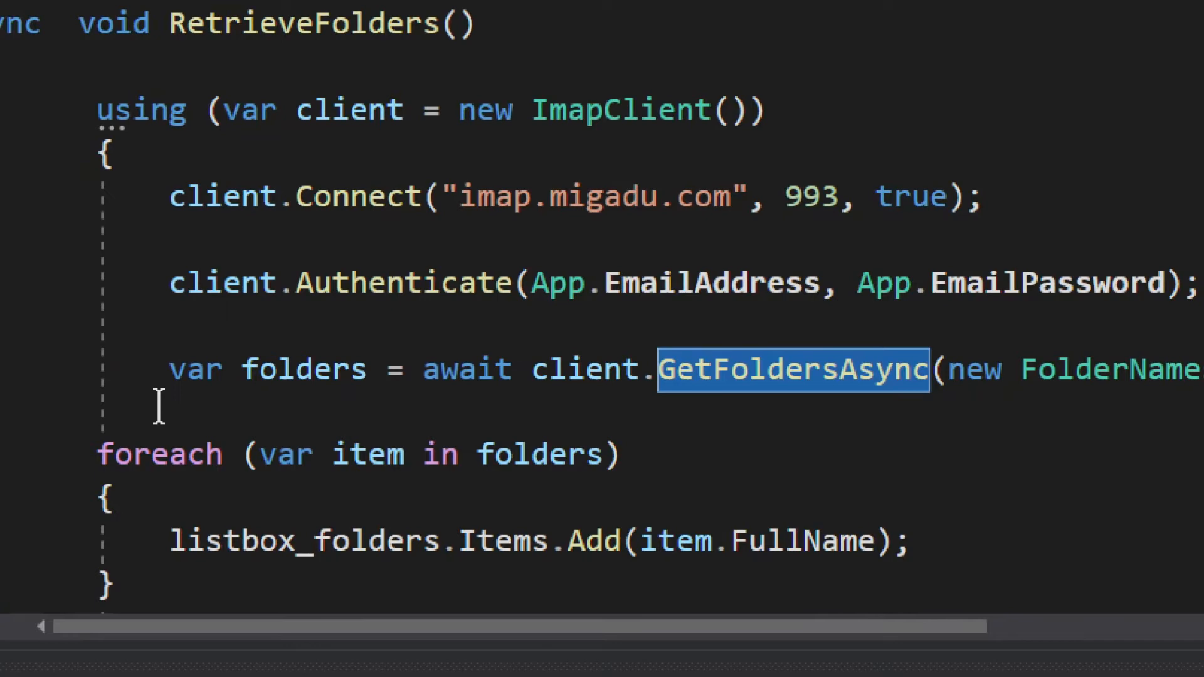
{"action": "scroll", "scroll_direction": "down", "scroll_amount": 3}
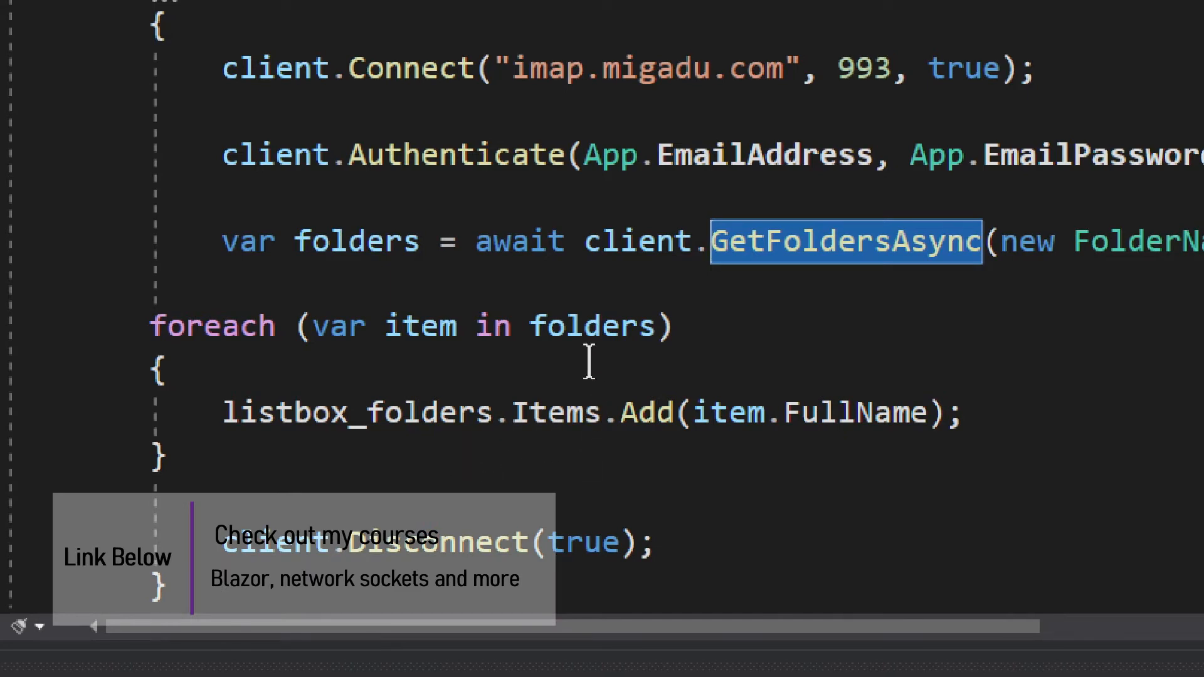
{"action": "double_click", "coordinate": [211, 326]}
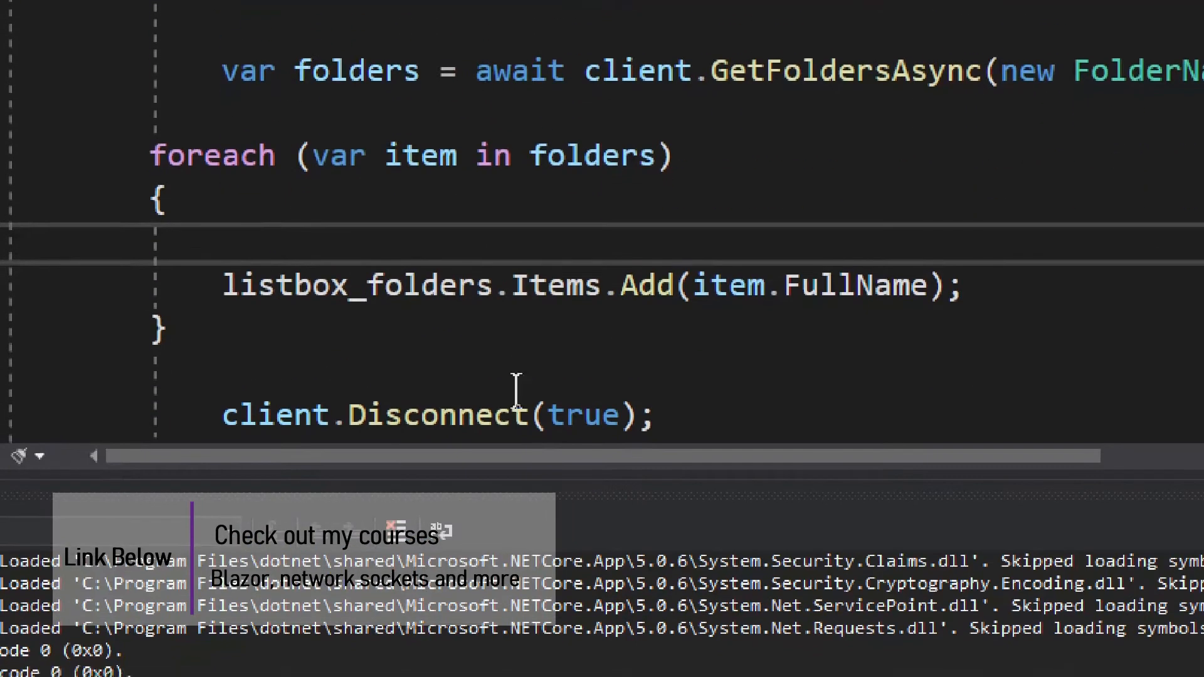
{"action": "type", "text": "item"}
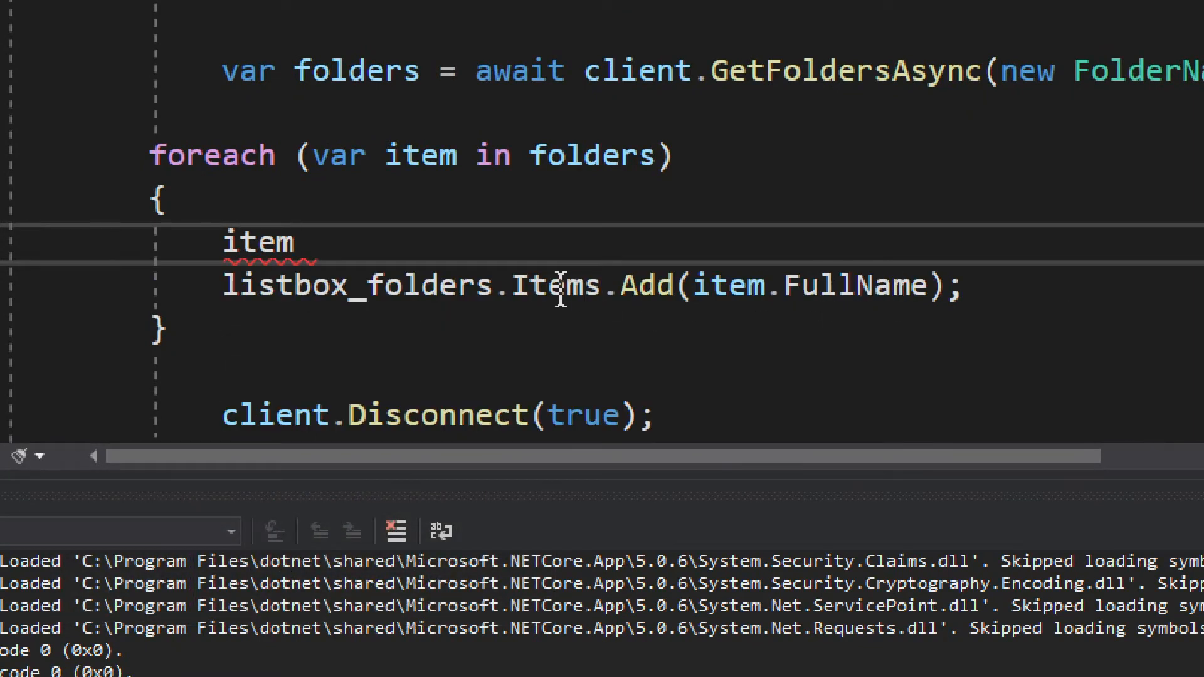
{"action": "type", "text": "."}
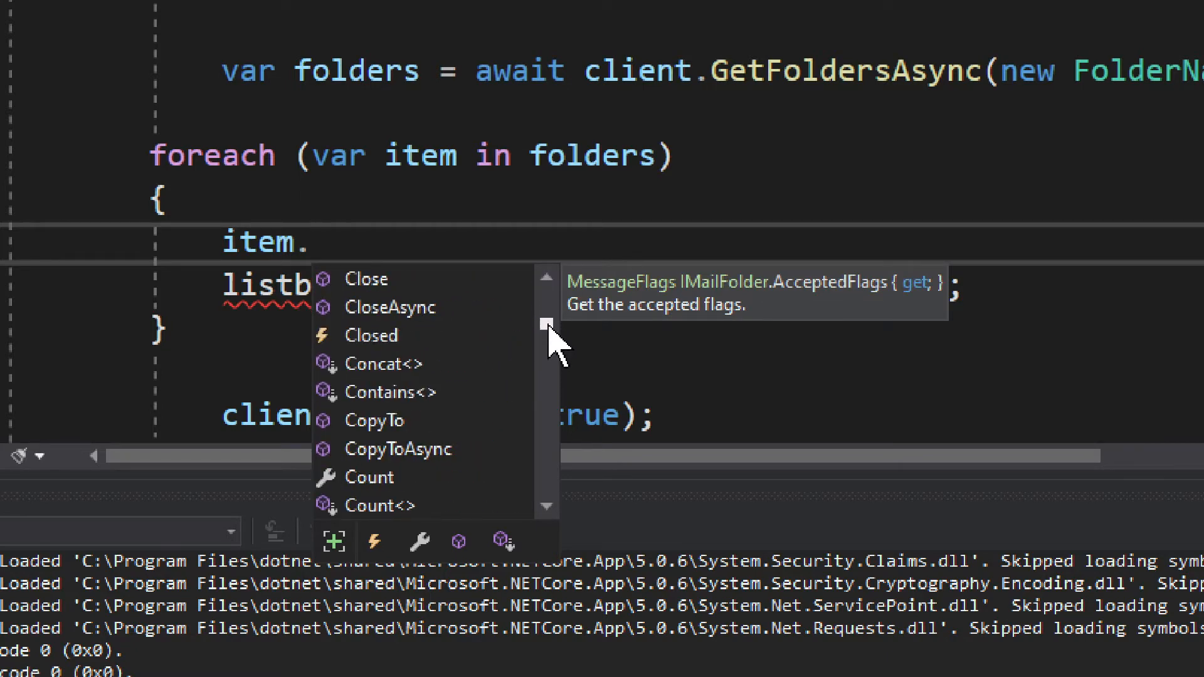
{"action": "scroll", "scroll_direction": "down", "scroll_amount": 3}
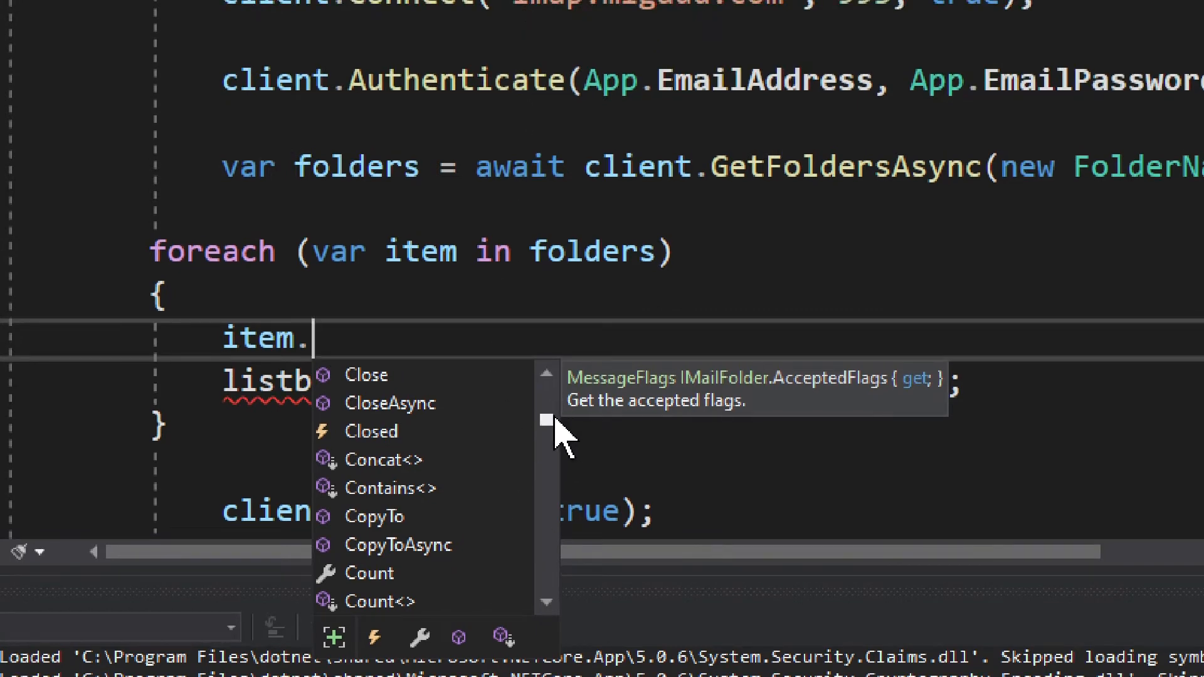
{"action": "mouse_move", "coordinate": [441, 530]}
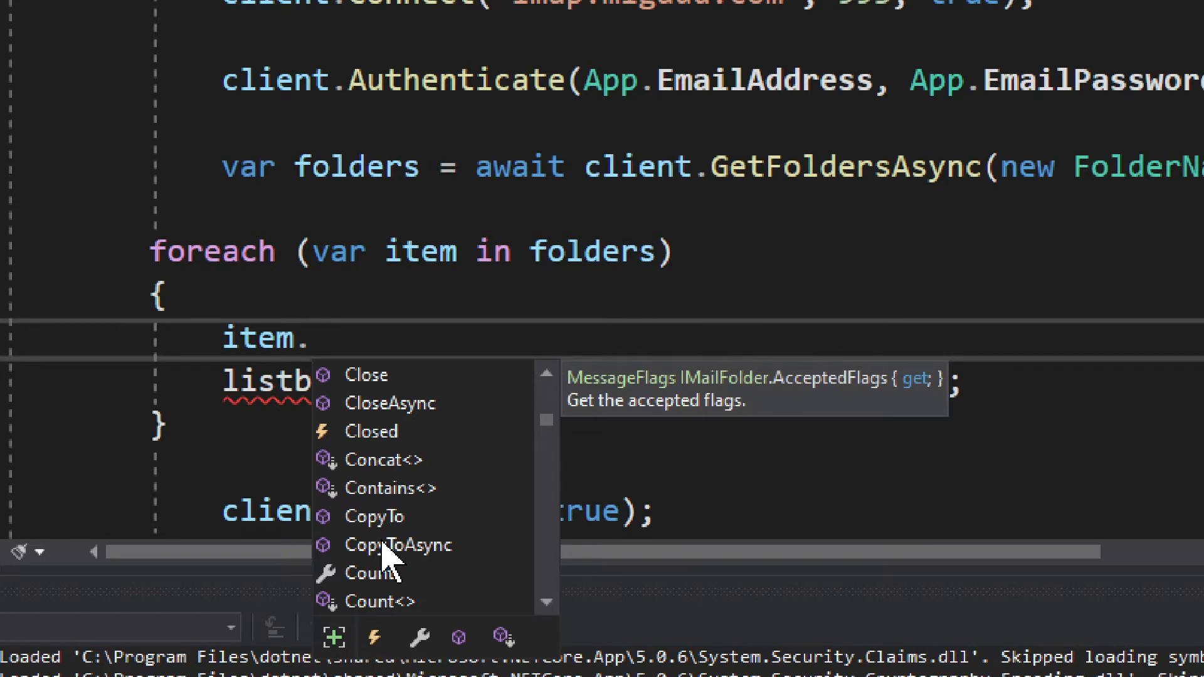
{"action": "mouse_move", "coordinate": [473, 568]}
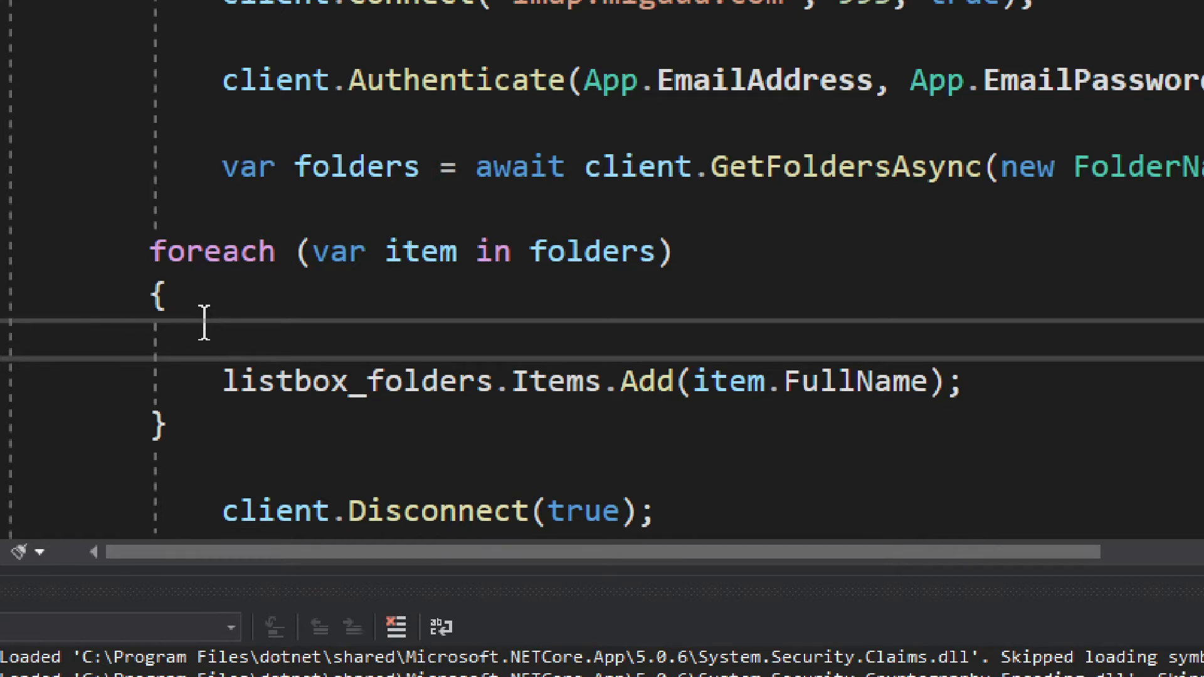
{"action": "scroll", "scroll_direction": "down", "scroll_amount": 3}
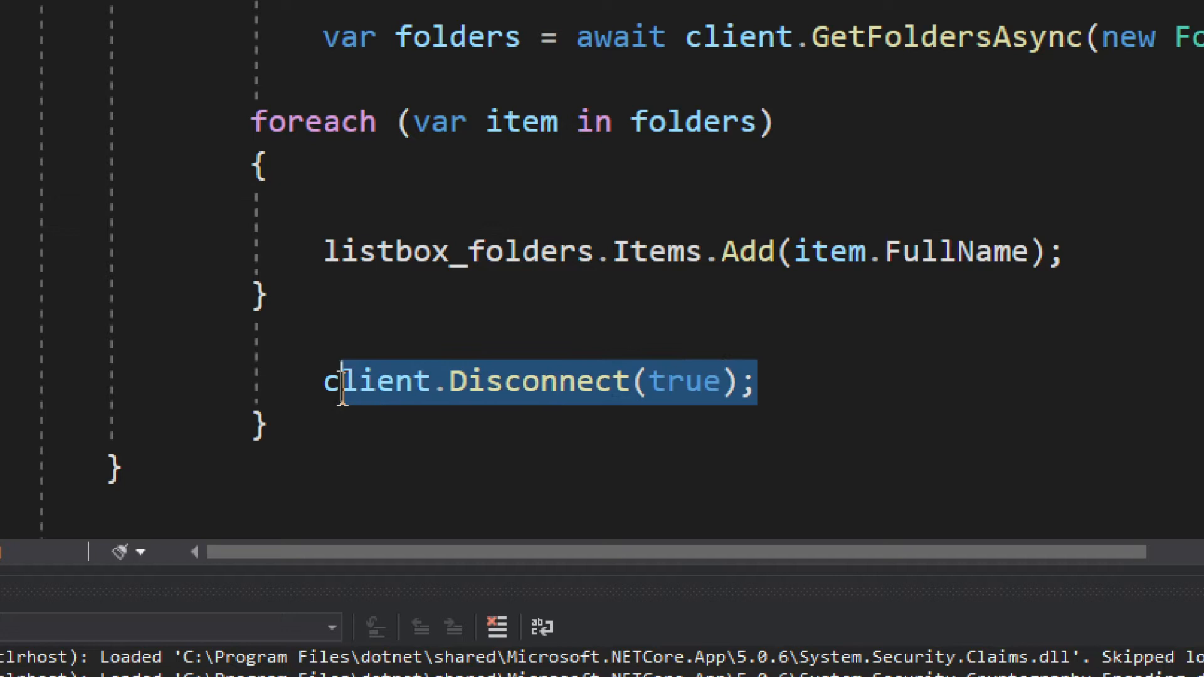
{"action": "double_click", "coordinate": [376, 381]}
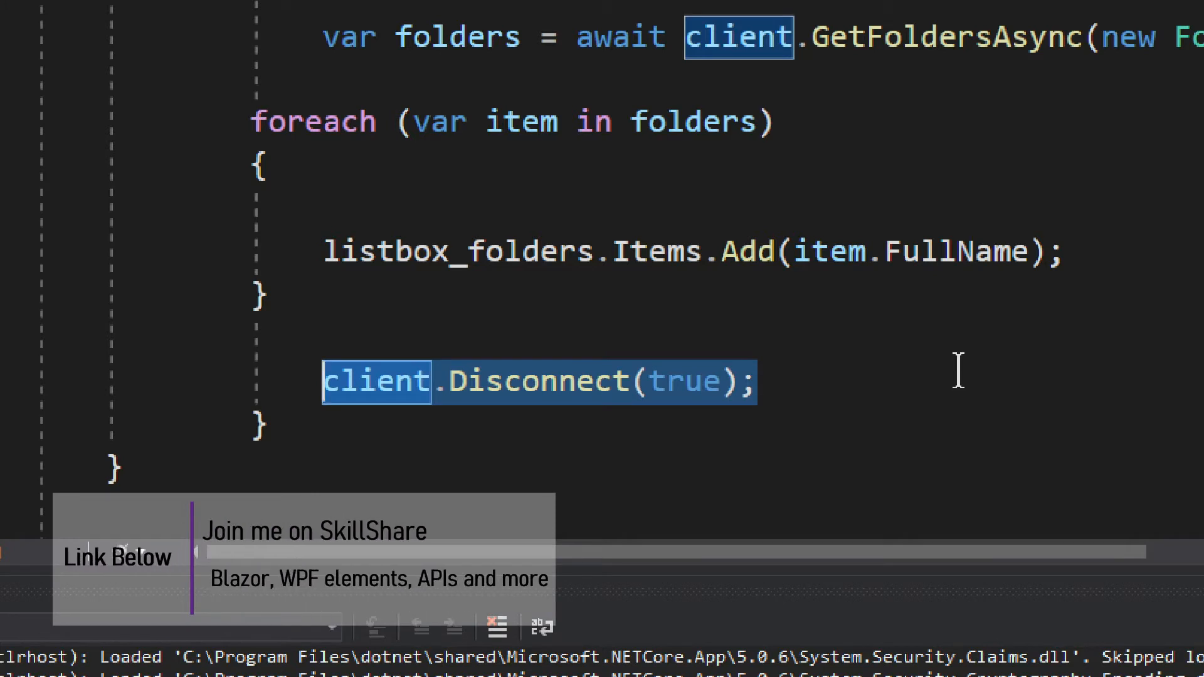
{"action": "mouse_move", "coordinate": [749, 223]}
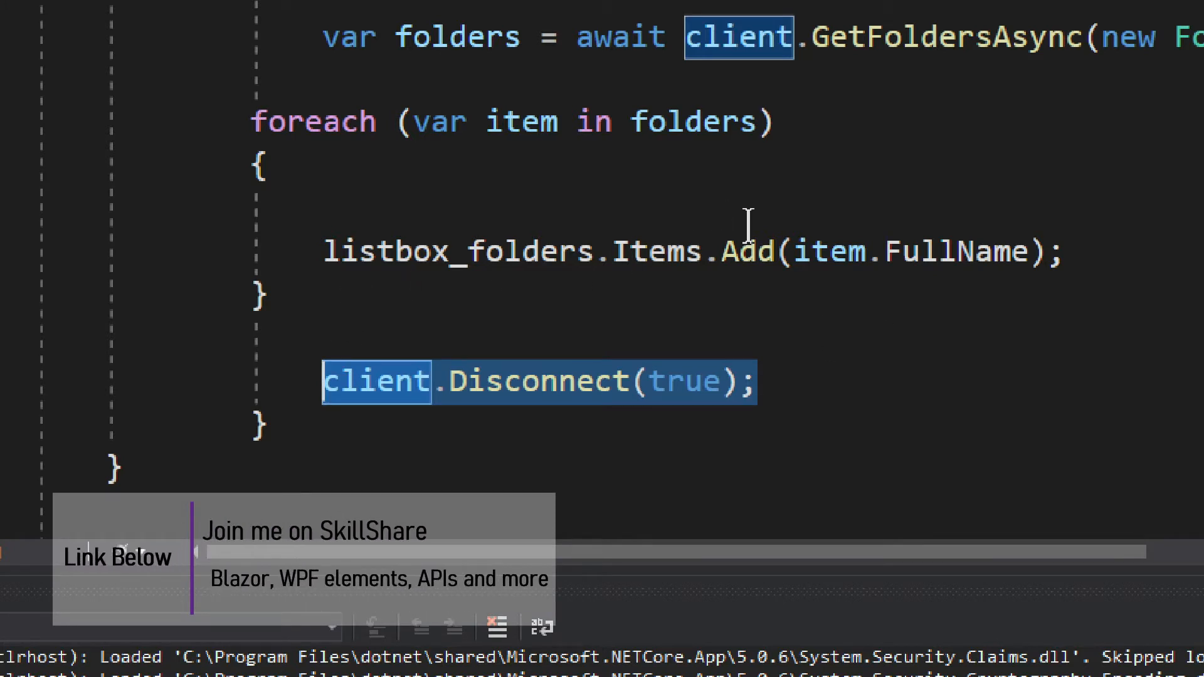
{"action": "left_click", "coordinate": [1033, 253]}
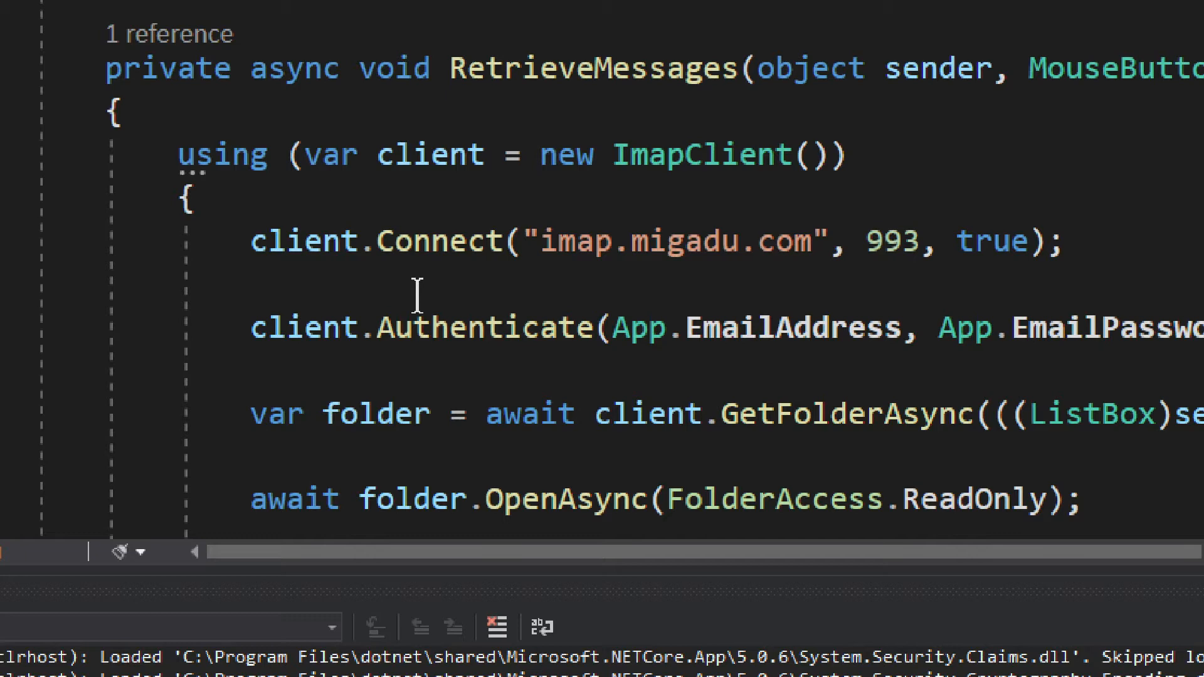
{"action": "scroll", "scroll_direction": "down", "scroll_amount": 3}
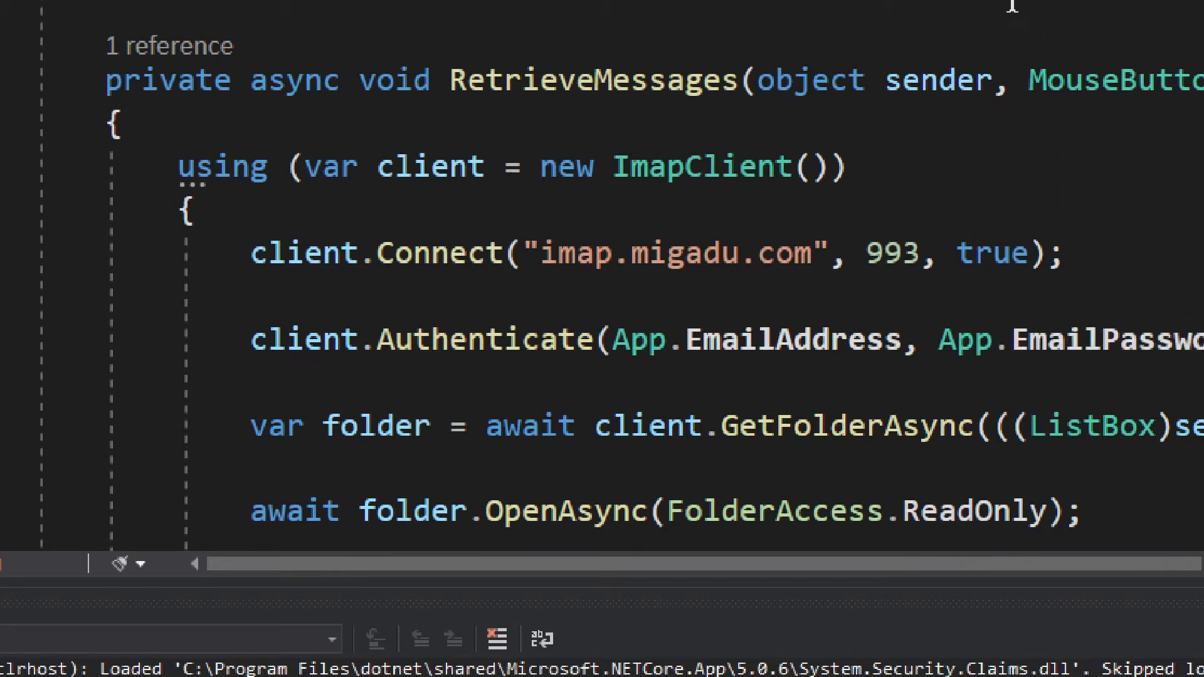
{"action": "double_click", "coordinate": [592, 131]}
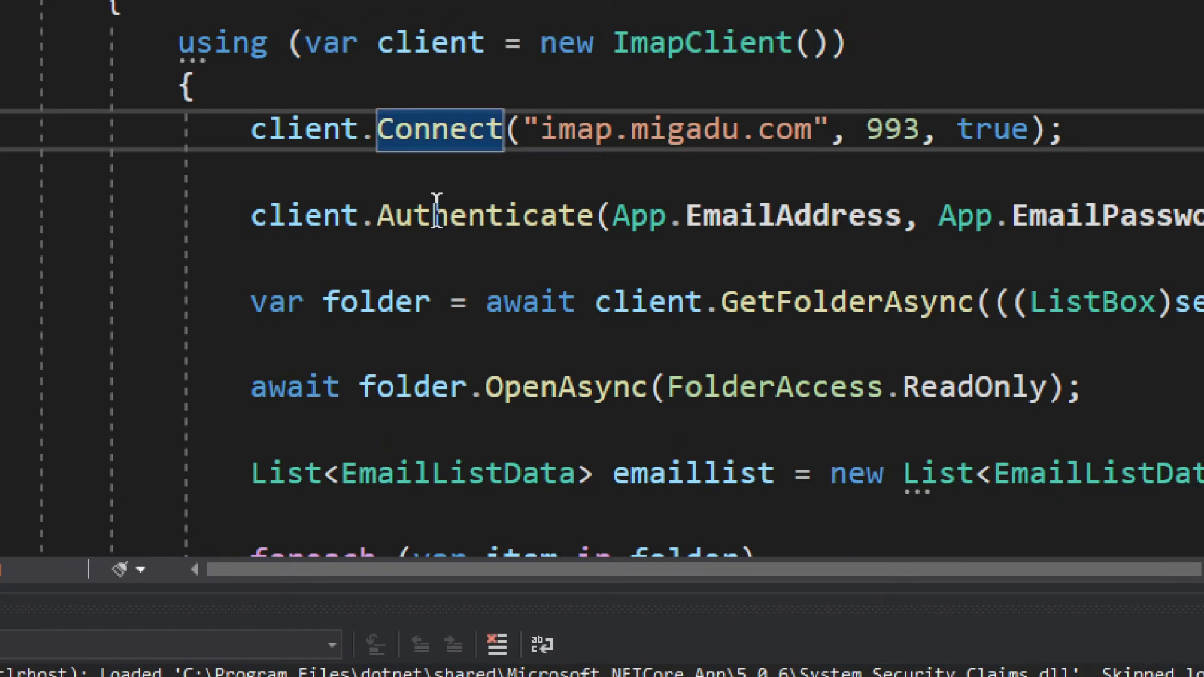
{"action": "double_click", "coordinate": [484, 215]}
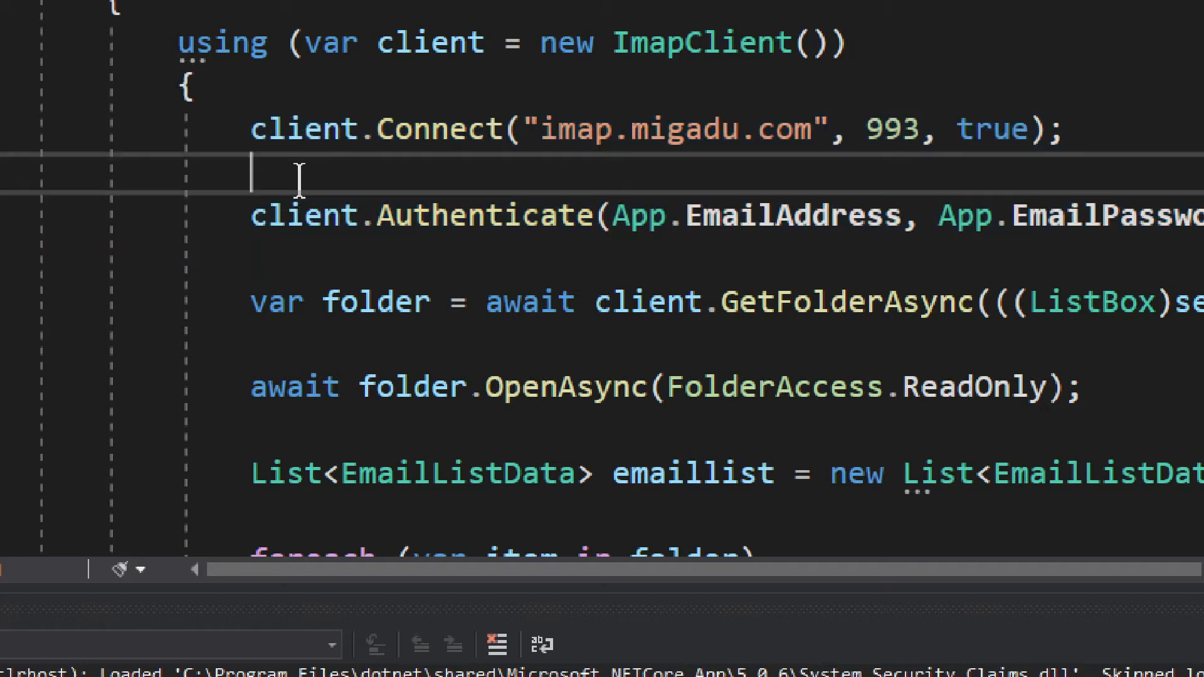
{"action": "type", "text": "cli"}
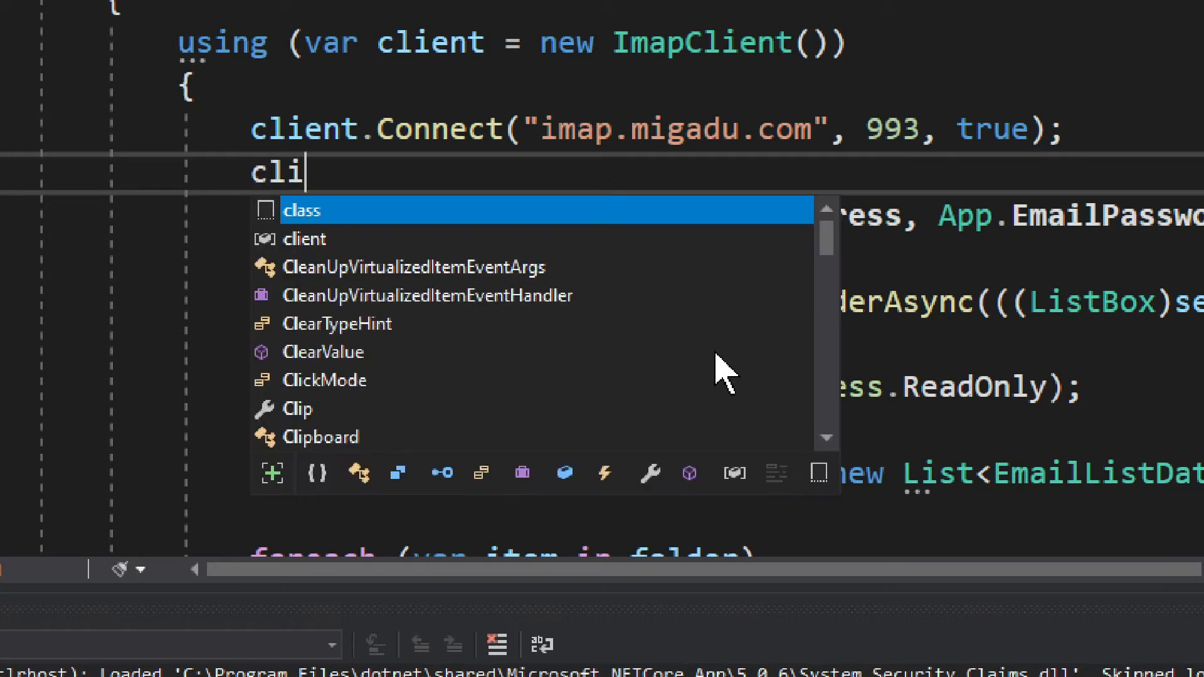
{"action": "type", "text": "ent."}
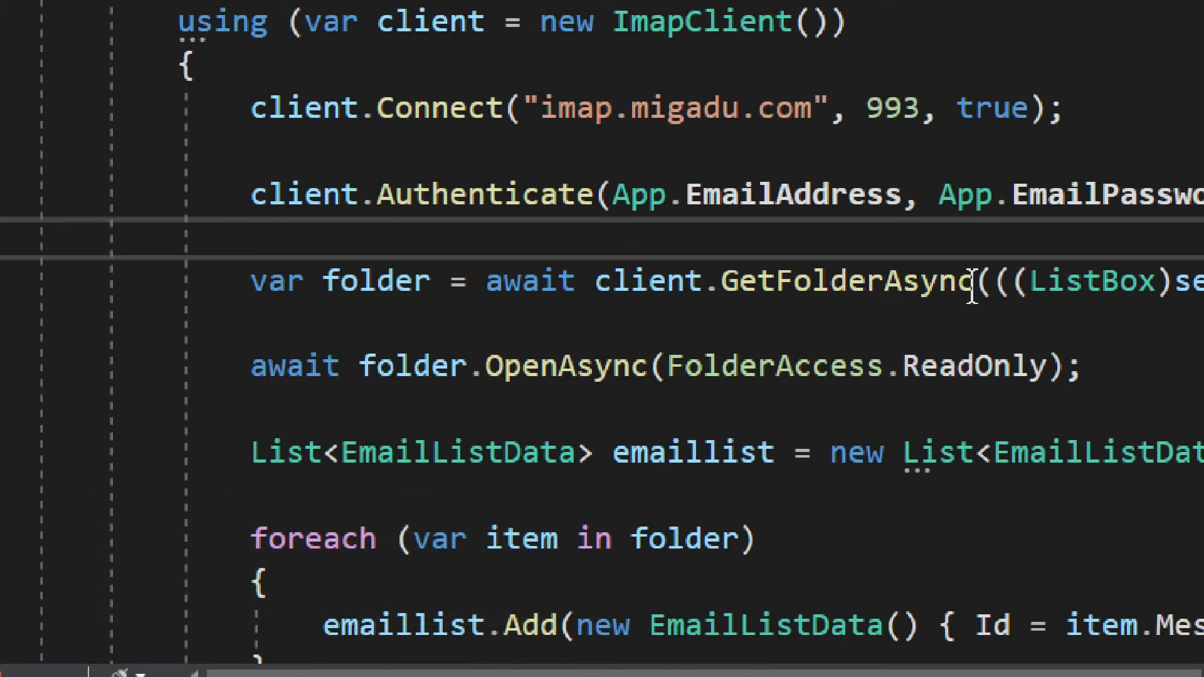
{"action": "scroll", "scroll_direction": "right", "scroll_amount": 3}
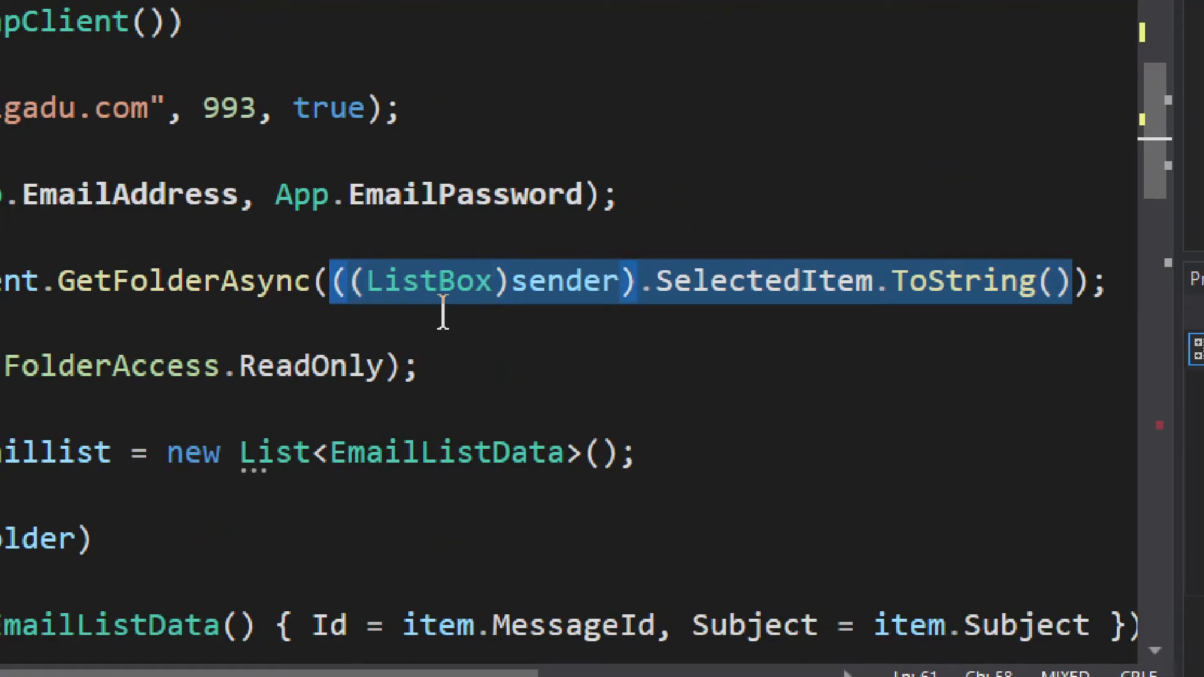
{"action": "mouse_move", "coordinate": [568, 315]}
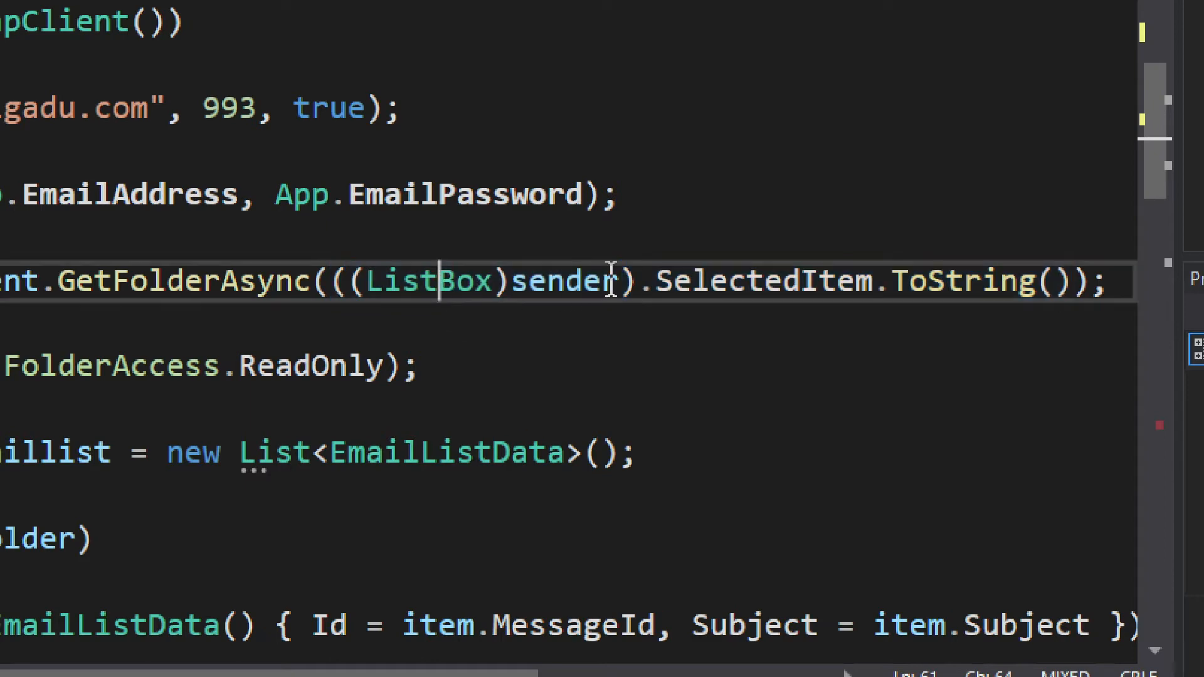
{"action": "left_click_drag", "start_coordinate": [367, 280], "coordinate": [619, 281]}
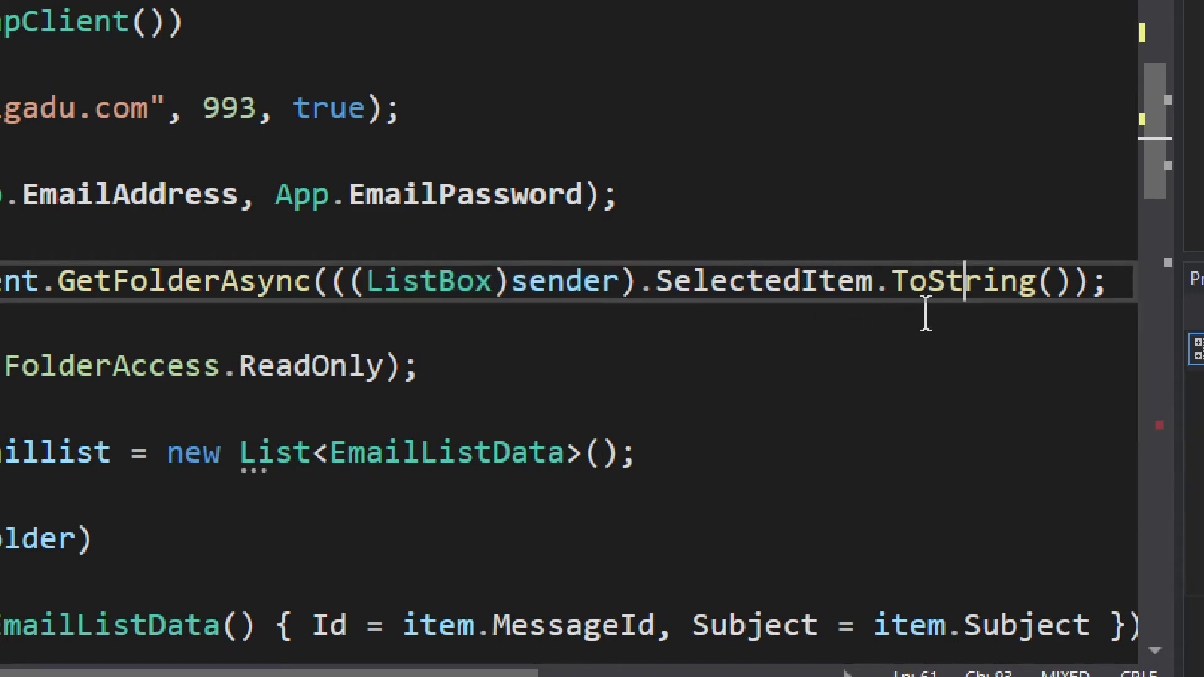
{"action": "mouse_move", "coordinate": [545, 396]}
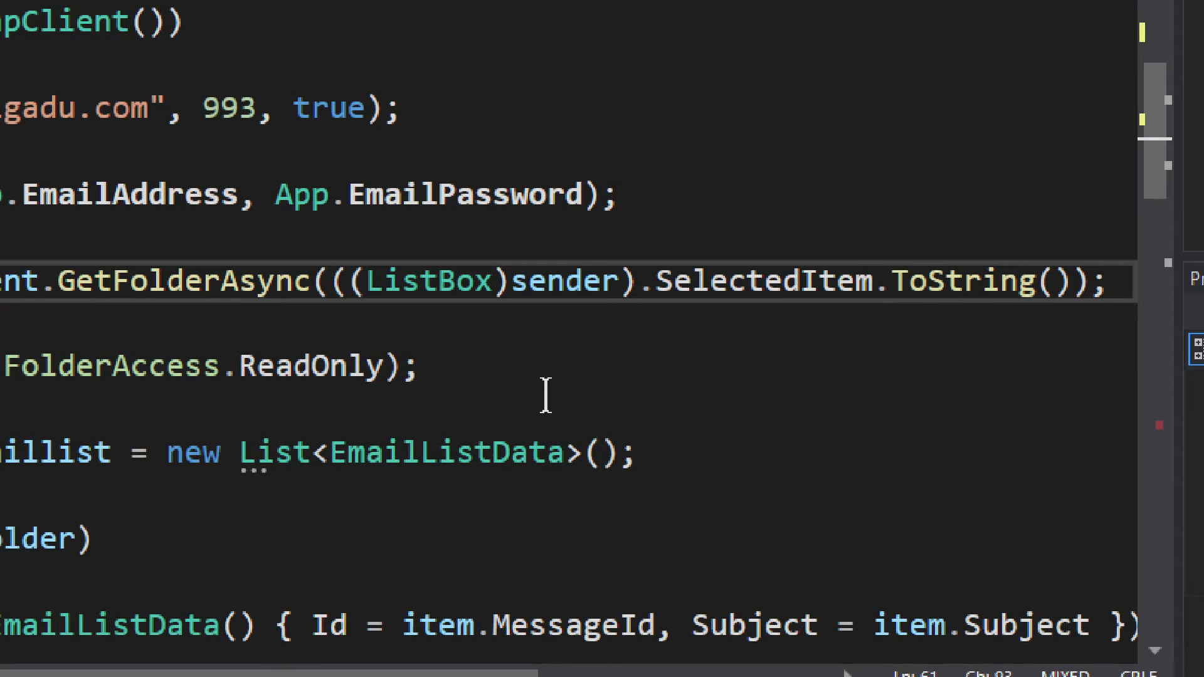
{"action": "double_click", "coordinate": [960, 280]}
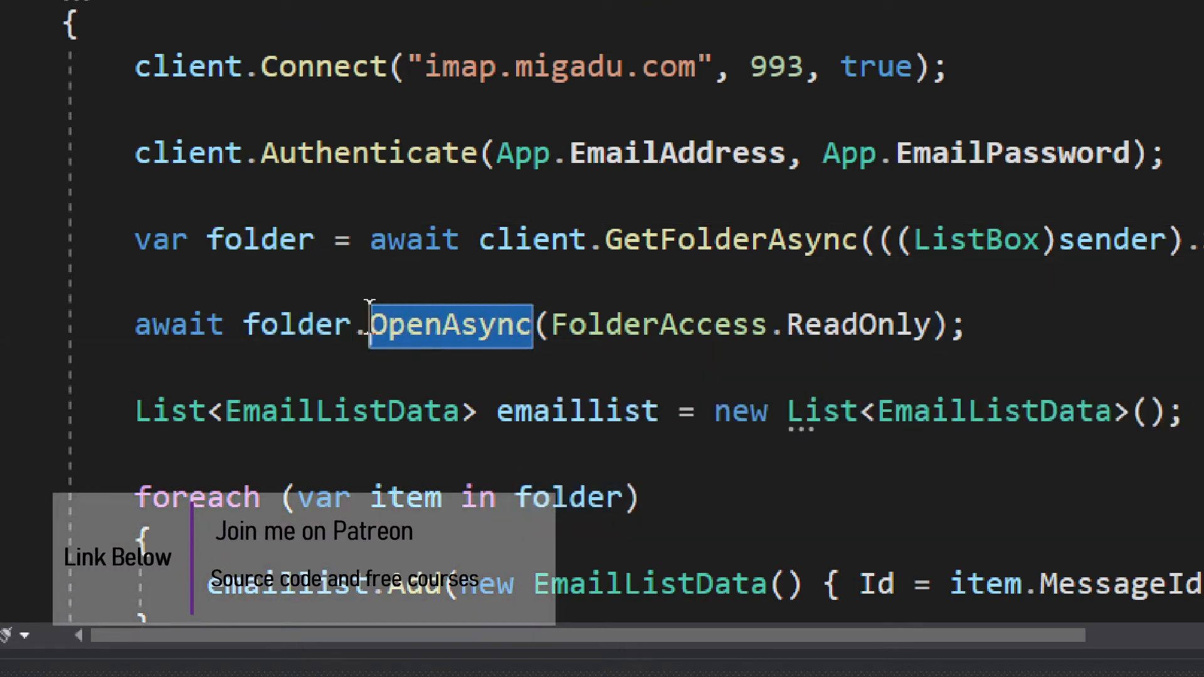
{"action": "mouse_move", "coordinate": [641, 378]}
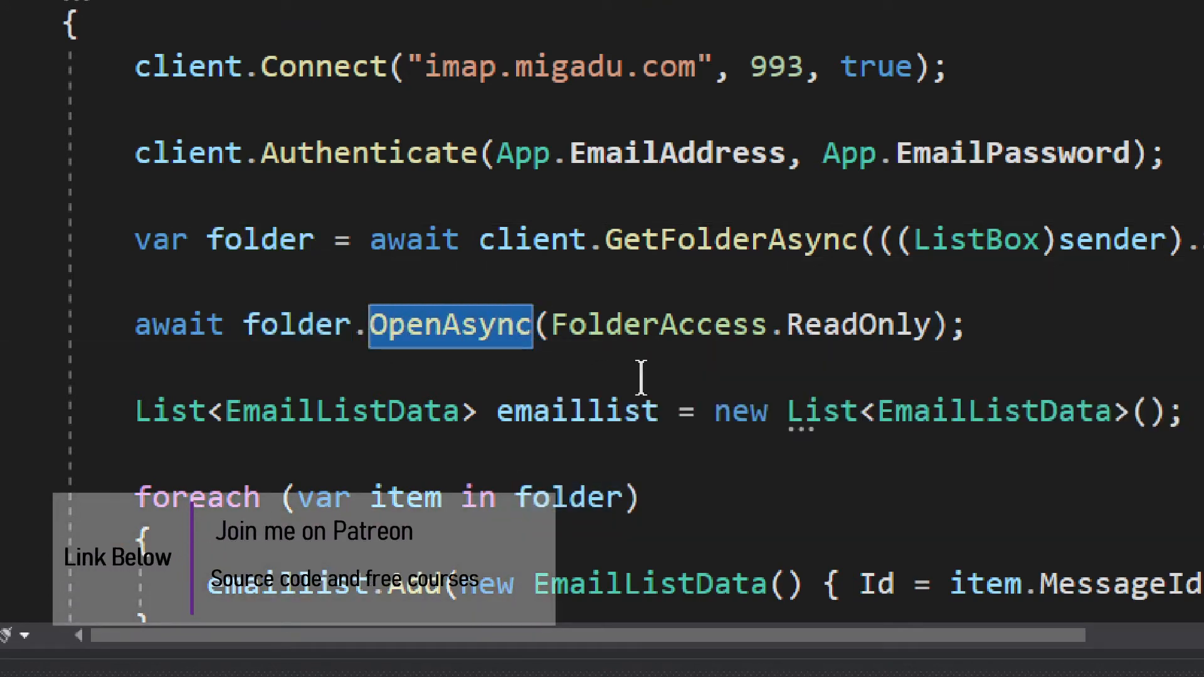
{"action": "mouse_move", "coordinate": [476, 369]}
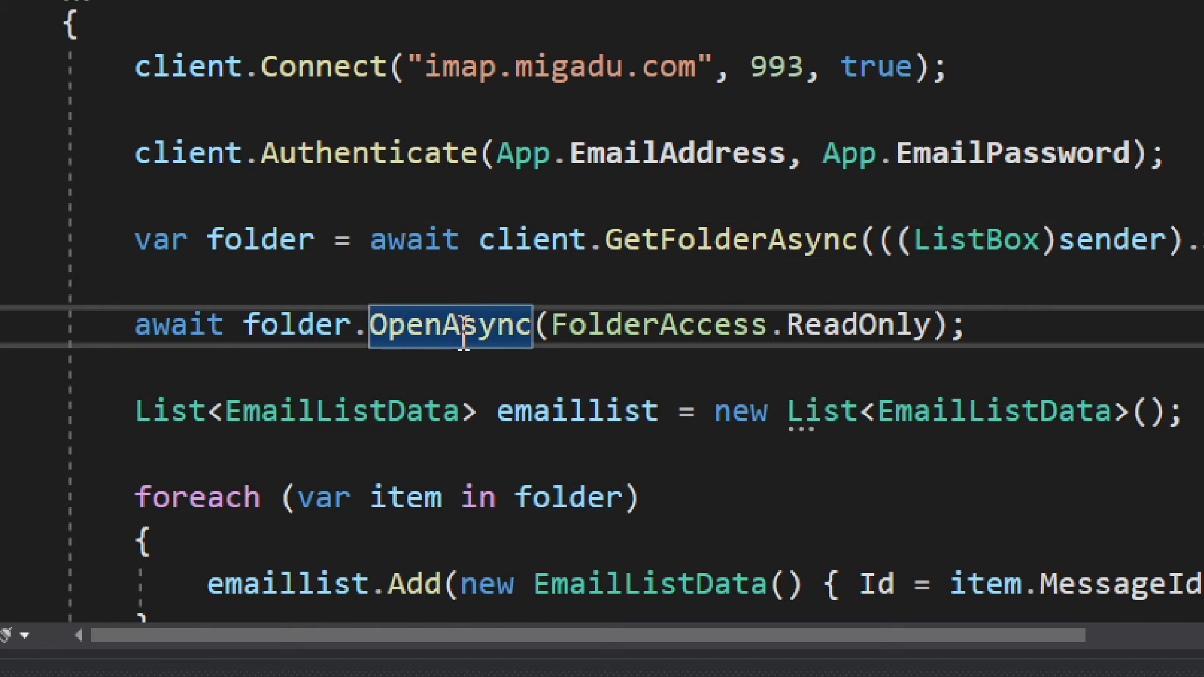
{"action": "mouse_move", "coordinate": [776, 383]}
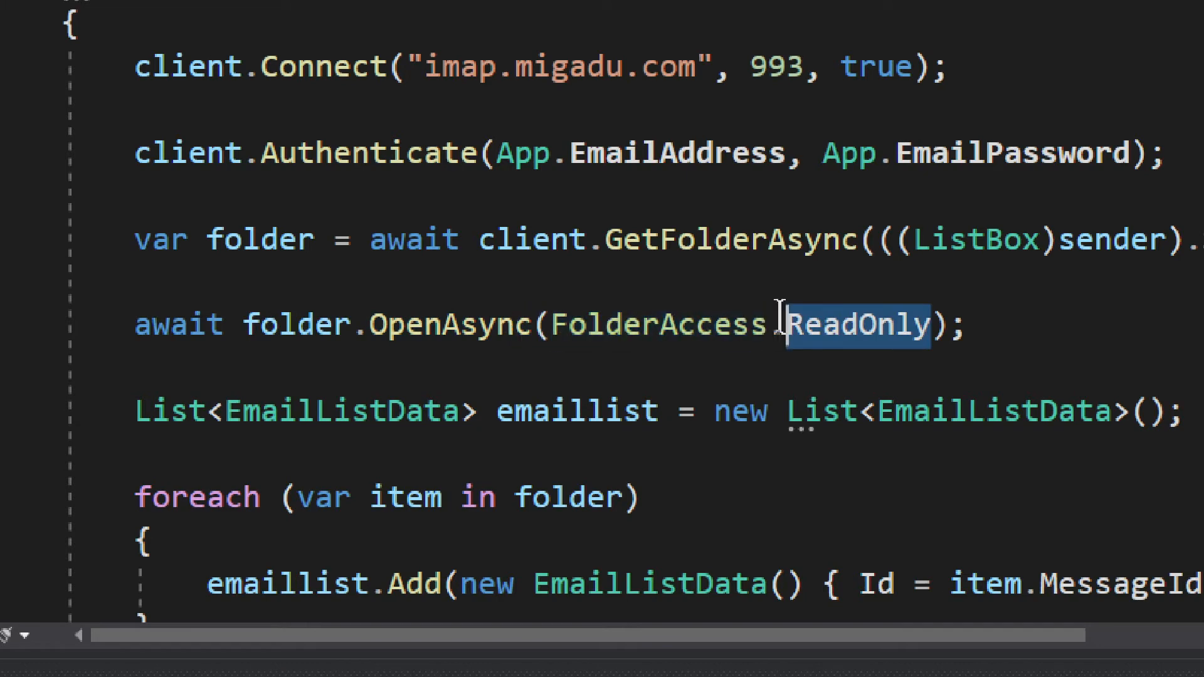
{"action": "double_click", "coordinate": [656, 324]}
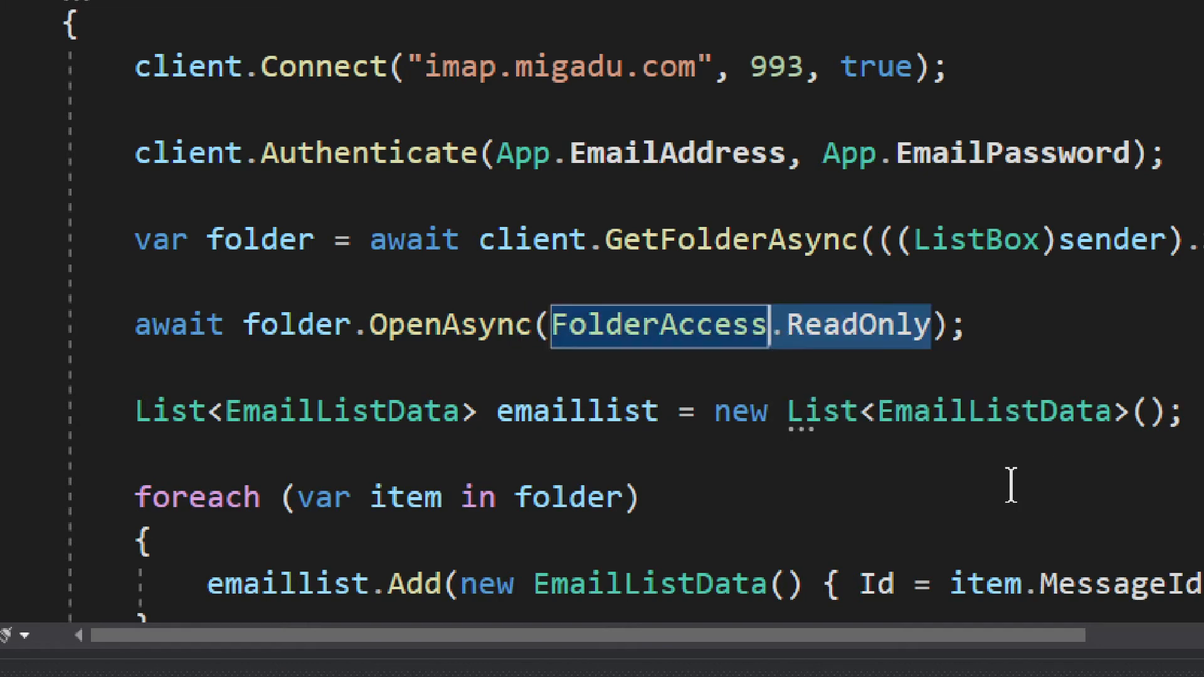
{"action": "mouse_move", "coordinate": [944, 431]}
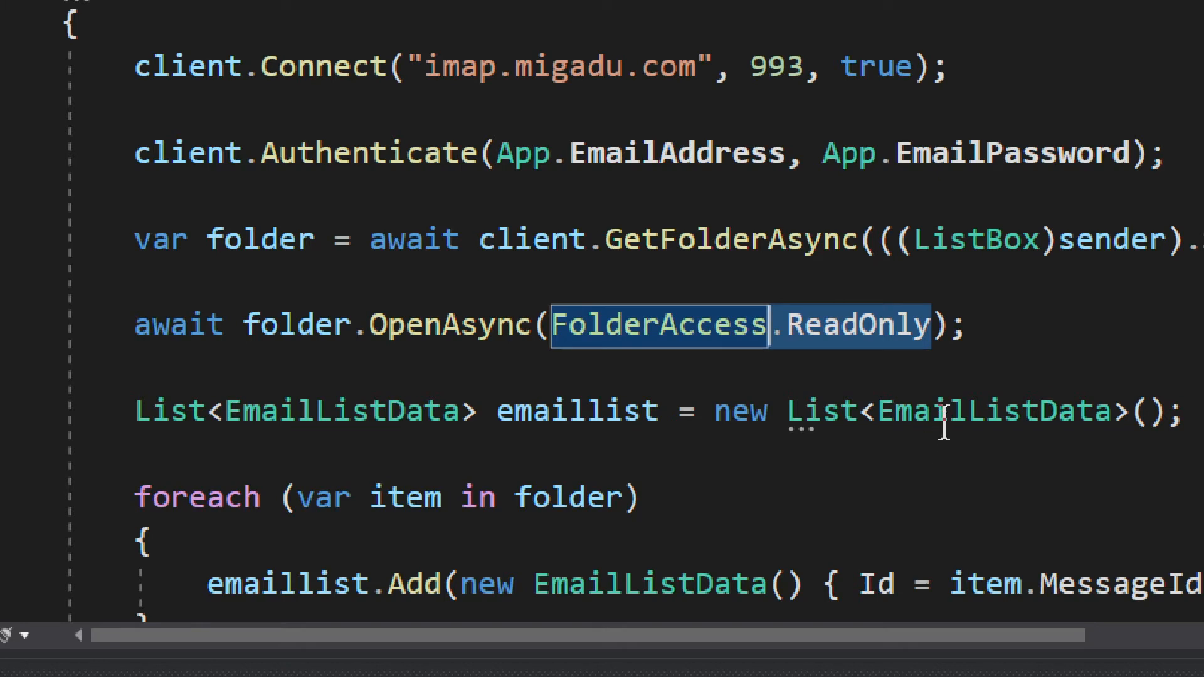
{"action": "mouse_move", "coordinate": [775, 392]}
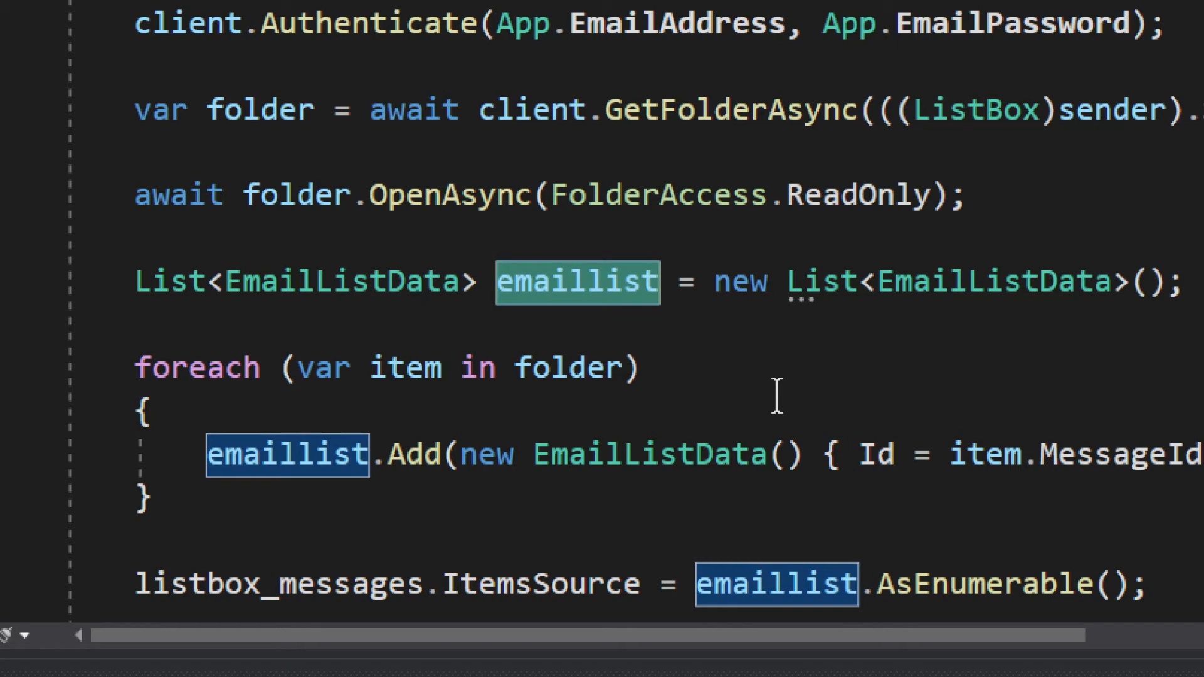
{"action": "mouse_move", "coordinate": [783, 400]}
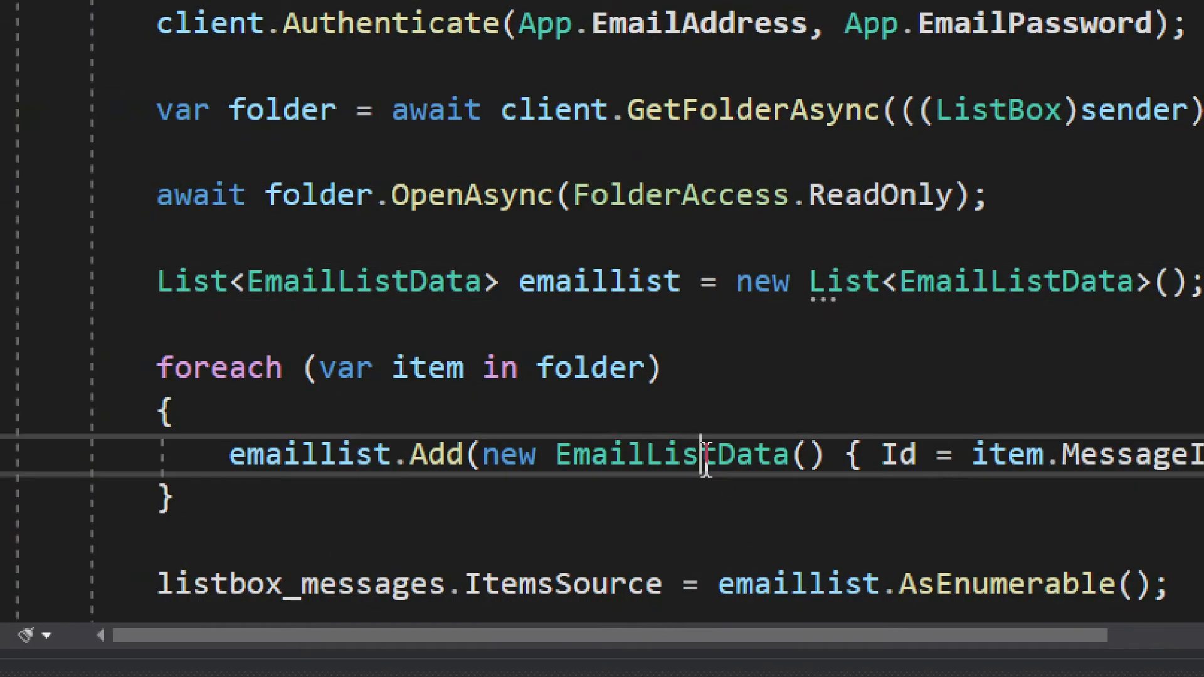
{"action": "double_click", "coordinate": [668, 454]}
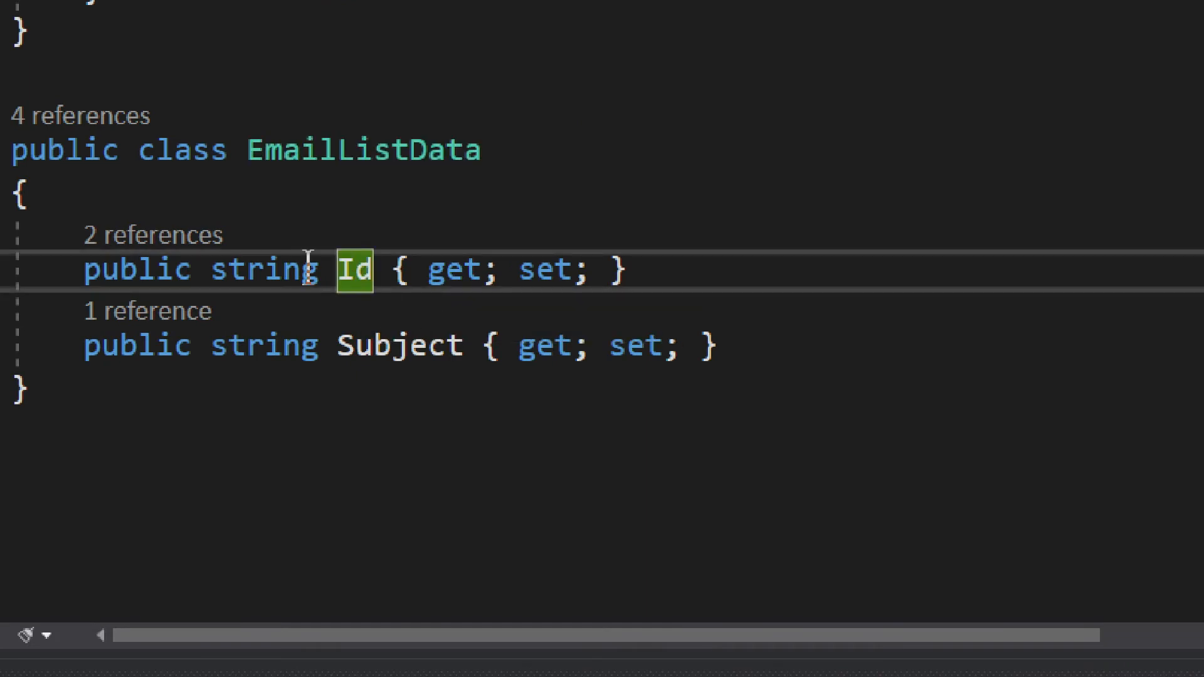
{"action": "mouse_move", "coordinate": [366, 365]}
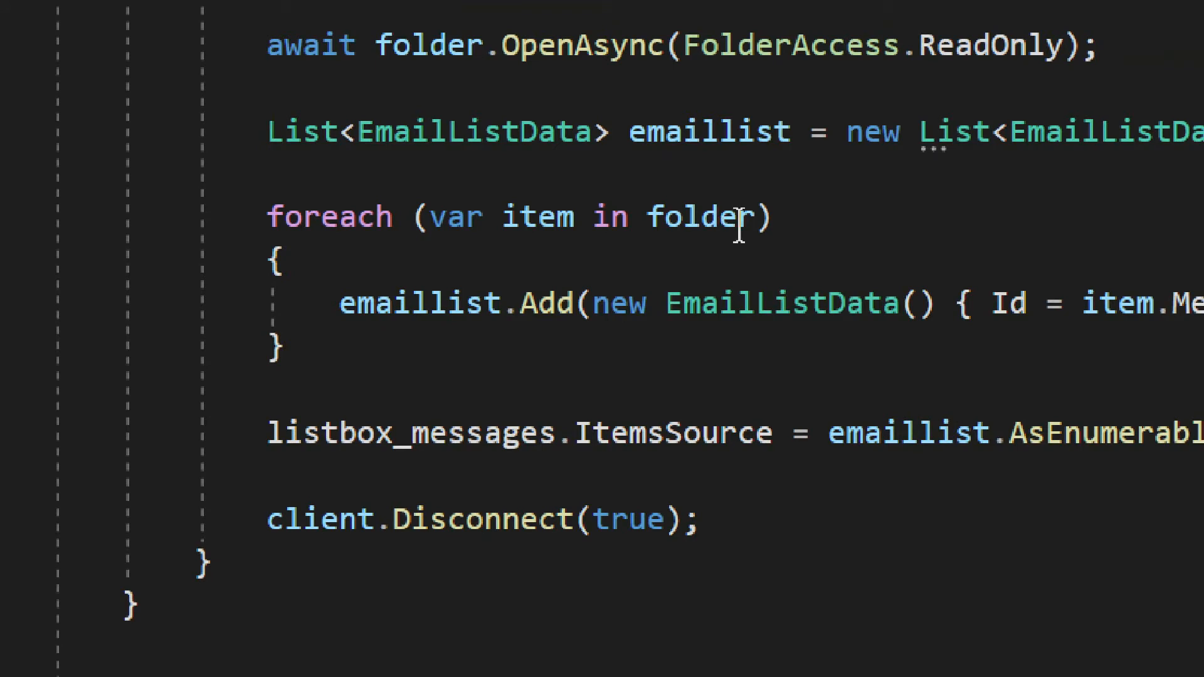
{"action": "left_click_drag", "start_coordinate": [614, 217], "coordinate": [757, 217]}
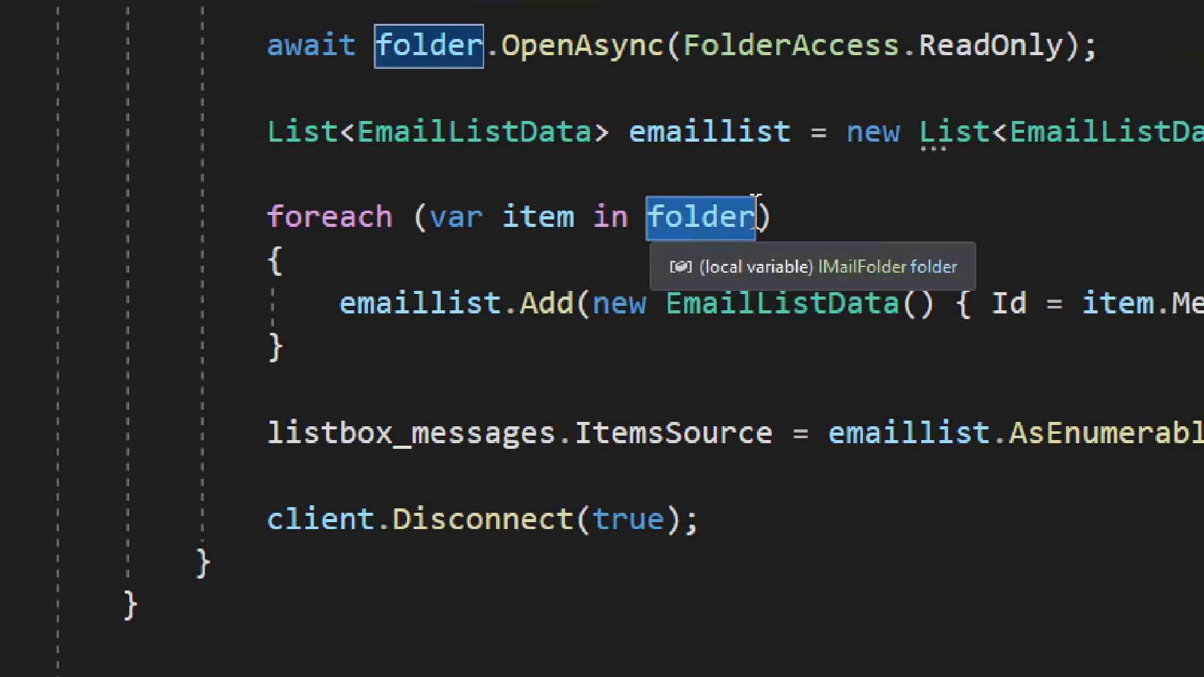
{"action": "mouse_move", "coordinate": [563, 163]}
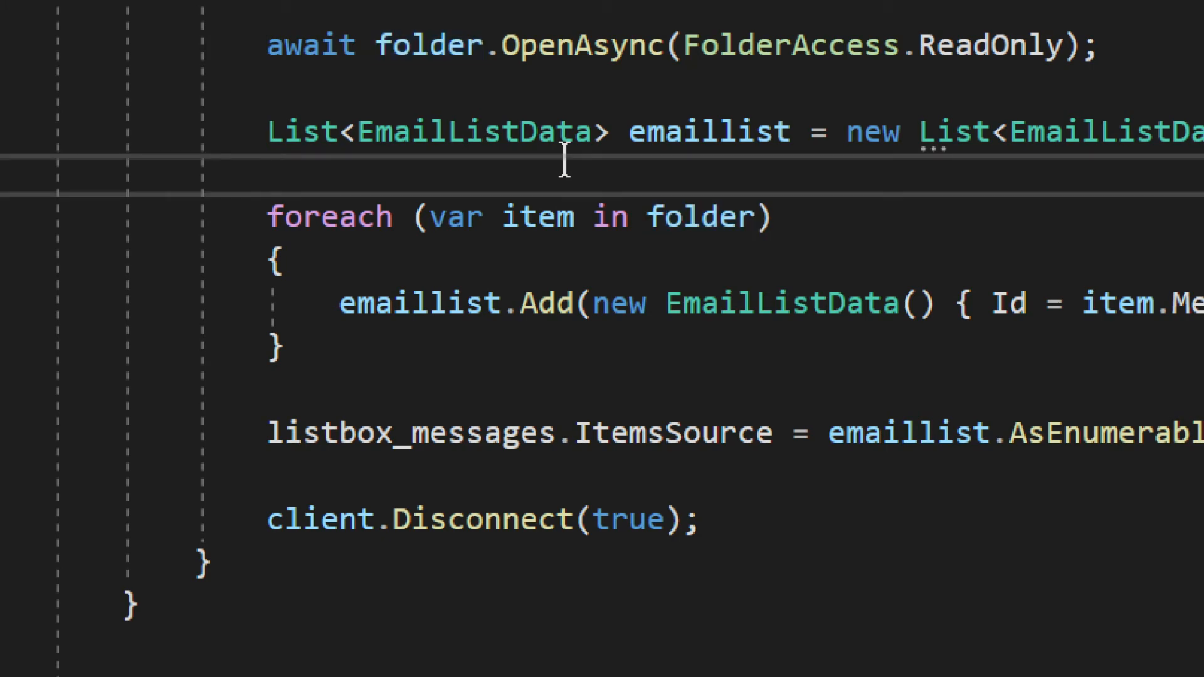
{"action": "type", "text": "folder."}
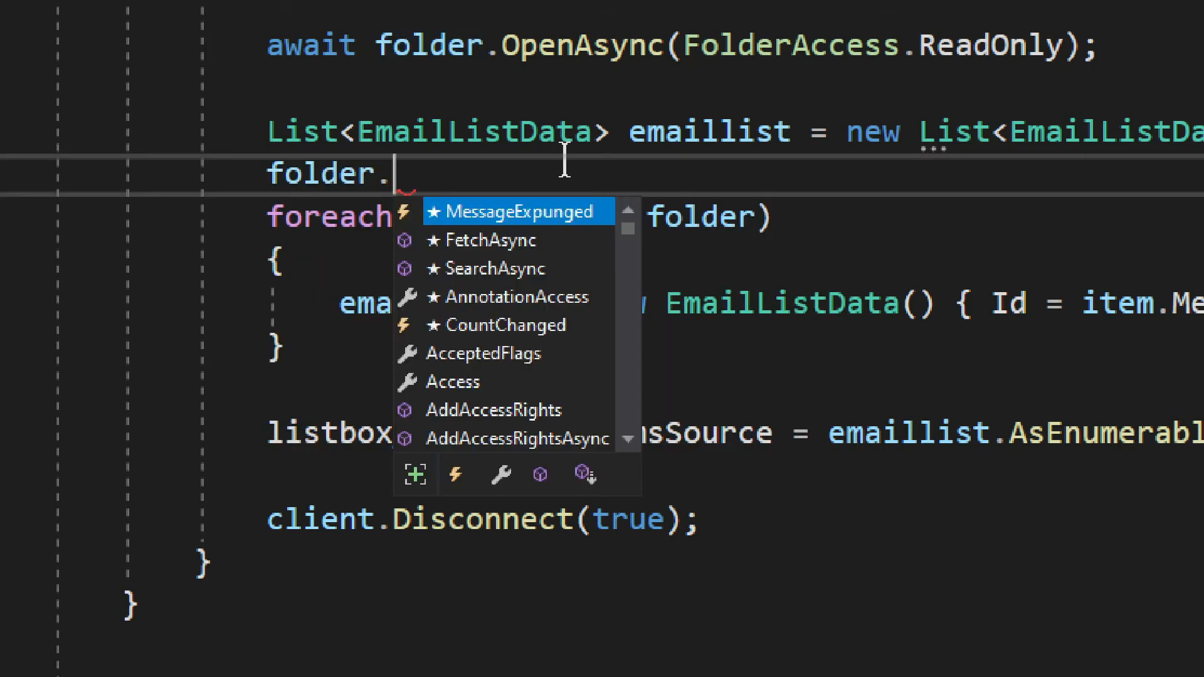
{"action": "mouse_move", "coordinate": [637, 246]}
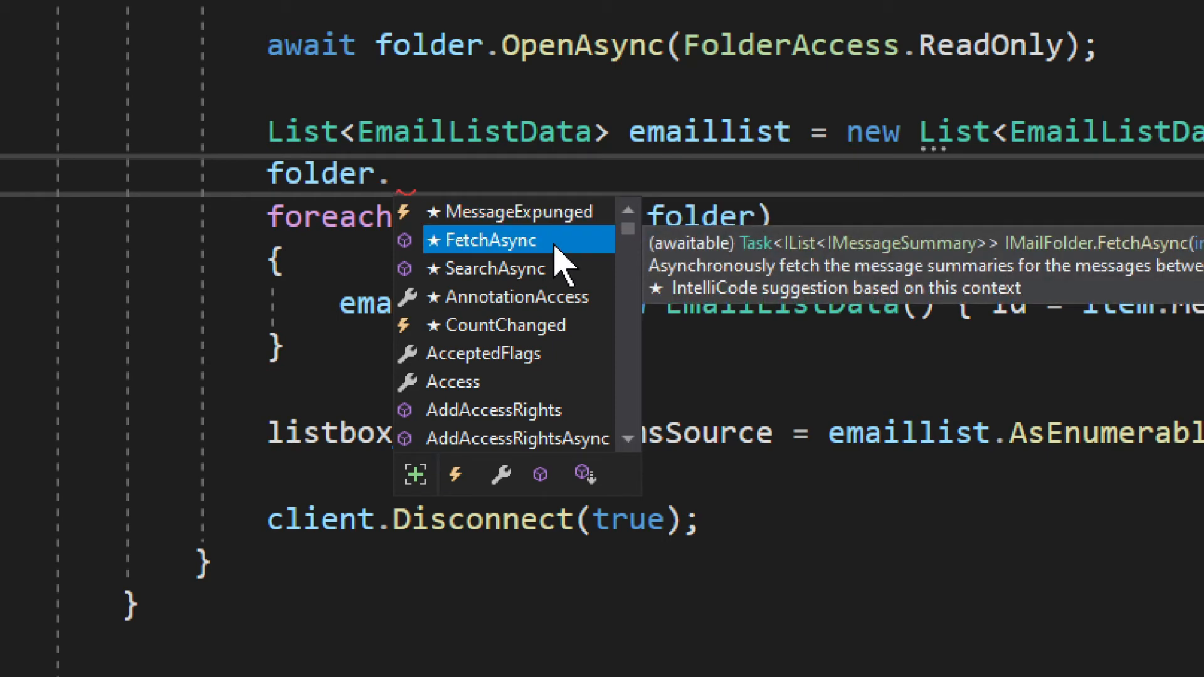
{"action": "mouse_move", "coordinate": [541, 325]}
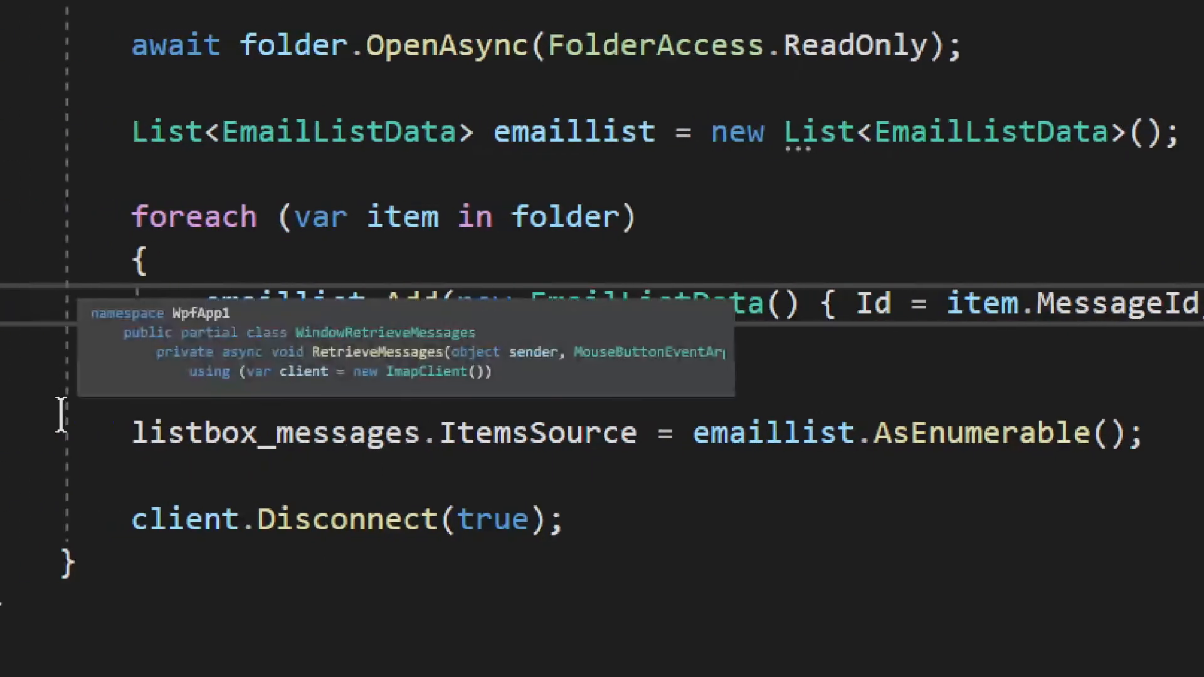
{"action": "scroll", "scroll_direction": "down", "scroll_amount": 3}
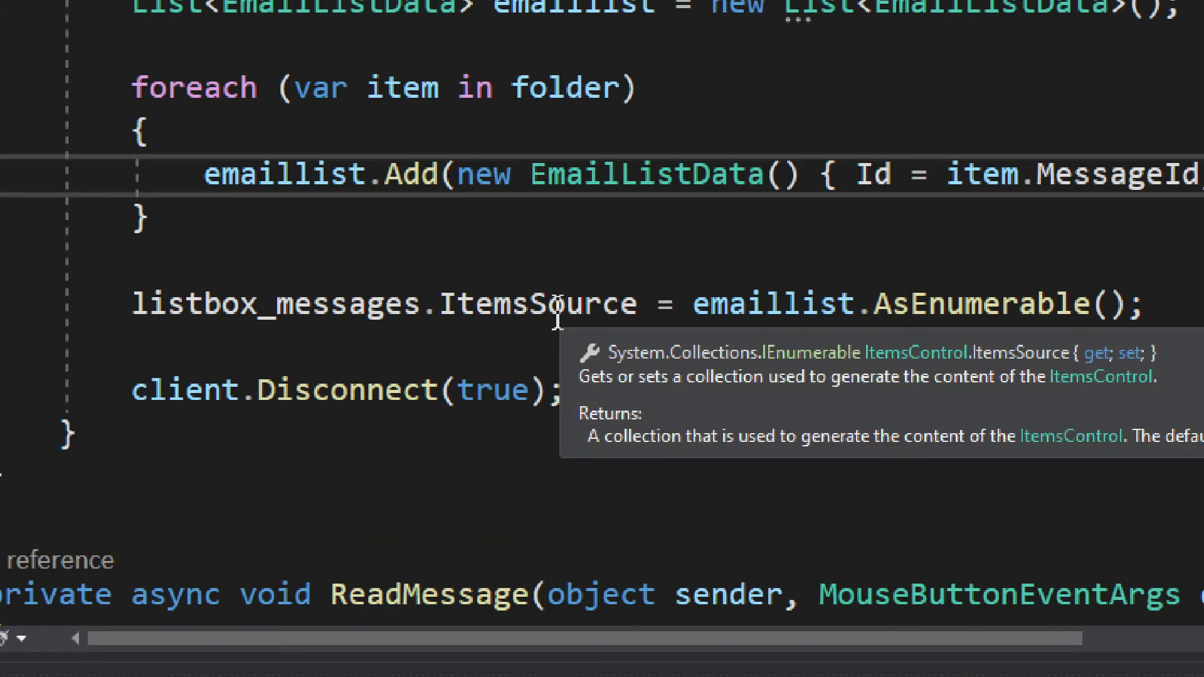
{"action": "double_click", "coordinate": [538, 303]}
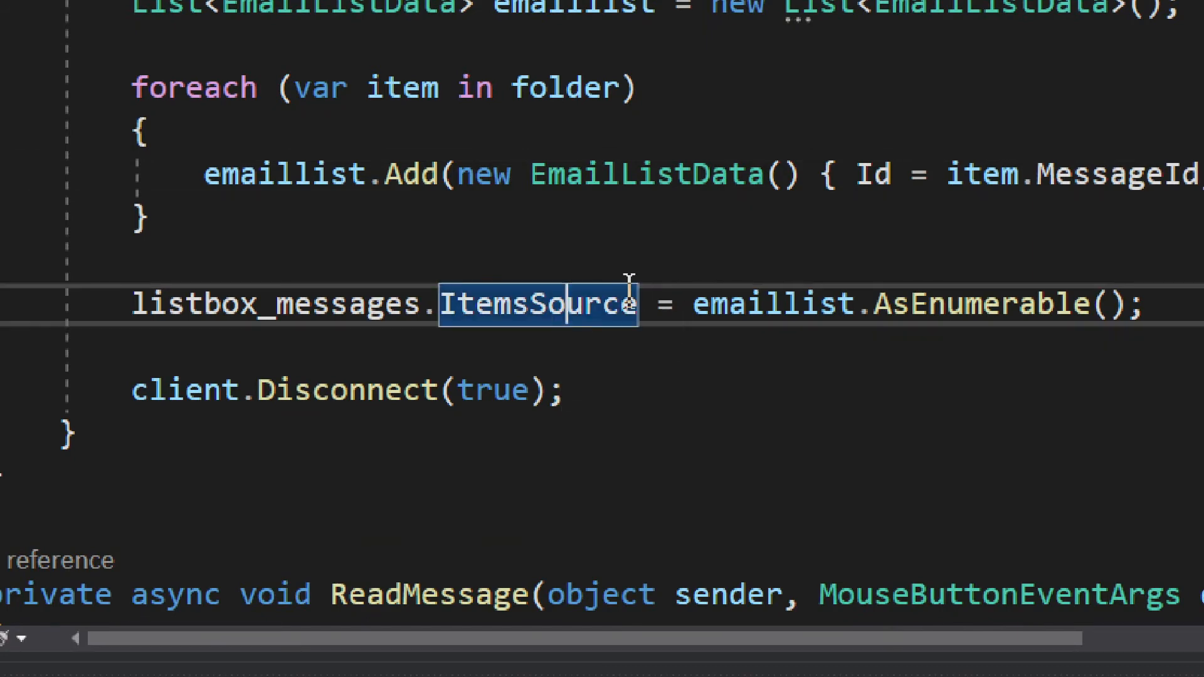
{"action": "left_click", "coordinate": [772, 305]}
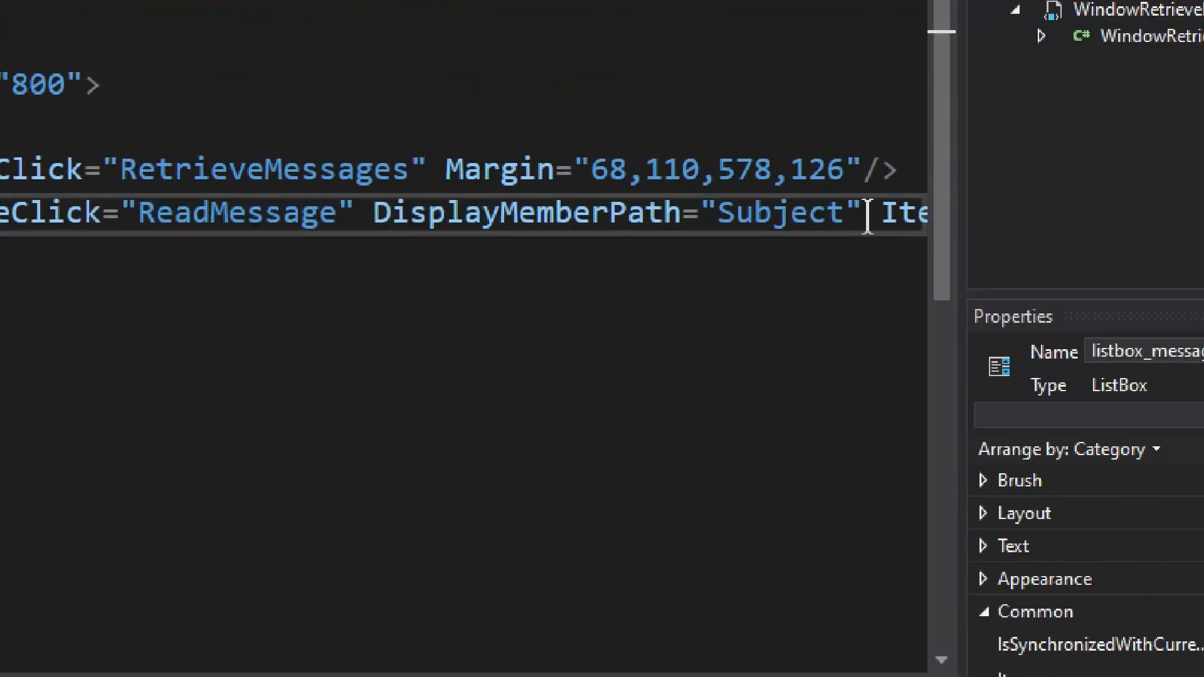
{"action": "double_click", "coordinate": [533, 212]}
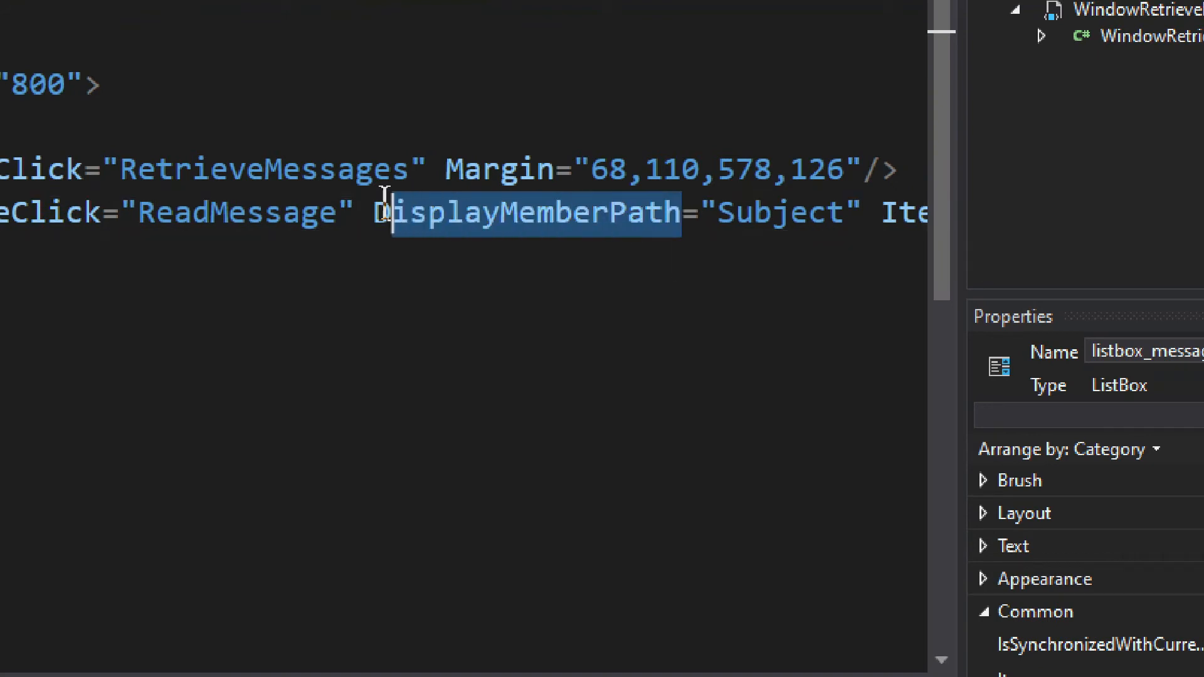
{"action": "double_click", "coordinate": [798, 212]}
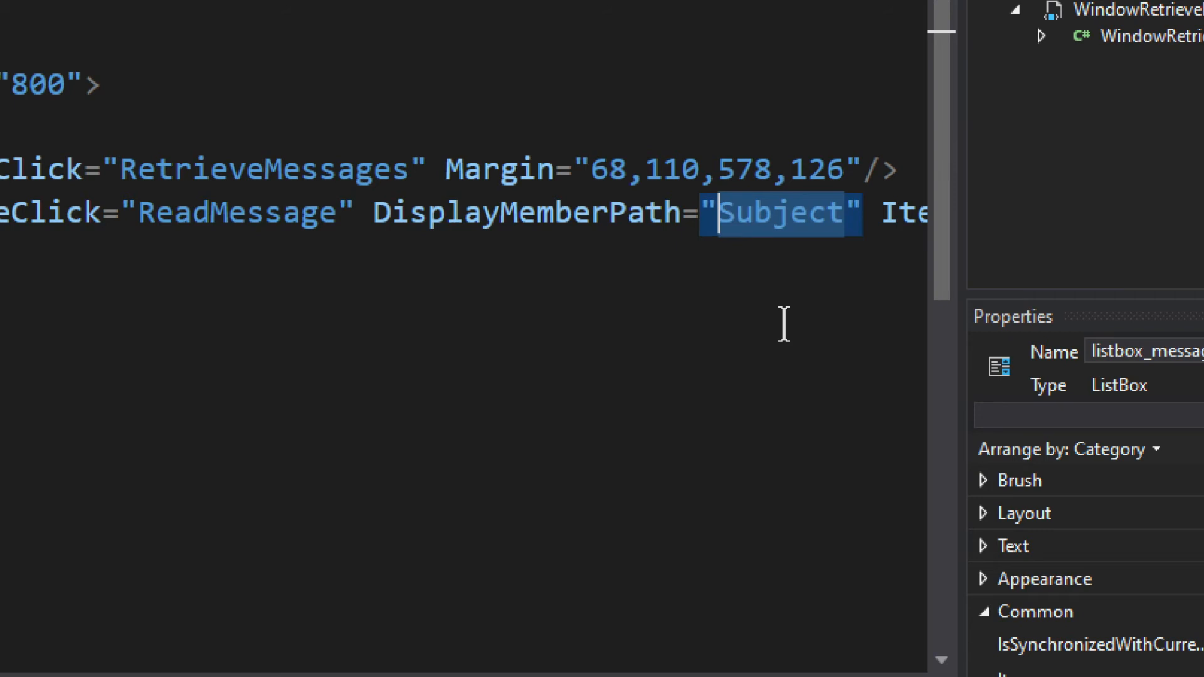
{"action": "mouse_move", "coordinate": [813, 281]}
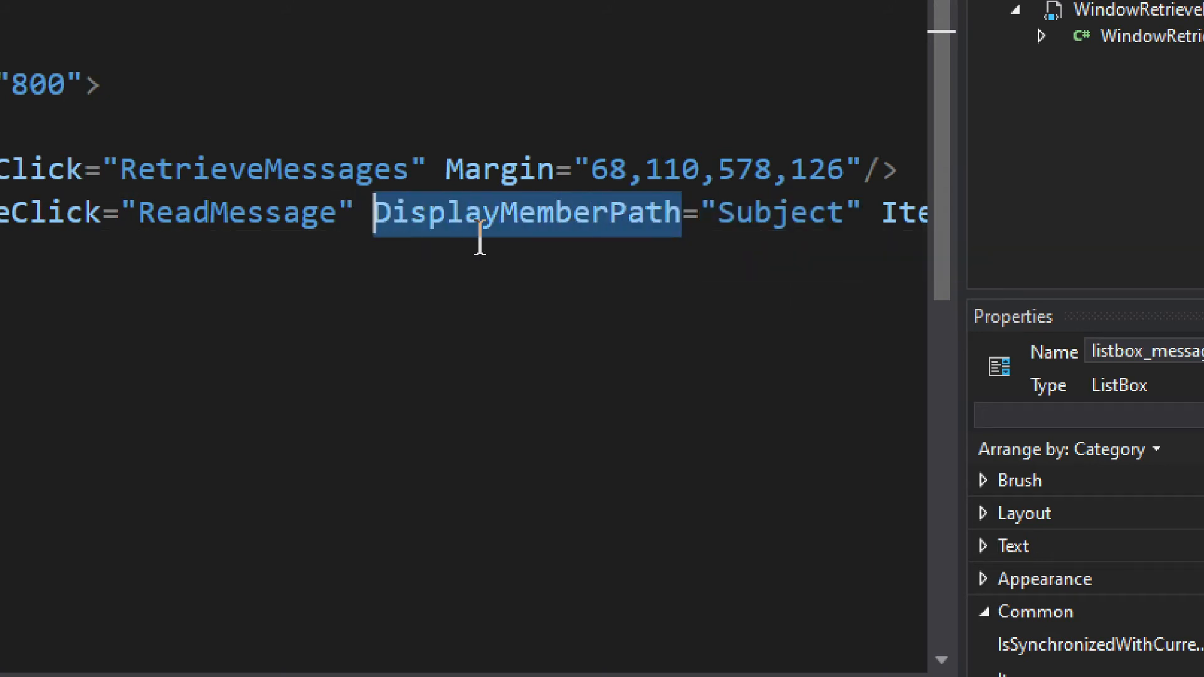
{"action": "mouse_move", "coordinate": [898, 208]}
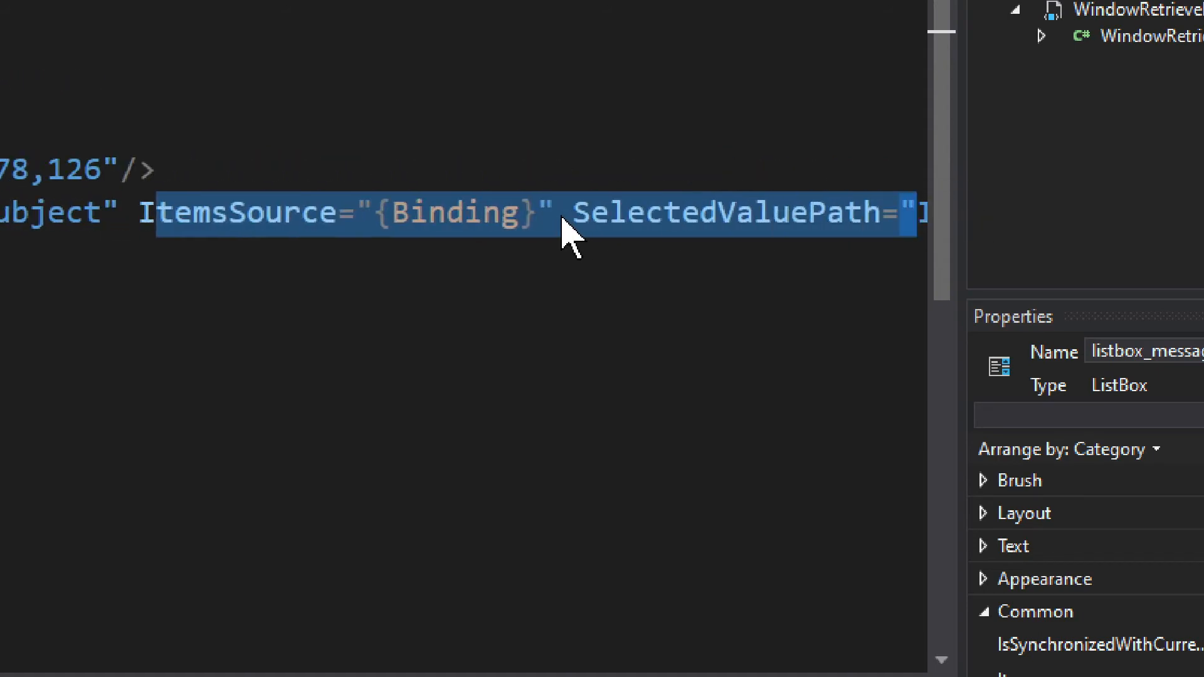
{"action": "left_click", "coordinate": [833, 212]}
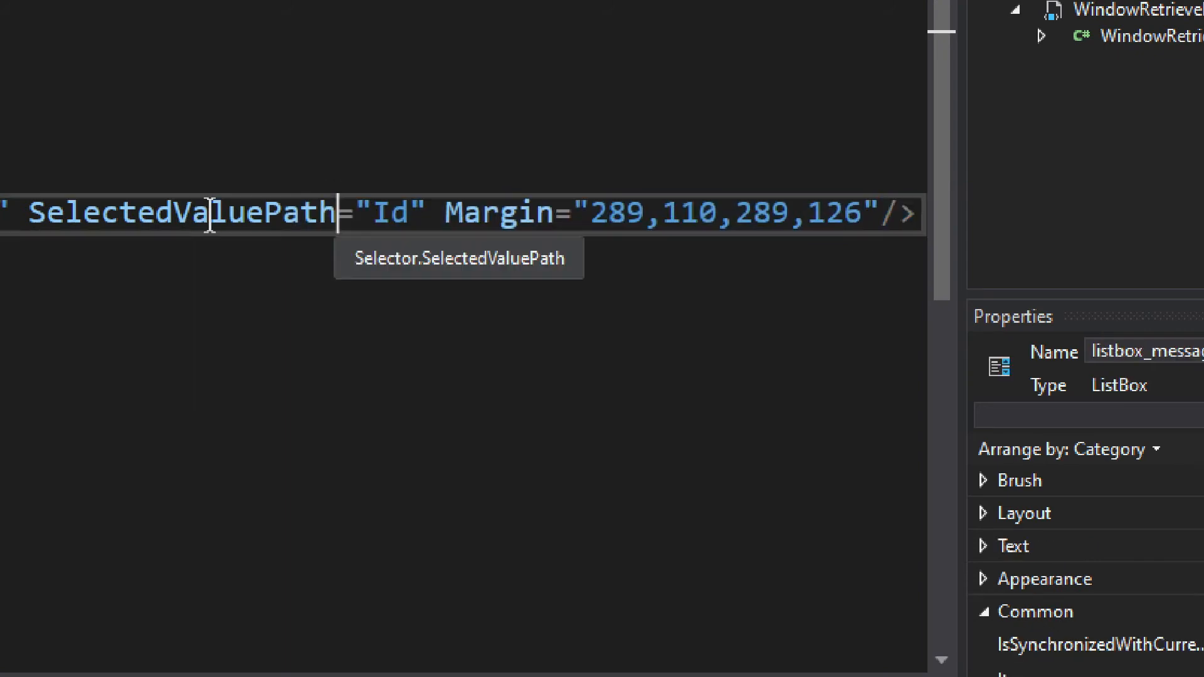
{"action": "double_click", "coordinate": [391, 213]}
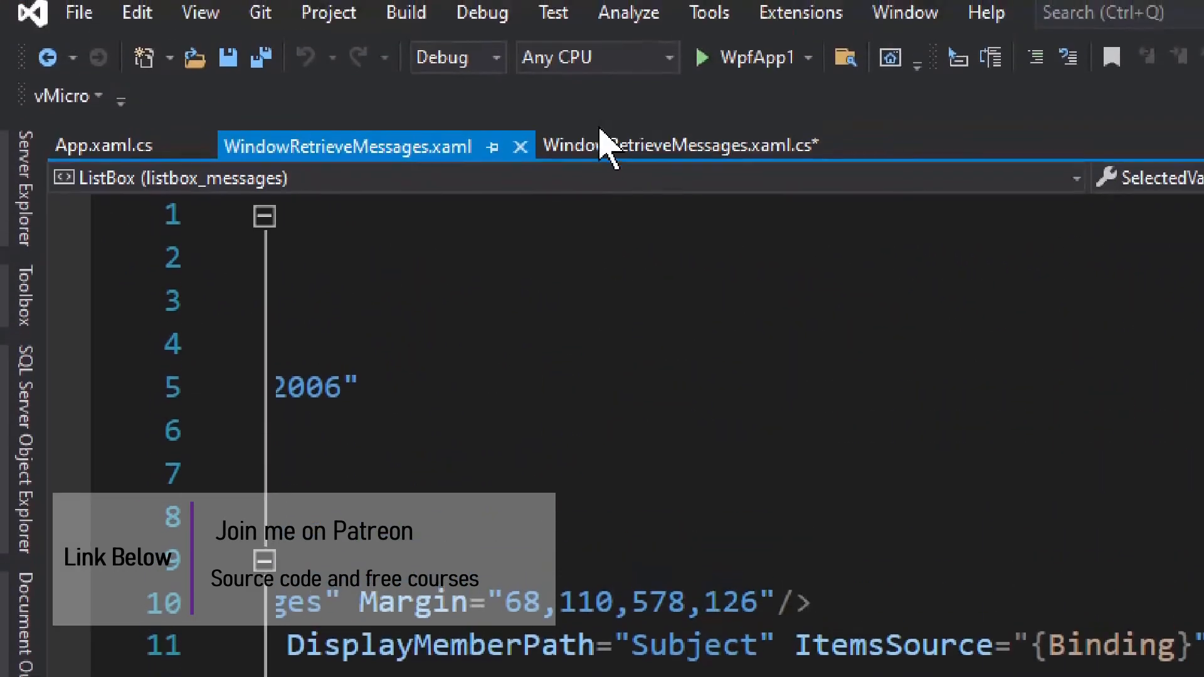
Step: Show the ReadMessage method in WindowRetrieveMessages.xaml.cs and highlight messageid in the First() lookup
{"action": "left_click", "coordinate": [676, 146]}
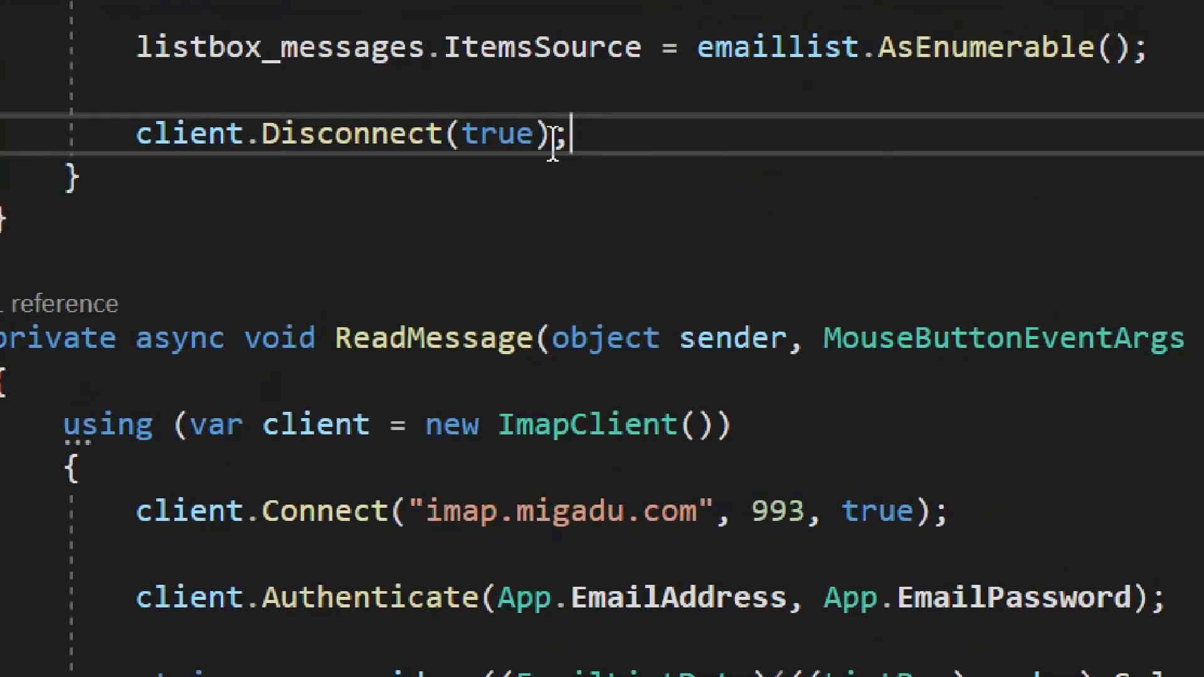
{"action": "scroll", "scroll_direction": "down", "scroll_amount": 3}
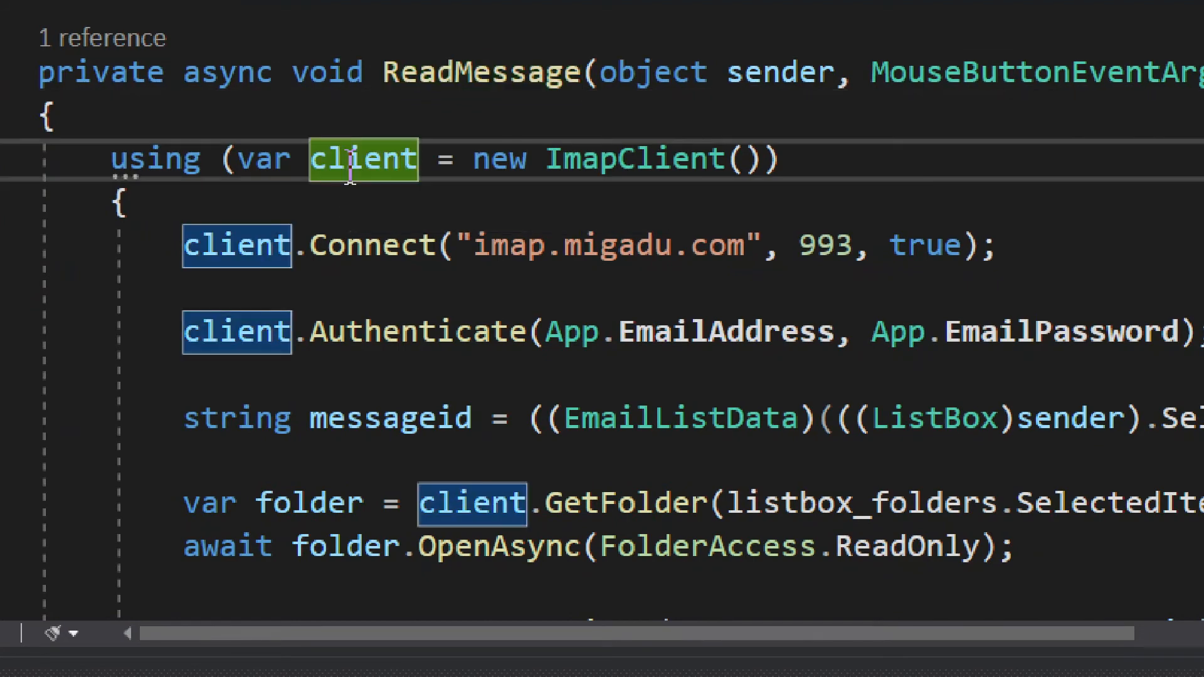
{"action": "mouse_move", "coordinate": [1091, 265]}
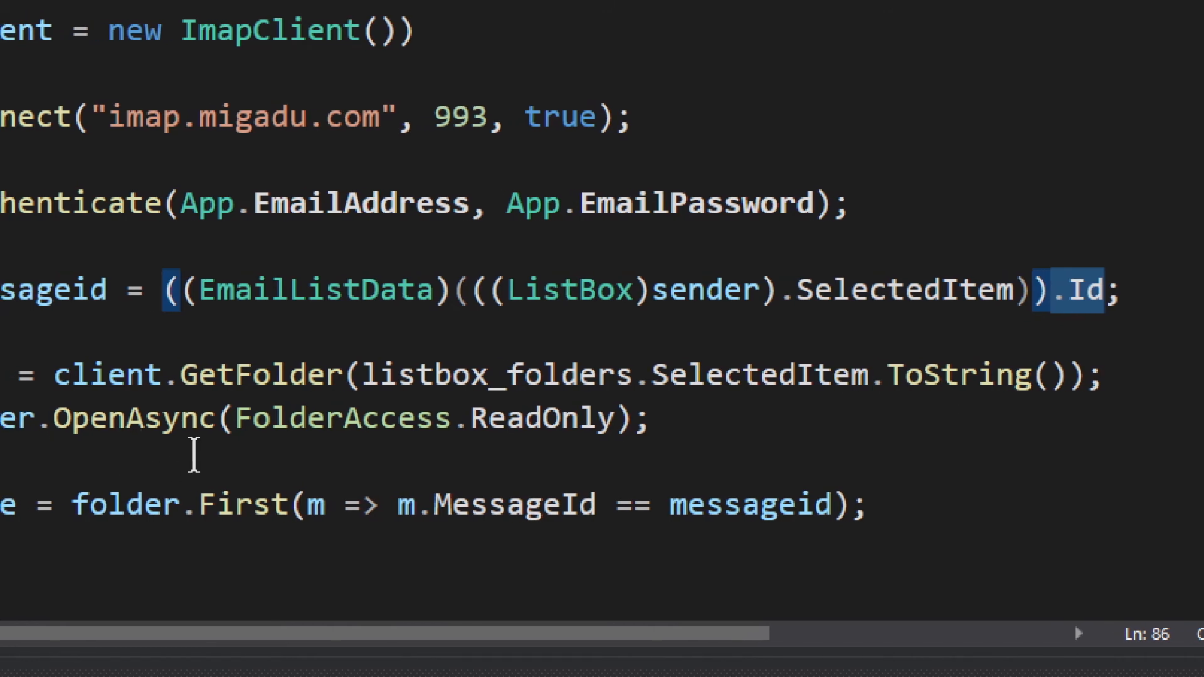
{"action": "mouse_move", "coordinate": [199, 449]}
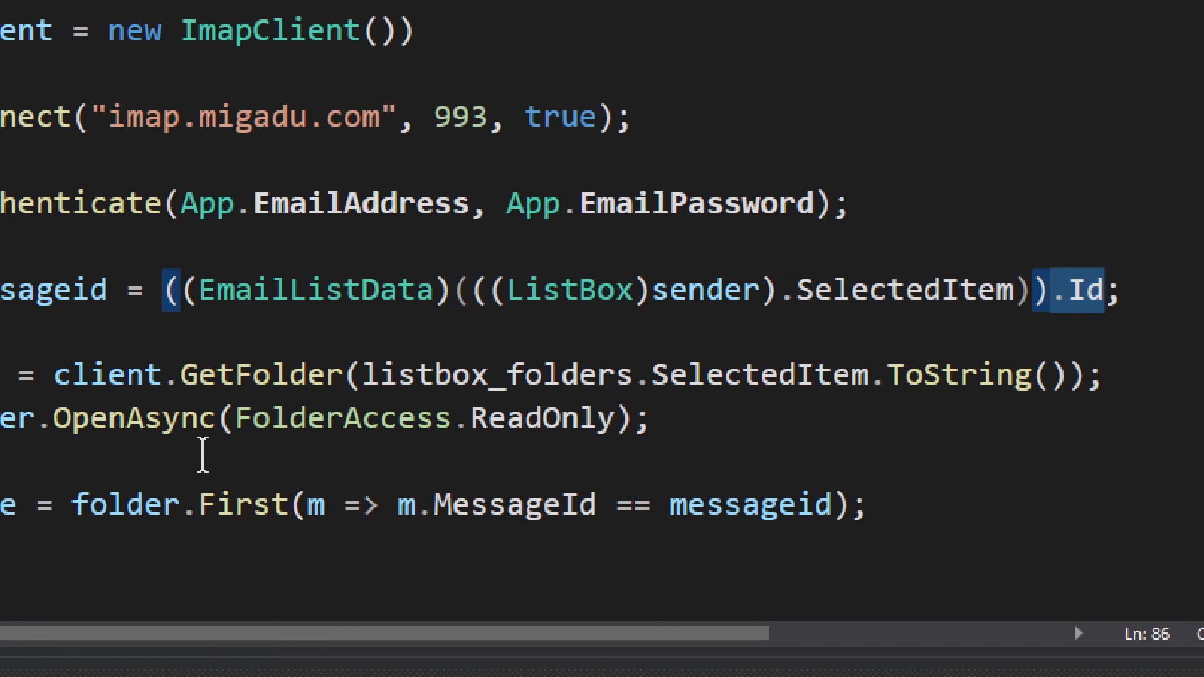
{"action": "mouse_move", "coordinate": [107, 542]}
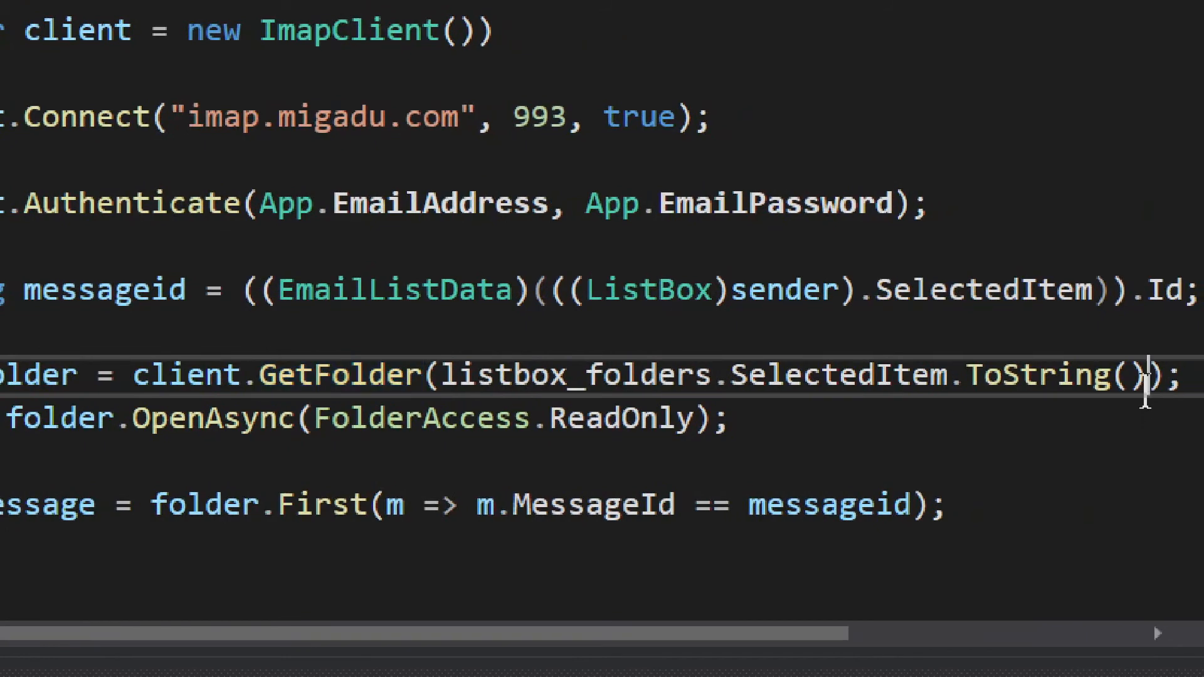
{"action": "left_click_drag", "start_coordinate": [261, 374], "coordinate": [1183, 373]}
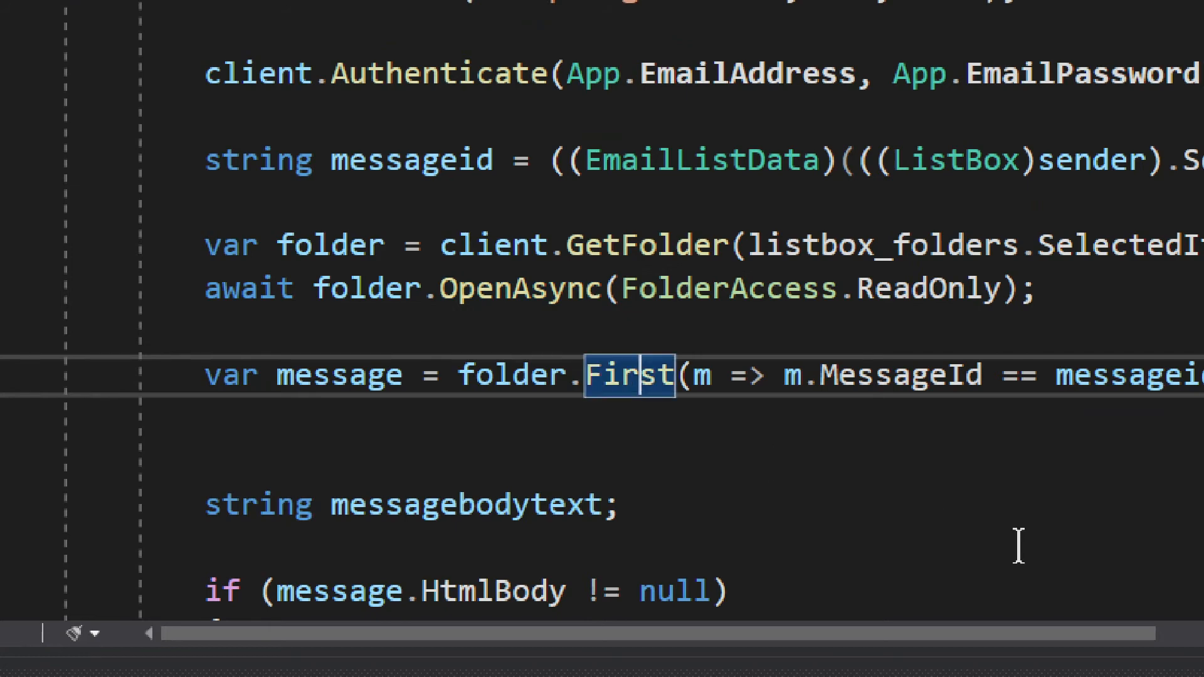
{"action": "mouse_move", "coordinate": [1140, 485]}
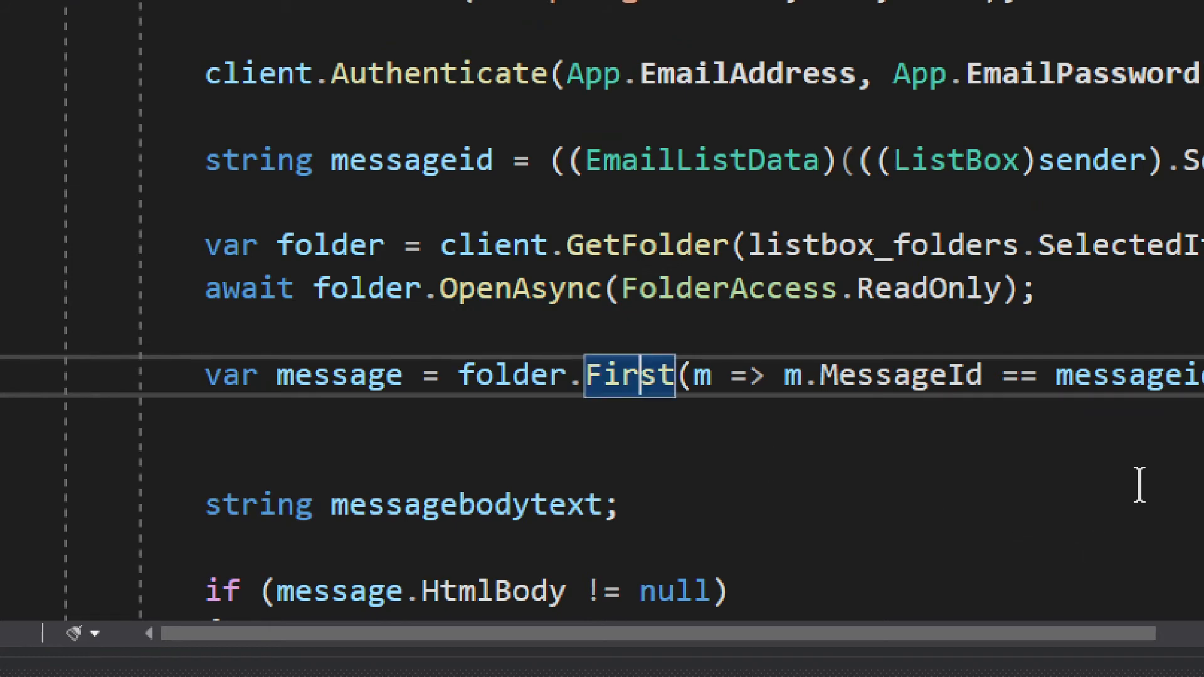
{"action": "scroll", "scroll_direction": "left", "scroll_amount": 3}
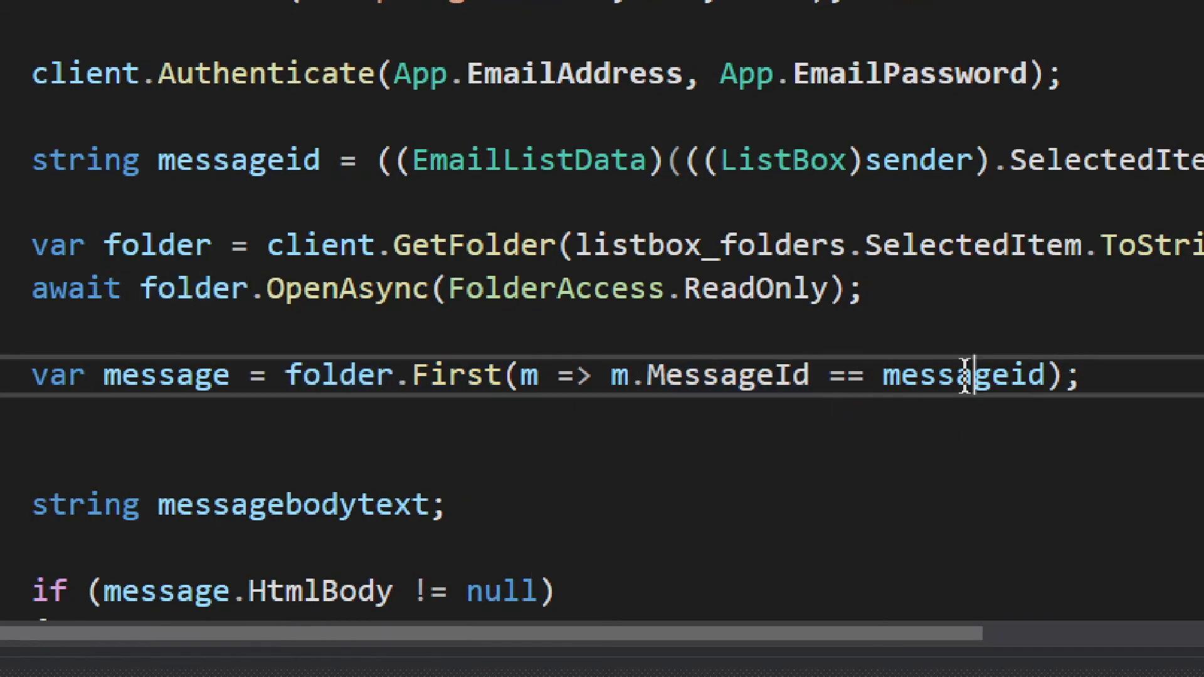
{"action": "double_click", "coordinate": [963, 376]}
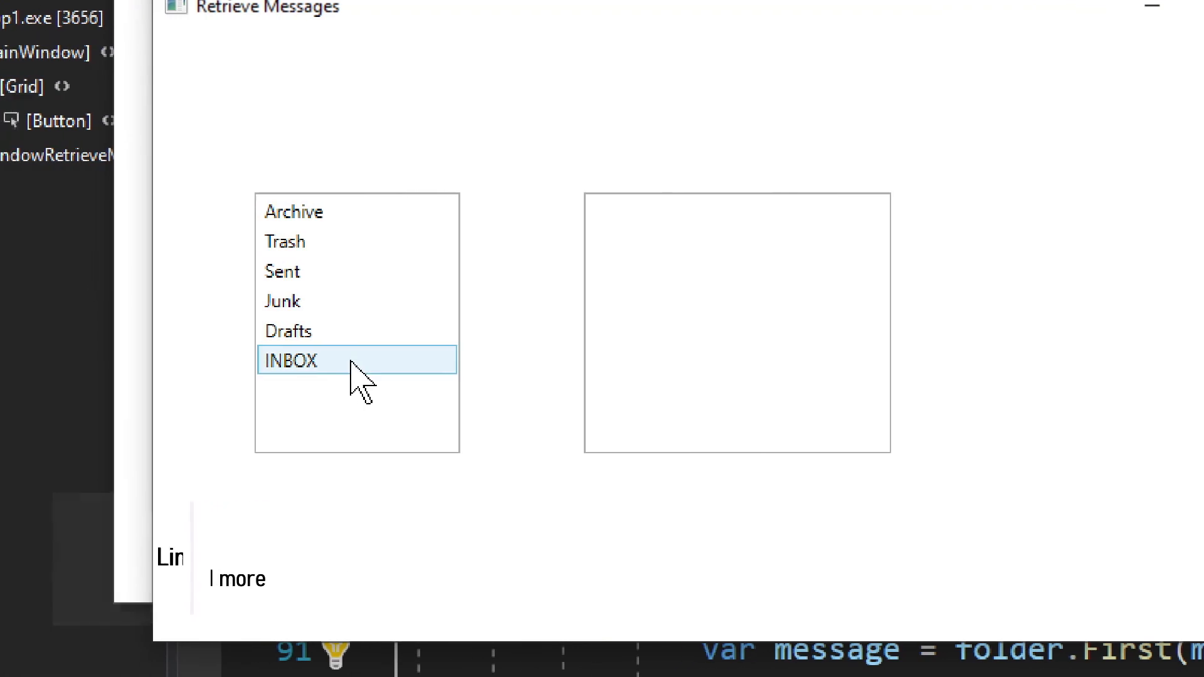
Step: List the INBOX messages and open one, hitting the ReadMessage breakpoint
{"action": "left_click", "coordinate": [290, 360]}
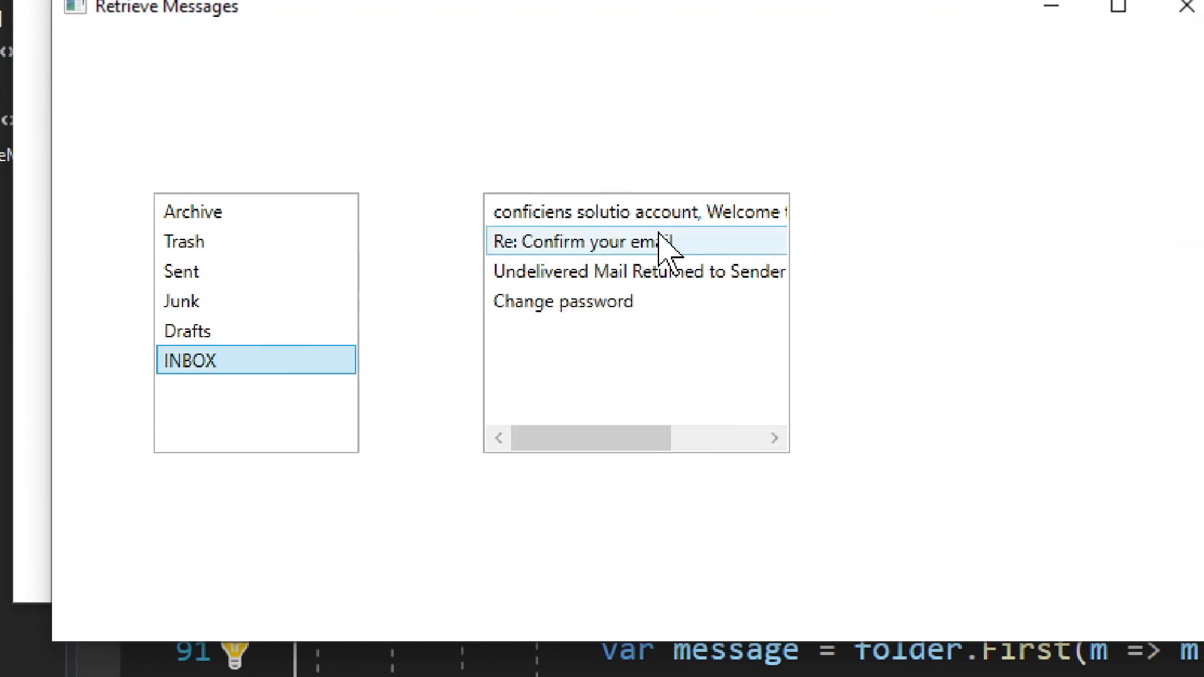
{"action": "left_click", "coordinate": [636, 212]}
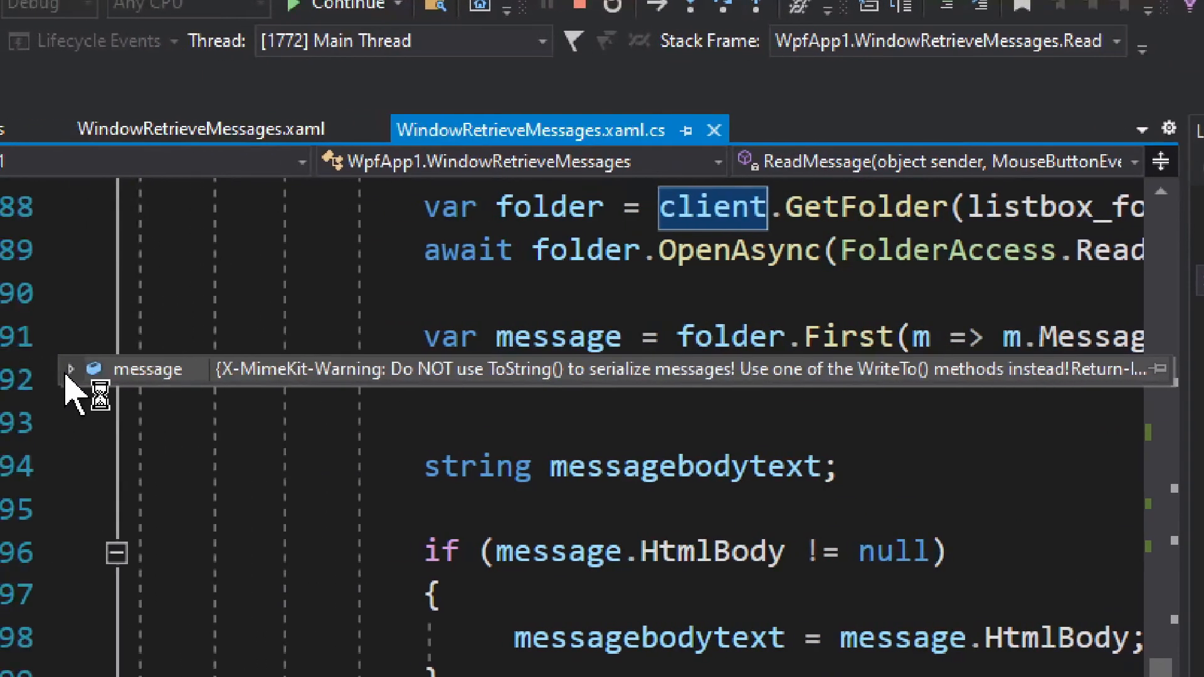
{"action": "left_click", "coordinate": [71, 369]}
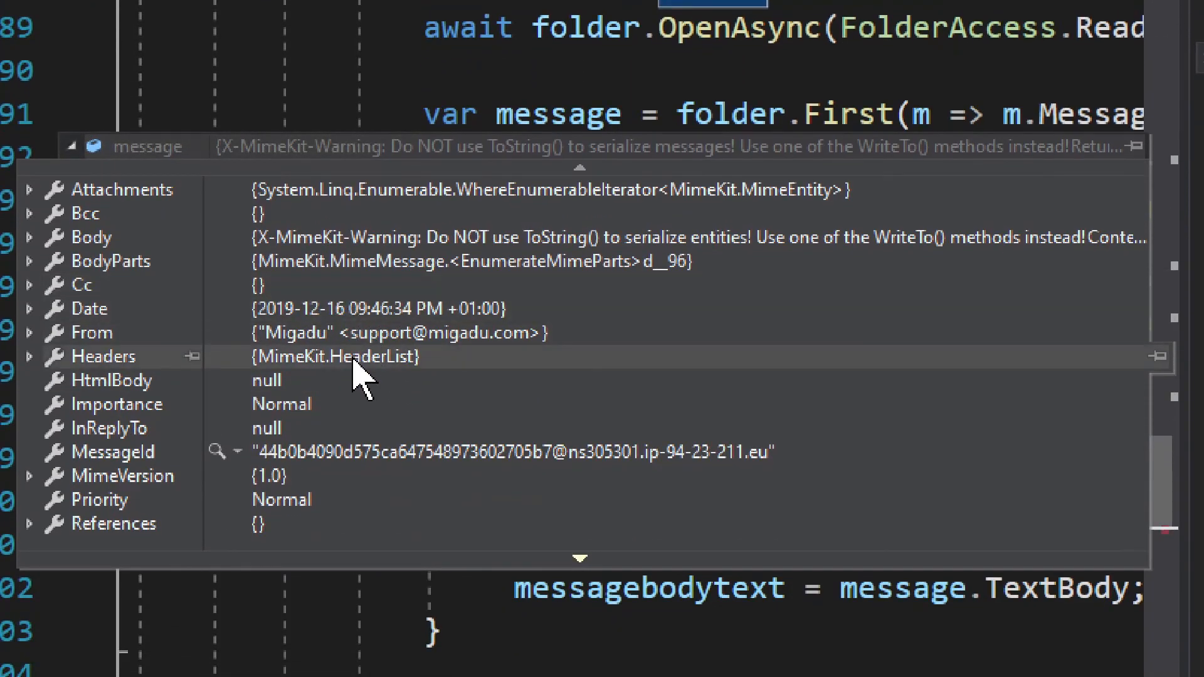
{"action": "mouse_move", "coordinate": [292, 377]}
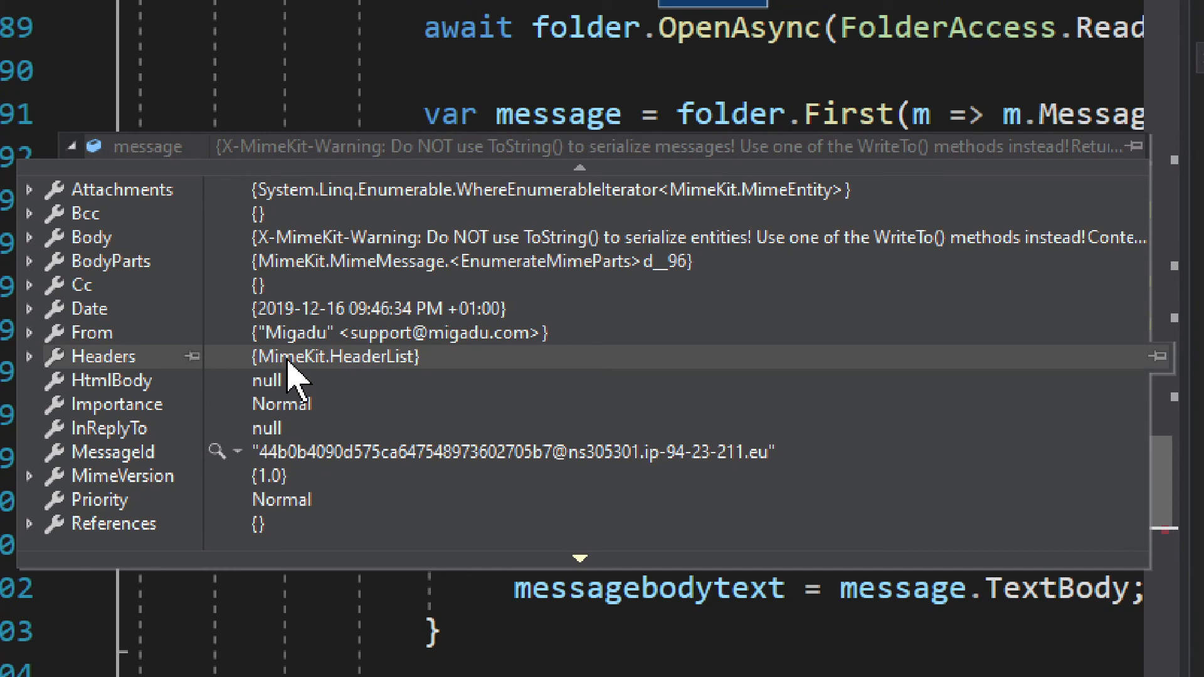
{"action": "mouse_move", "coordinate": [90, 332]}
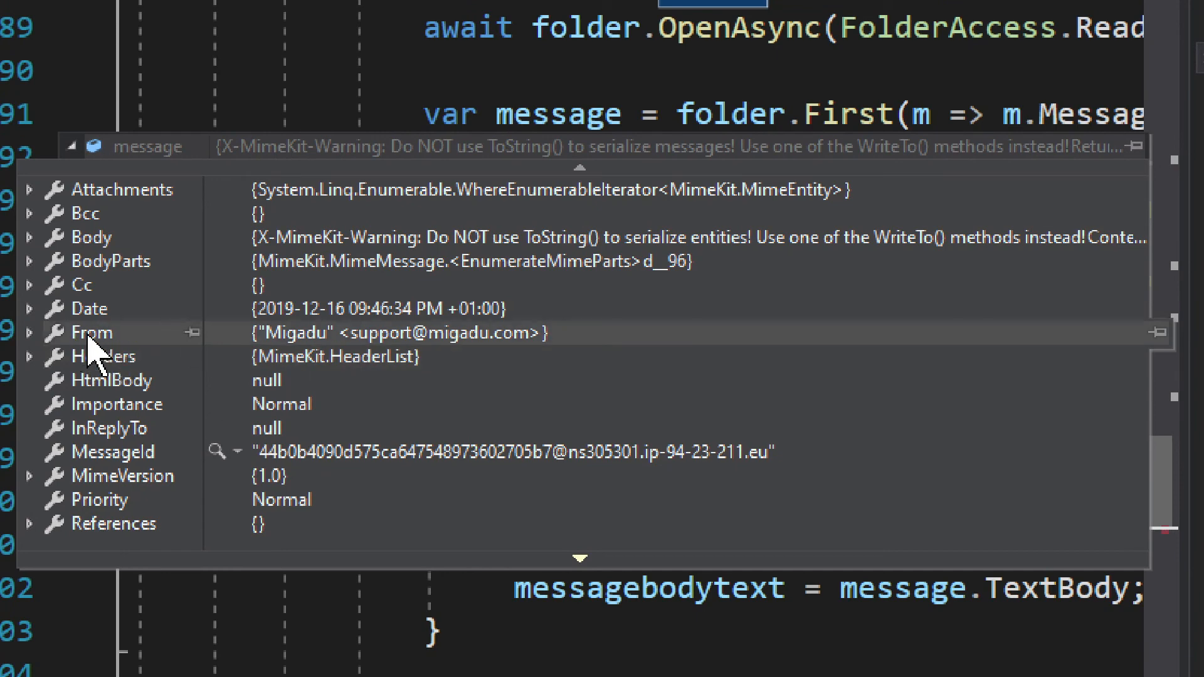
{"action": "left_click", "coordinate": [29, 356]}
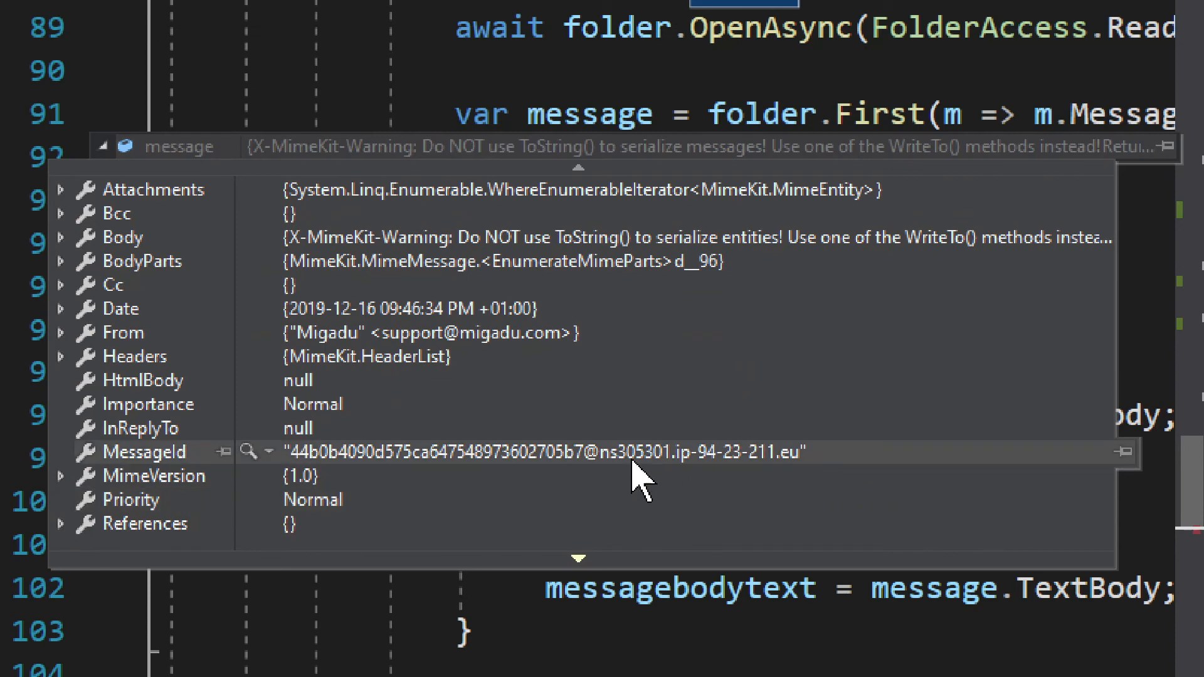
{"action": "scroll", "scroll_direction": "down", "scroll_amount": 3}
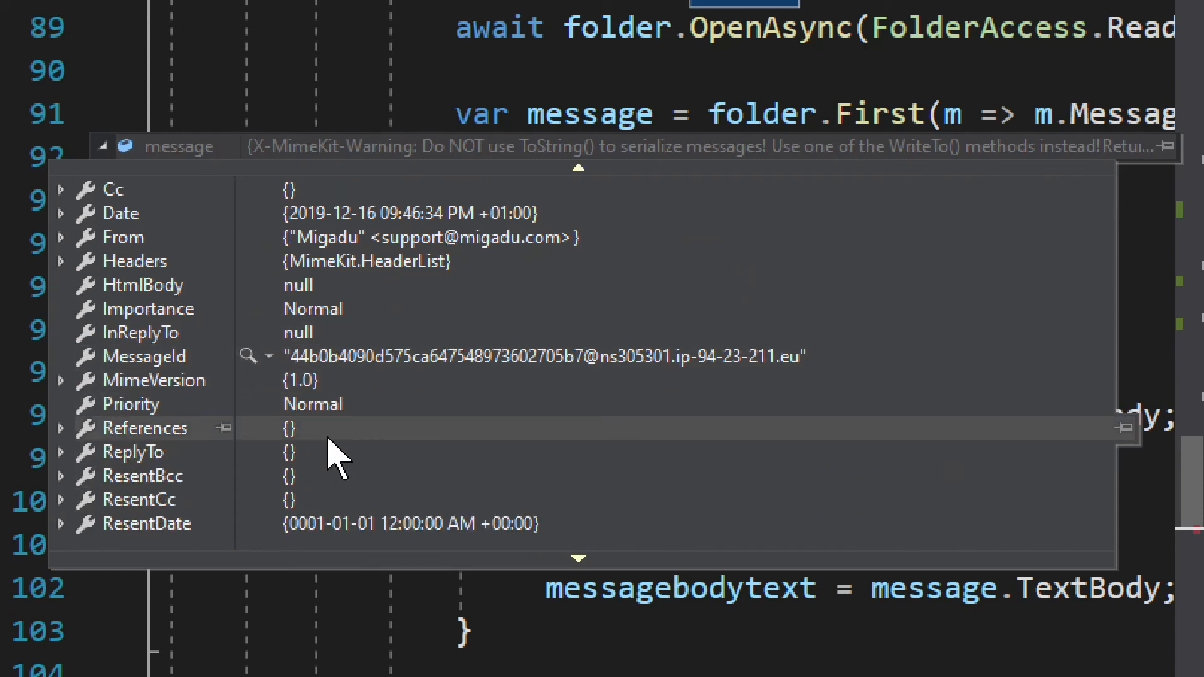
{"action": "scroll", "scroll_direction": "down", "scroll_amount": 3}
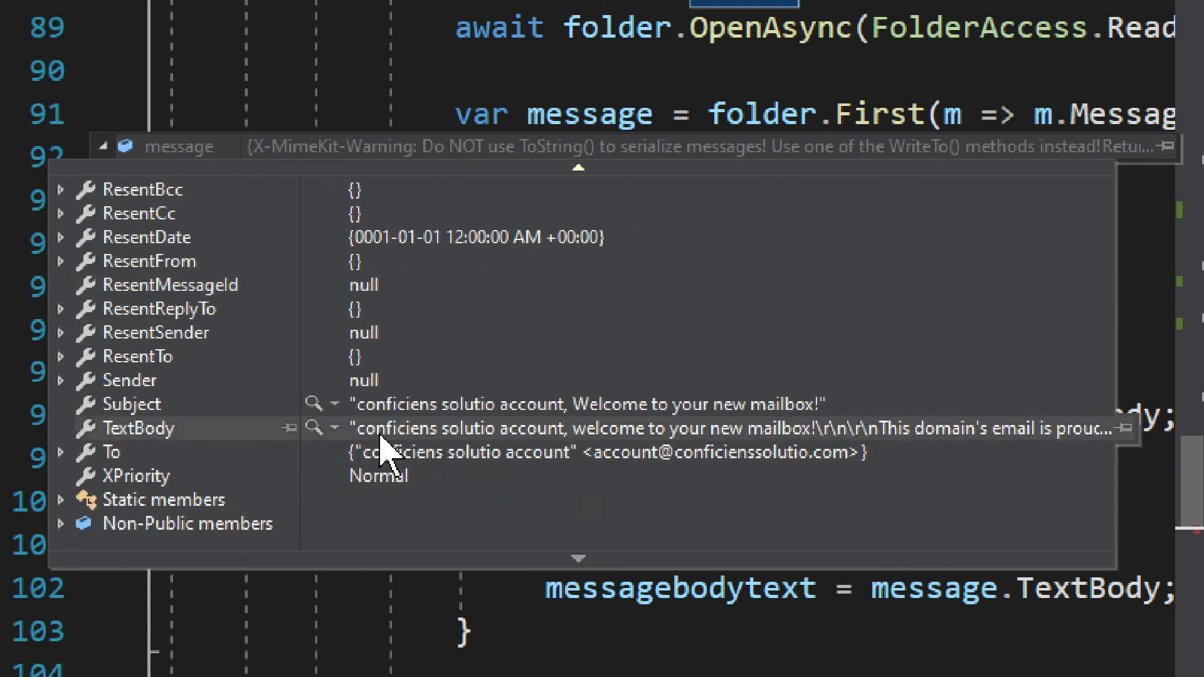
{"action": "left_click", "coordinate": [335, 404]}
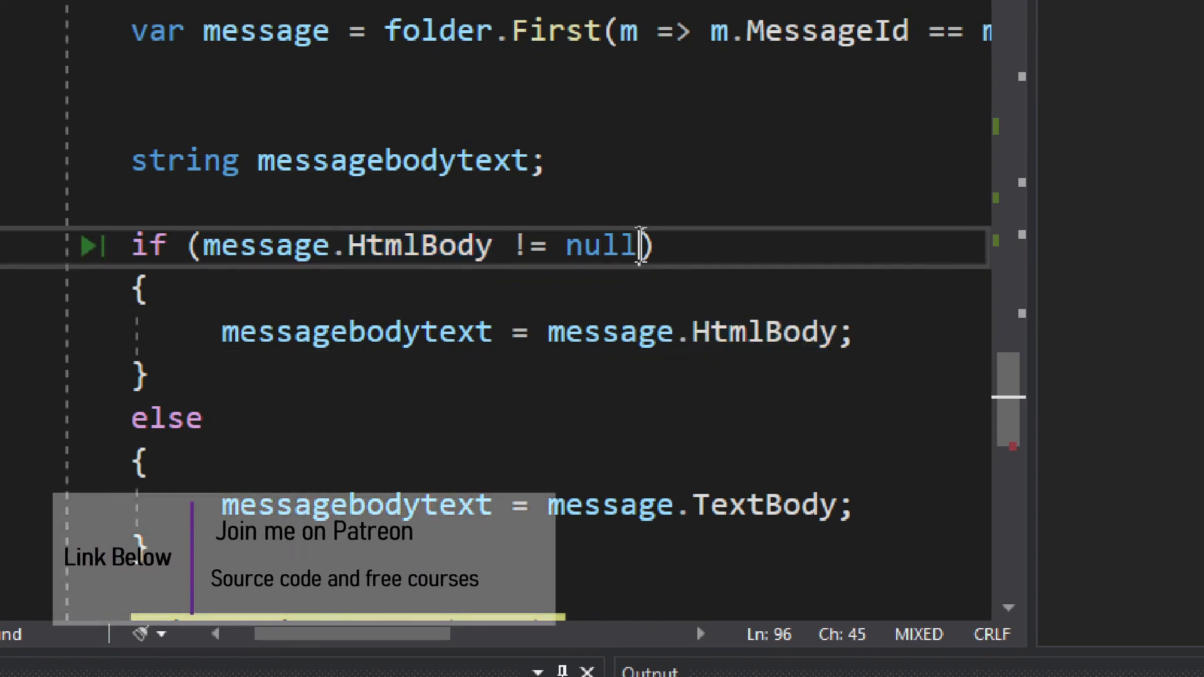
Step: Highlight the HtmlBody null check and open the visualizer options for messagebodytext
{"action": "double_click", "coordinate": [264, 246]}
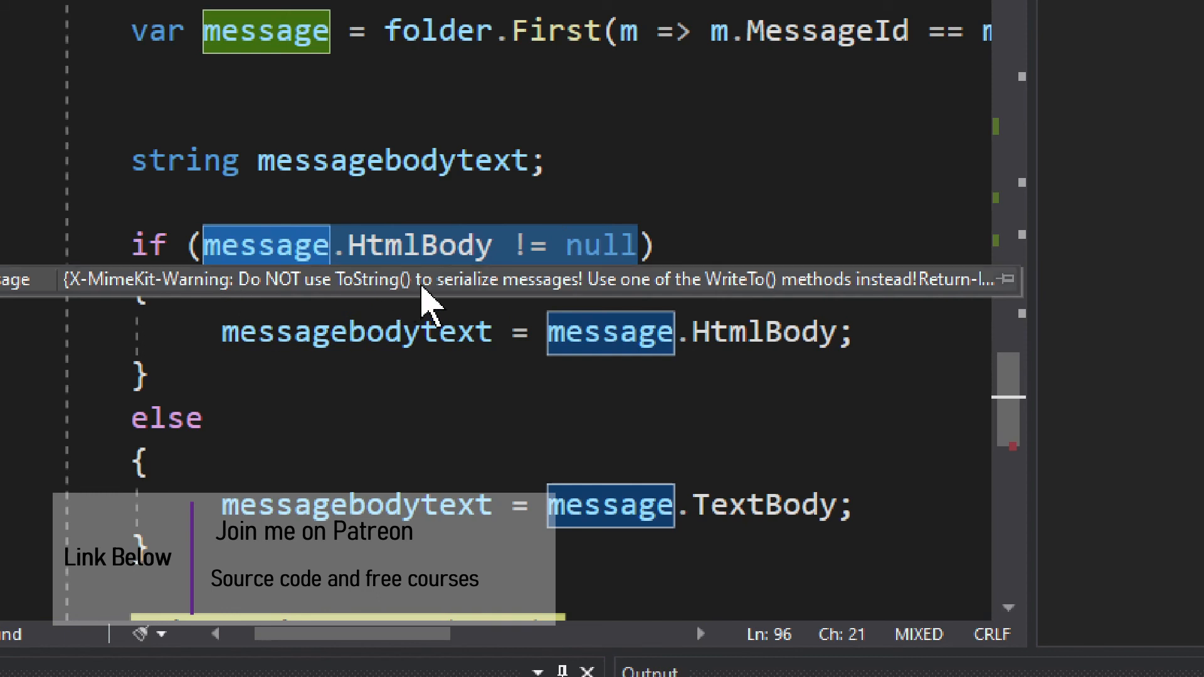
{"action": "mouse_move", "coordinate": [696, 226]}
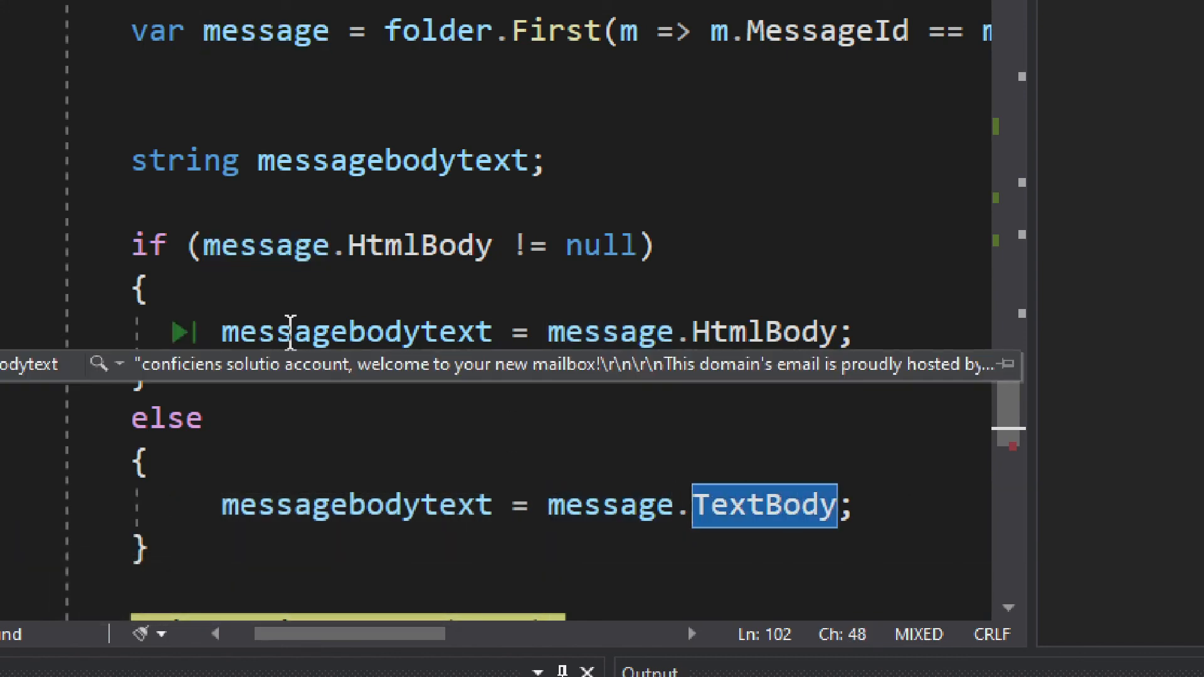
{"action": "left_click", "coordinate": [119, 365]}
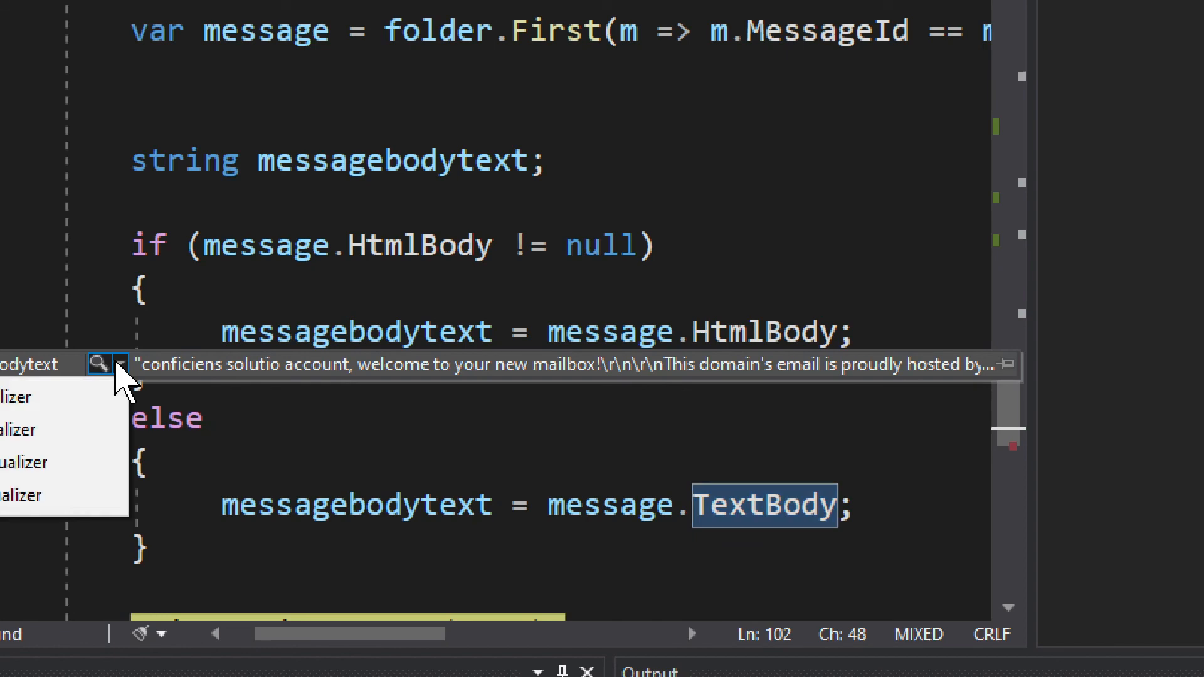